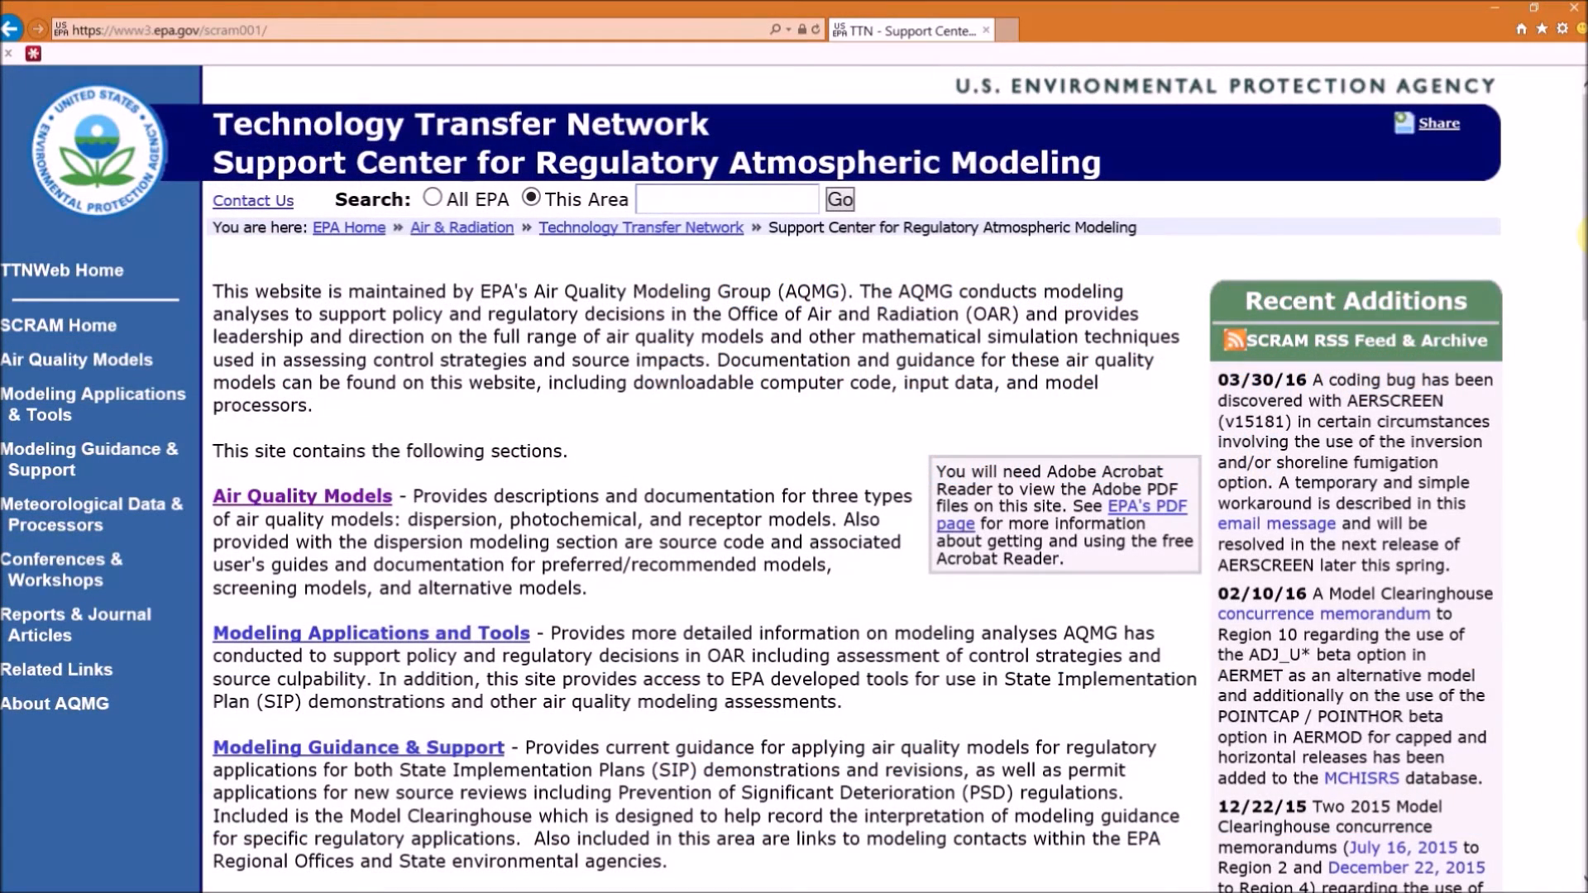
mouse_move(425, 167)
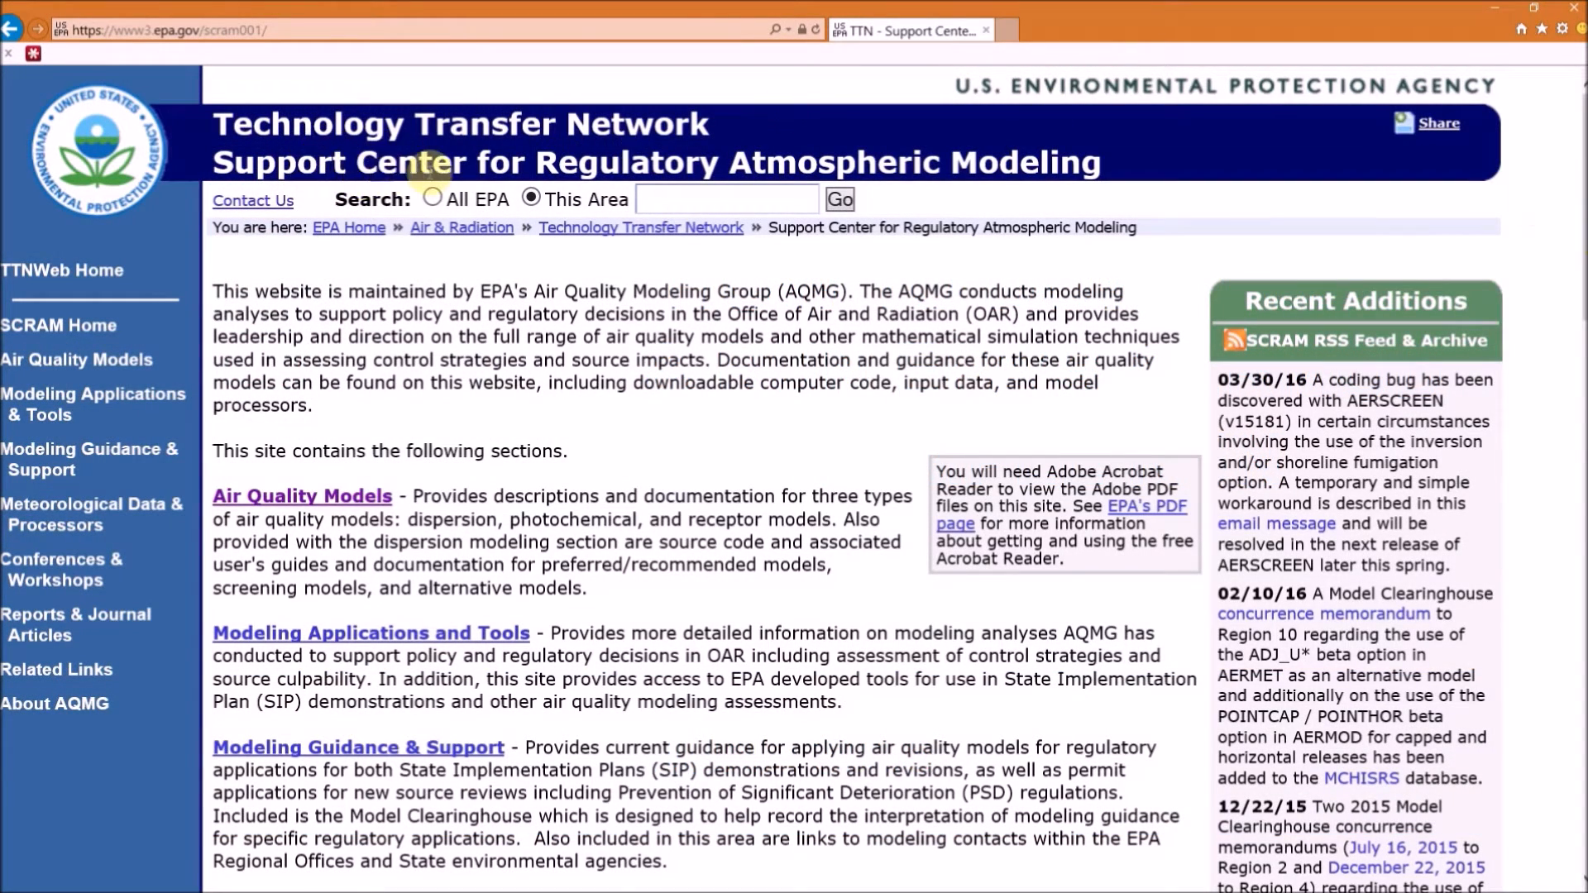
mouse_move(1104, 163)
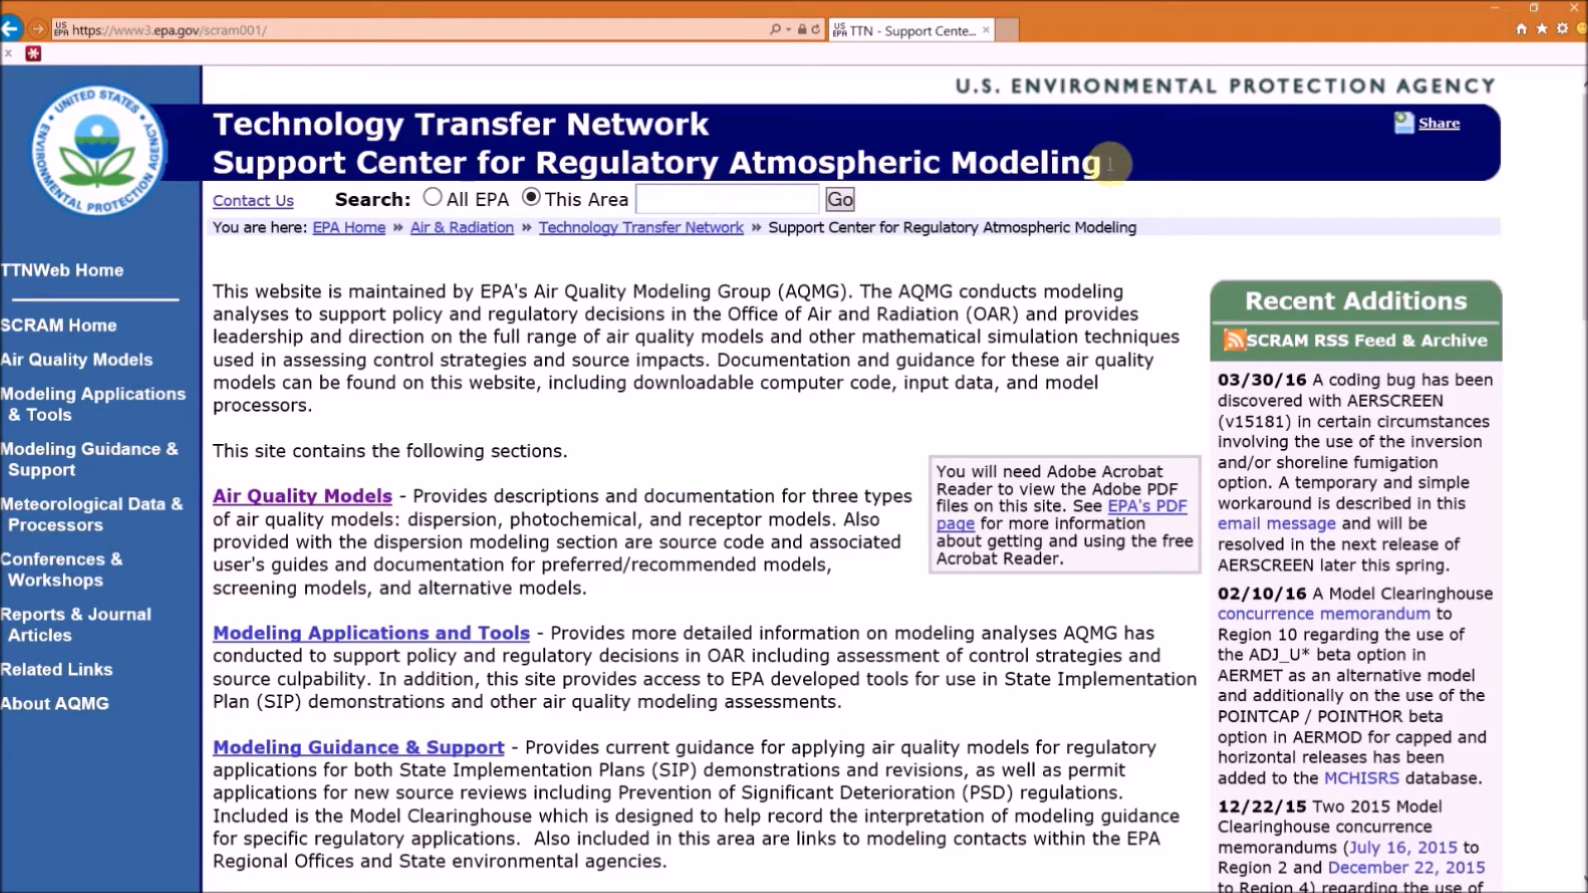
mouse_move(1111, 169)
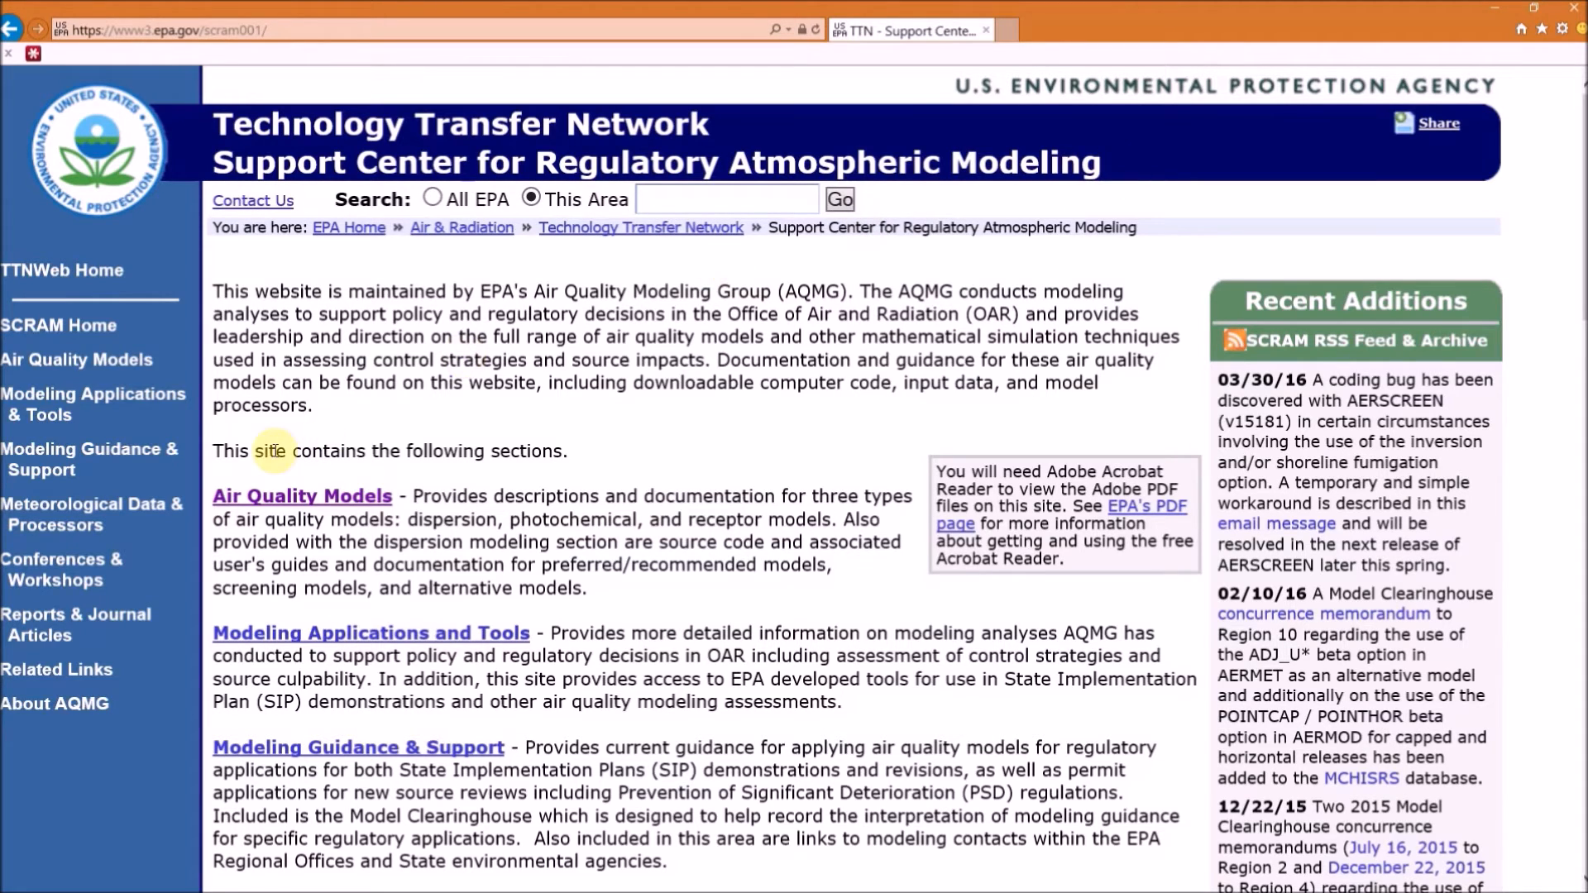
mouse_move(359, 503)
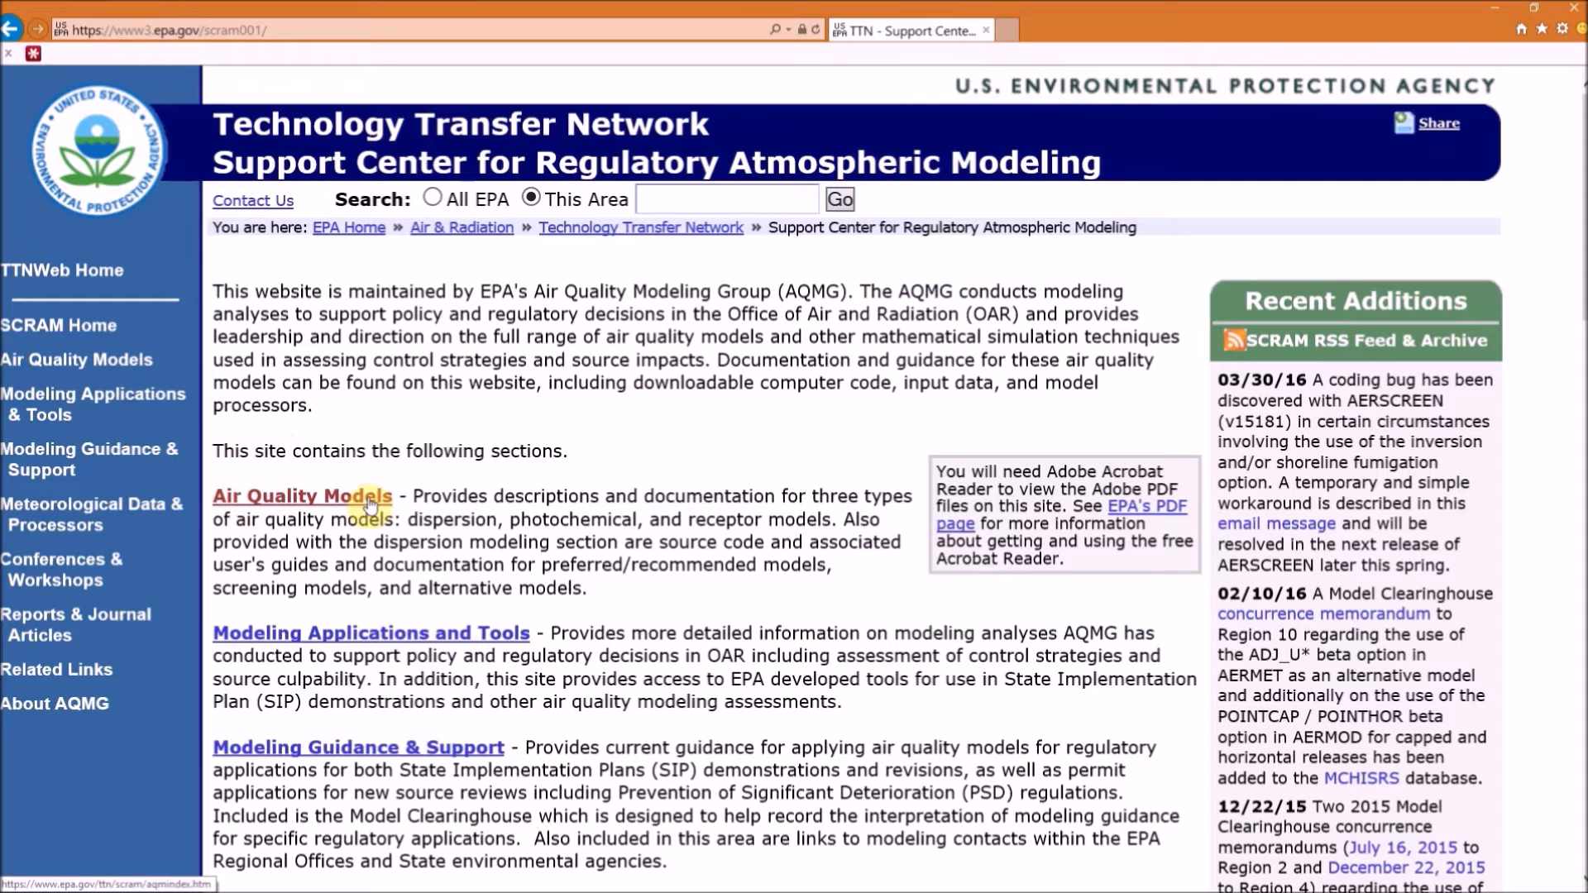
- Navigate Air Quality Models > Dispersion Modeling > Preferred/Recommended Models and scroll to the AERMOD installation guide downloads
click(301, 495)
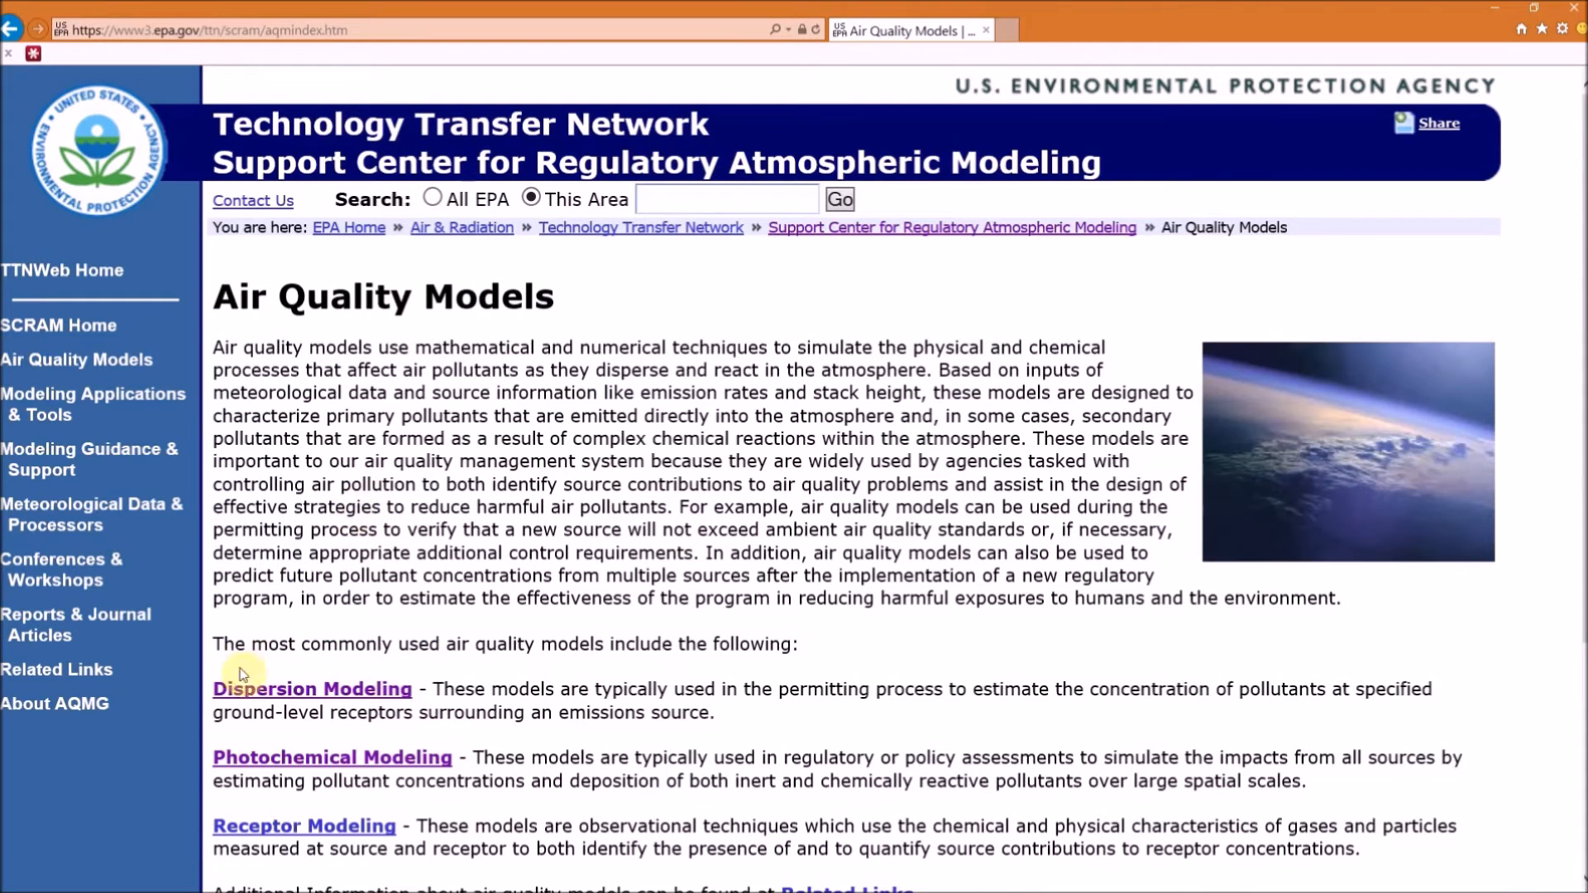
click(312, 688)
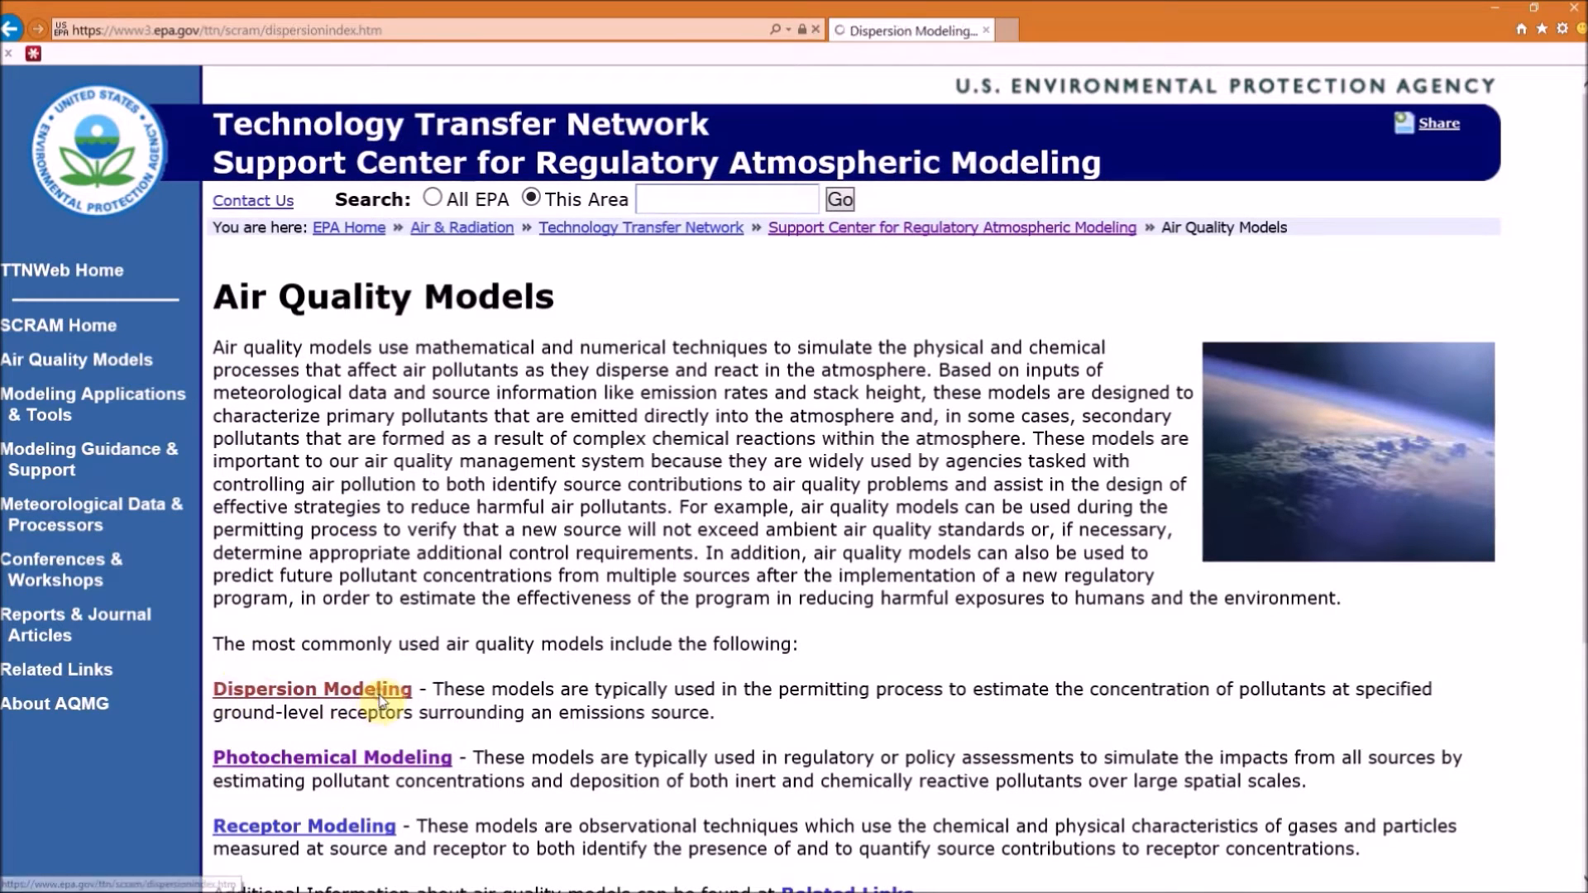
click(313, 688)
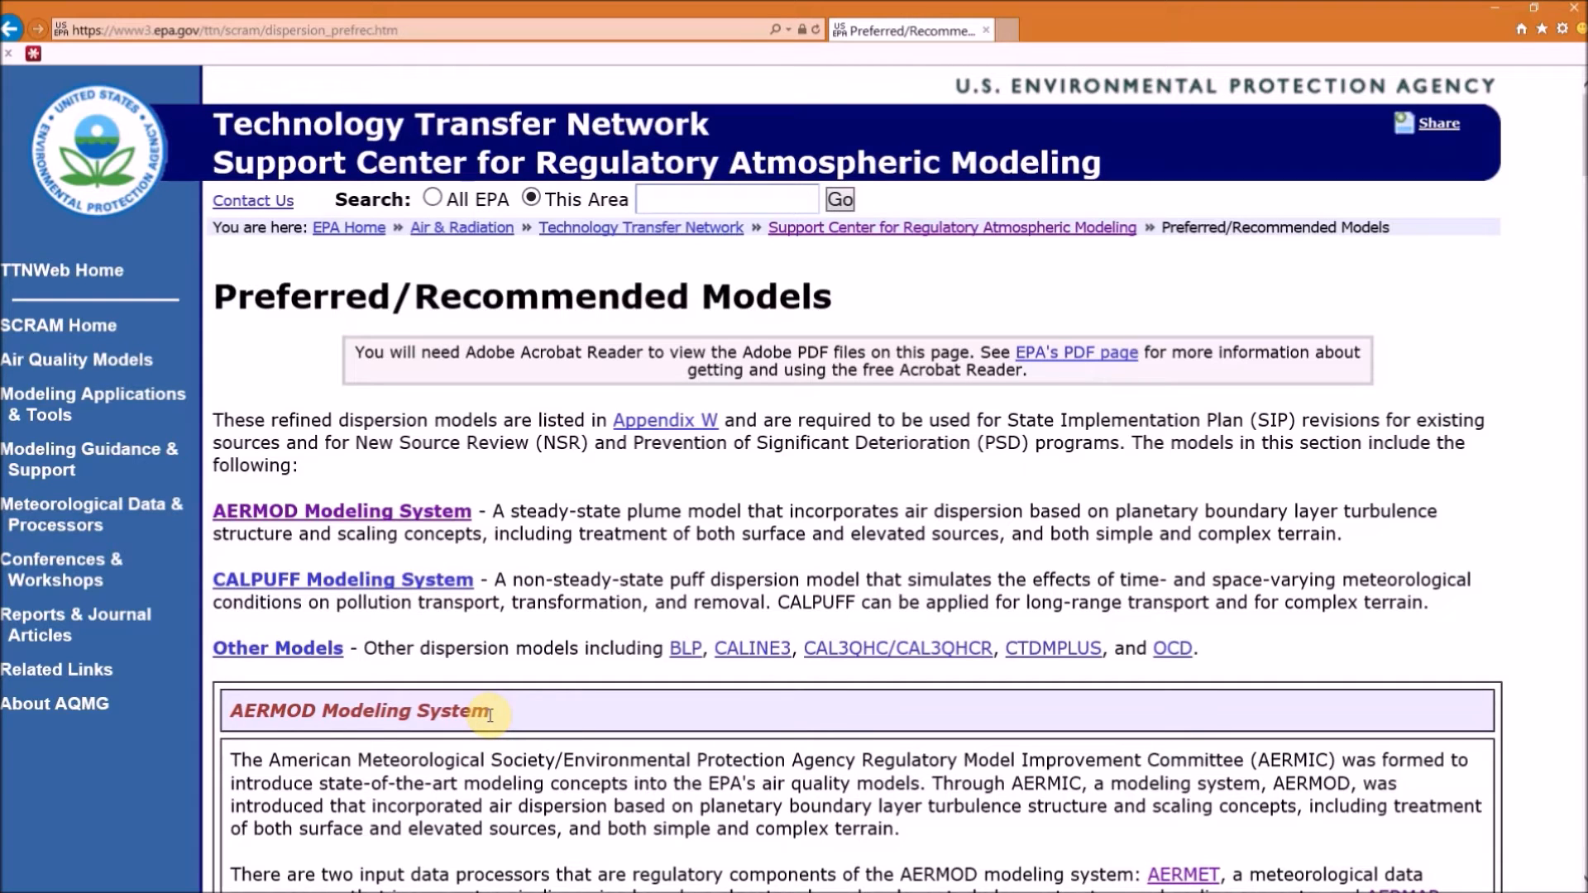
scroll(down, 3)
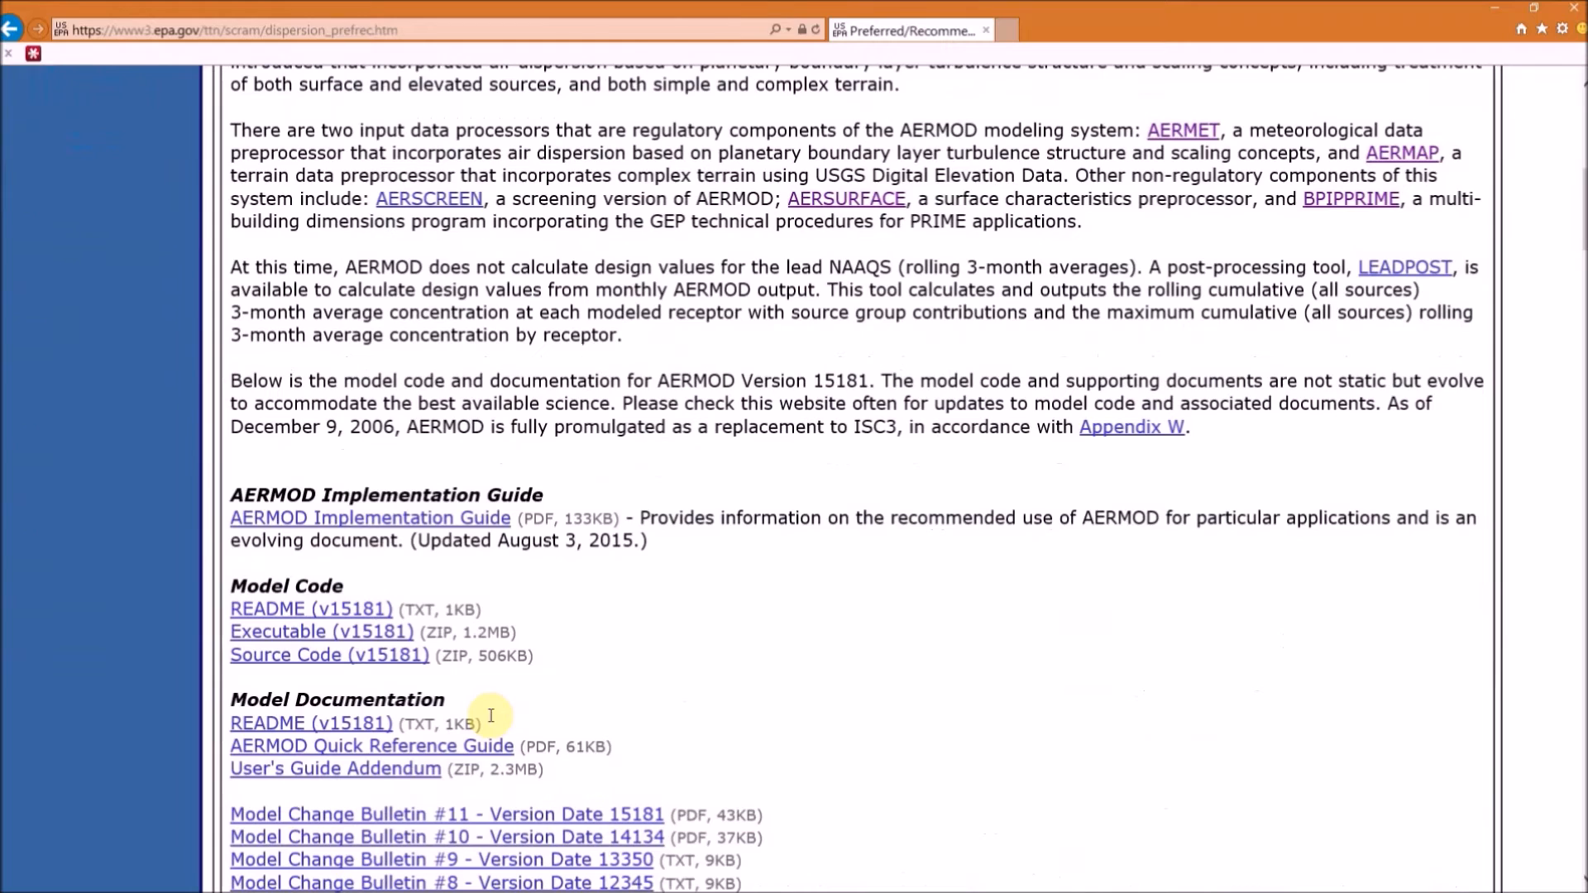
scroll(down, 3)
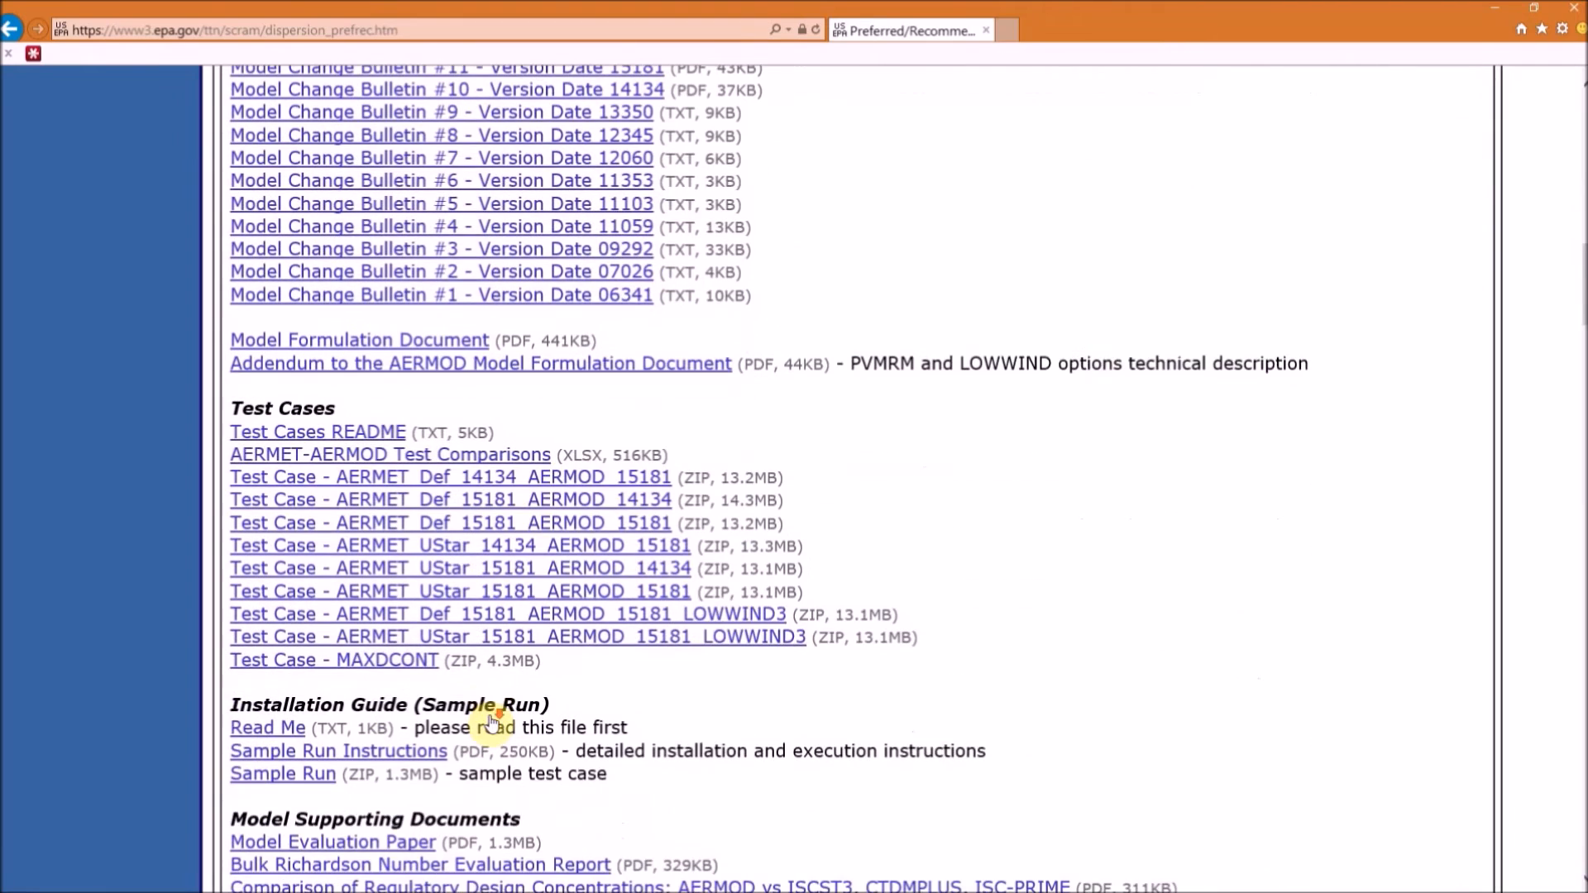
scroll(down, 3)
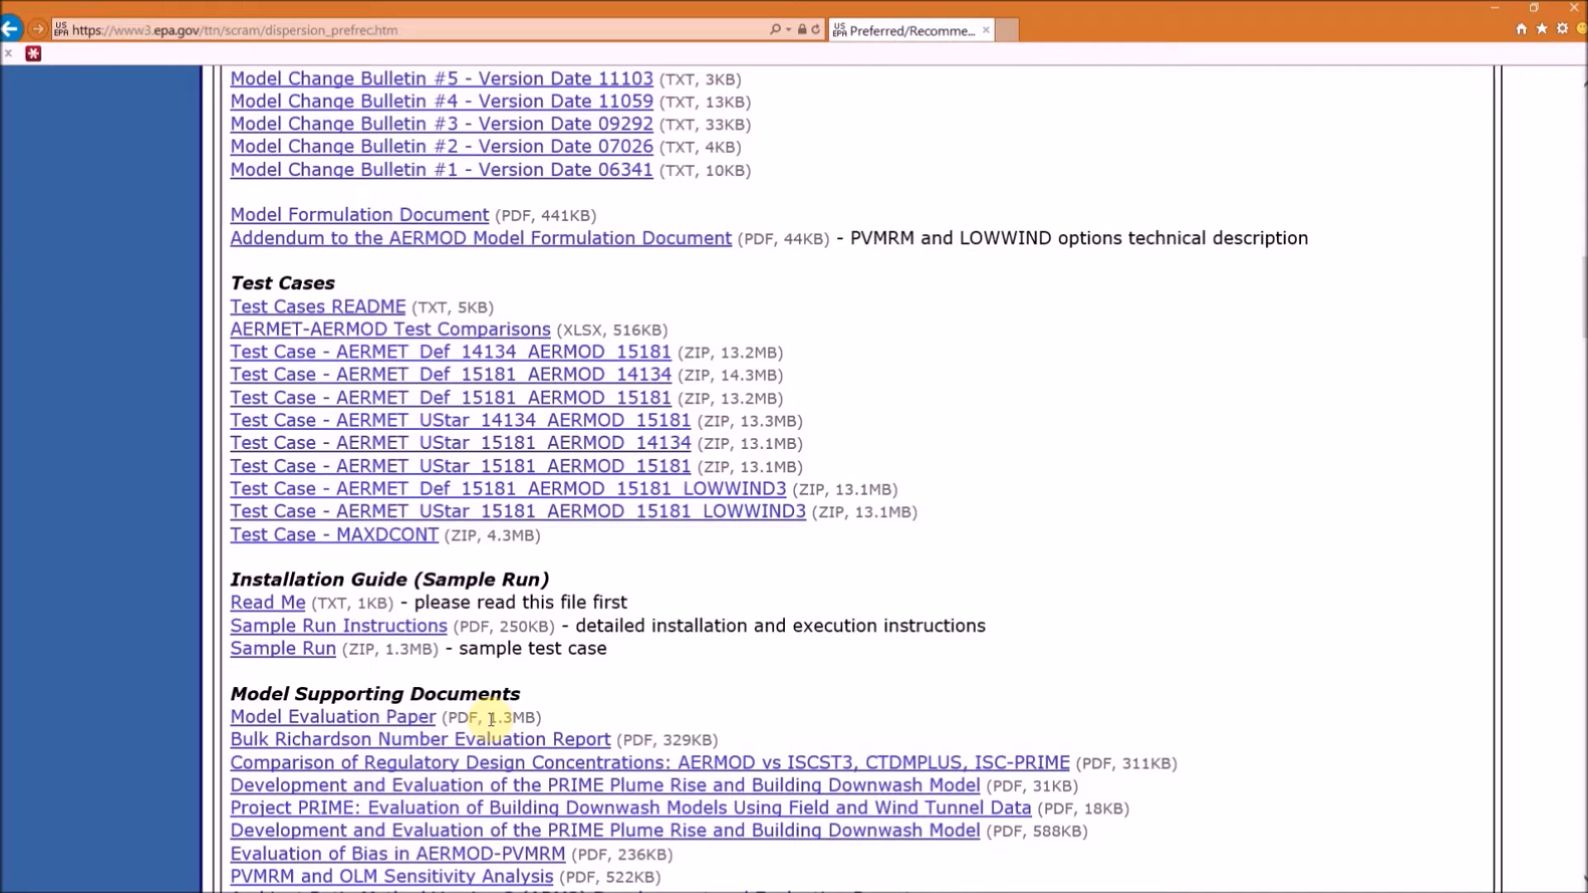
mouse_move(491, 738)
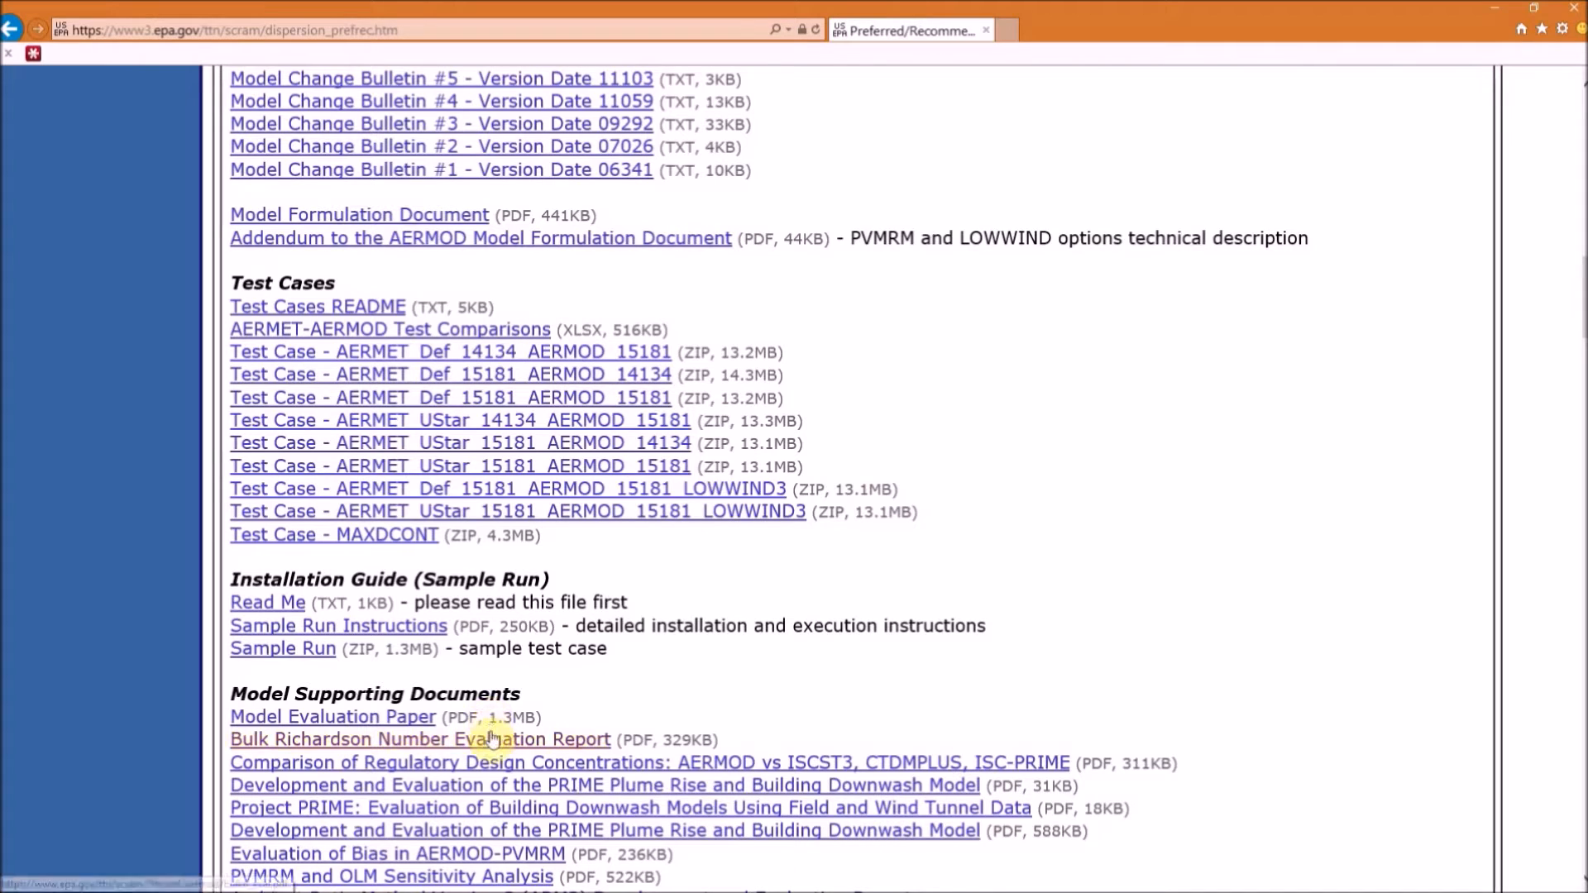
mouse_move(269, 602)
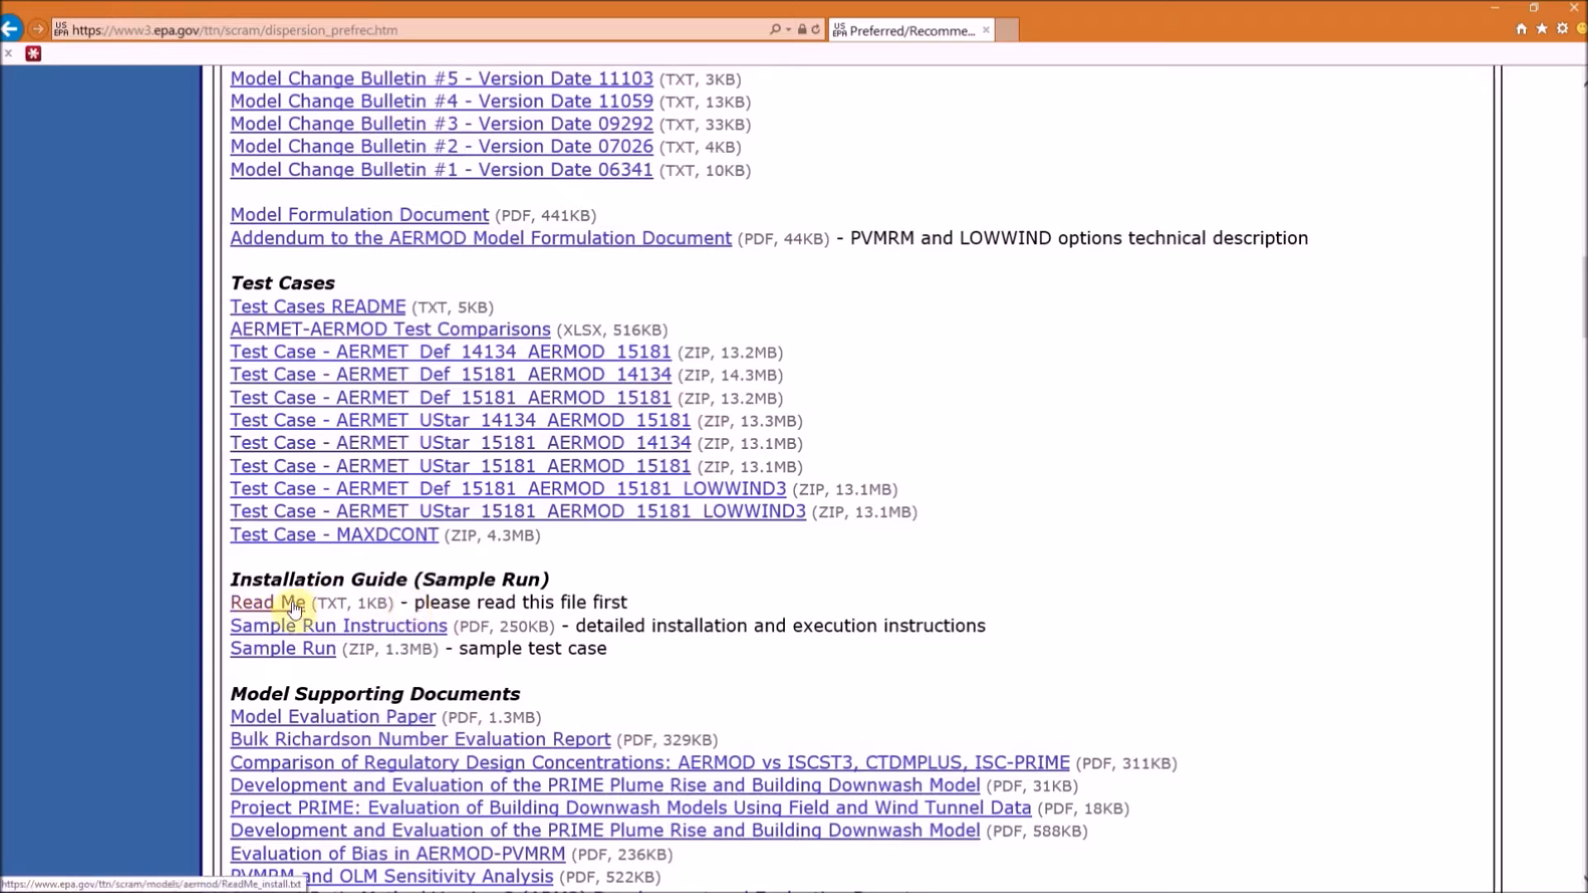
- Open the sample-run Read Me file and view its setup instructions in the new tab
click(264, 602)
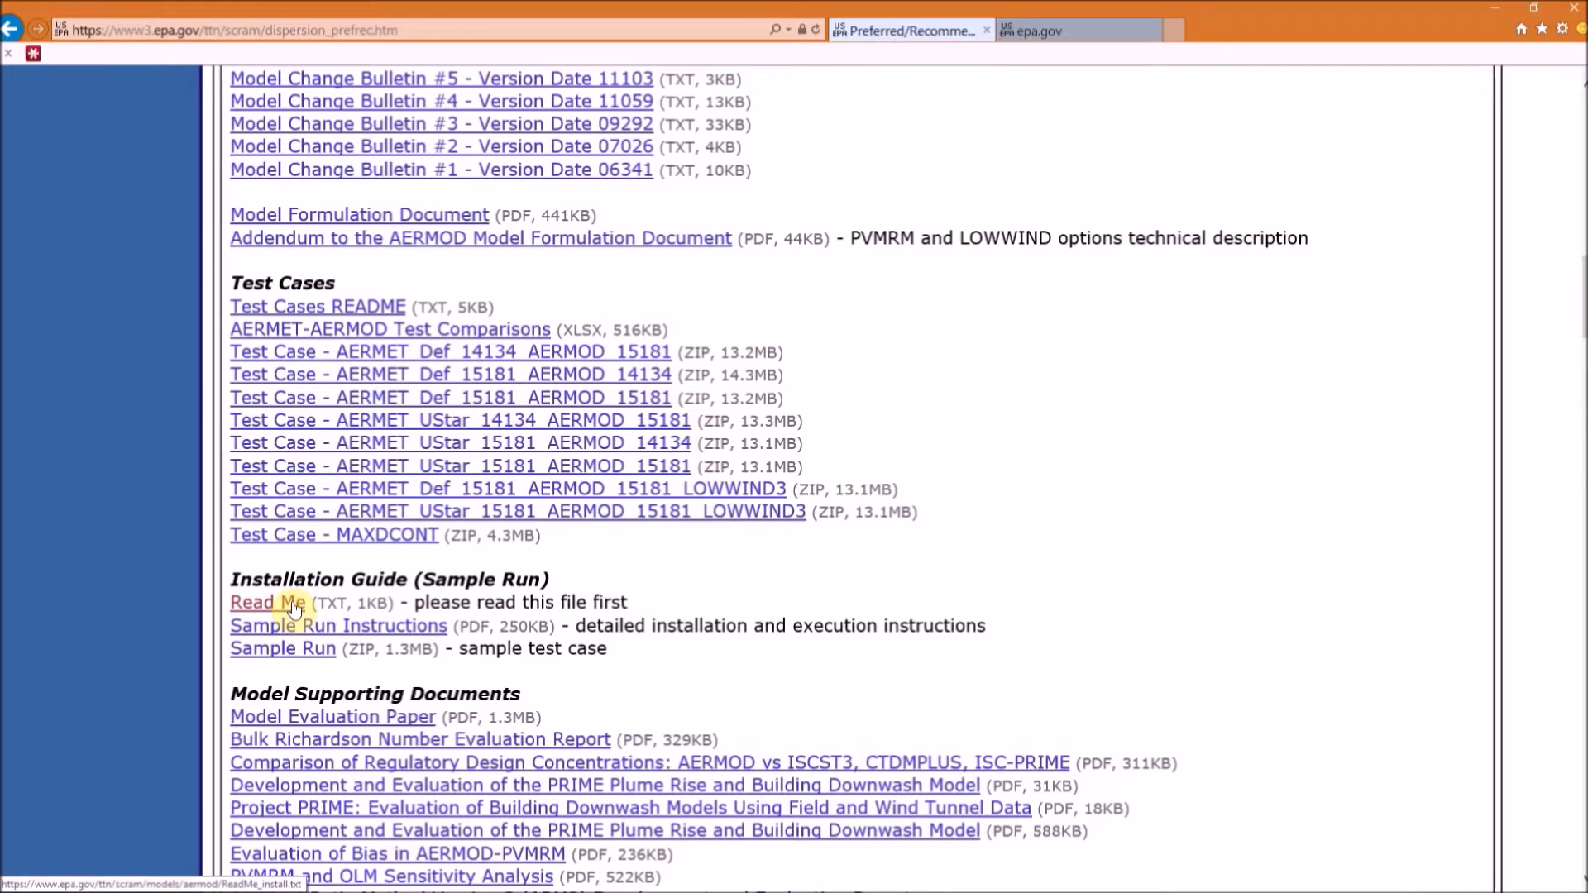
click(266, 602)
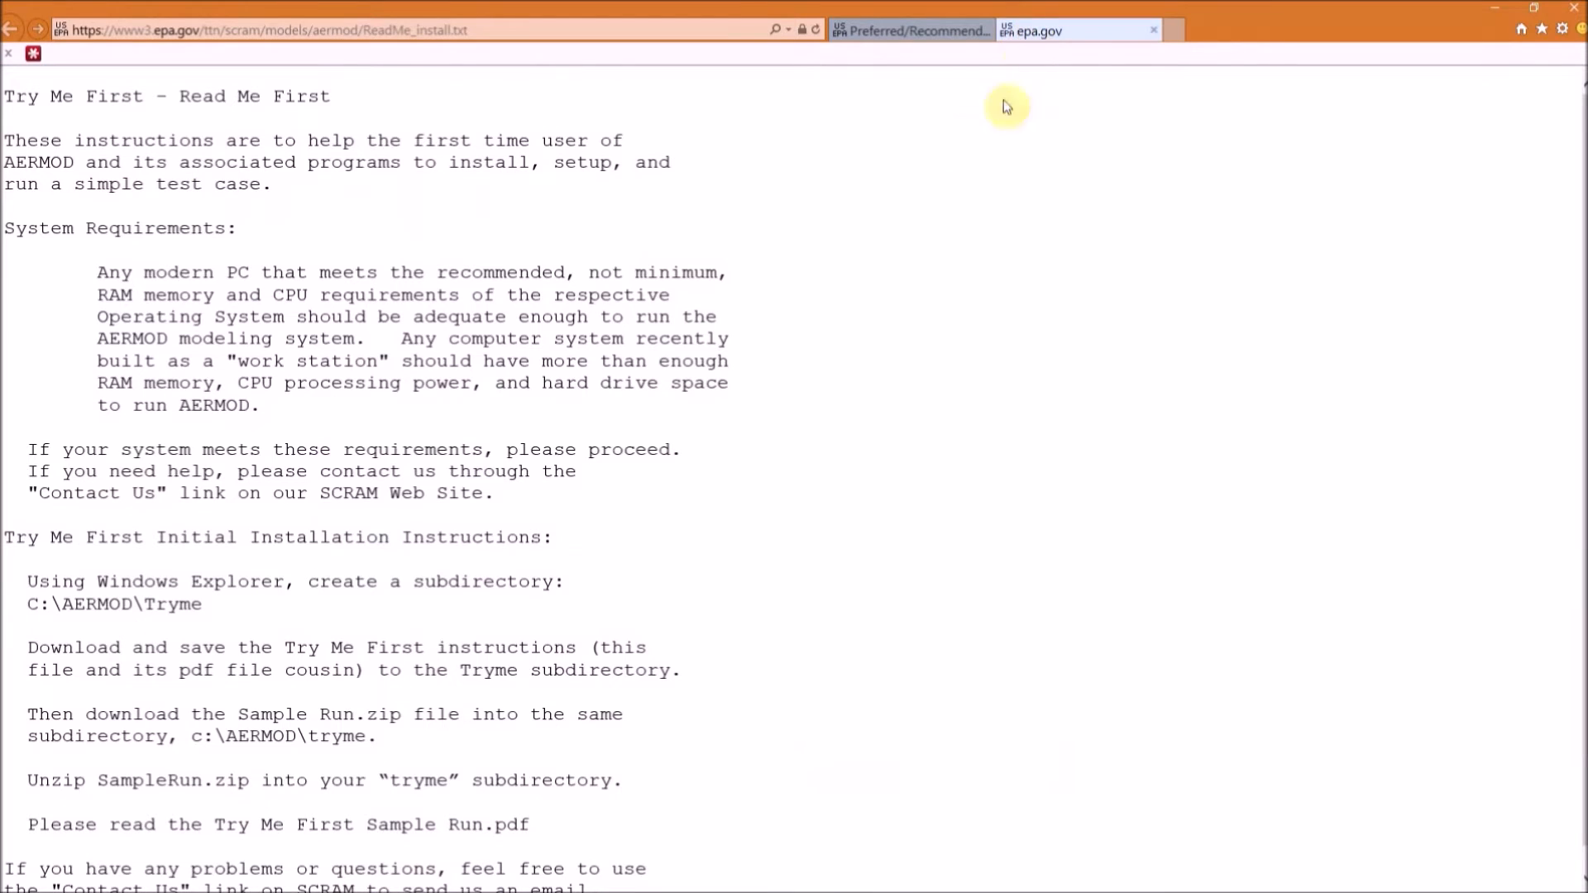
mouse_move(340, 534)
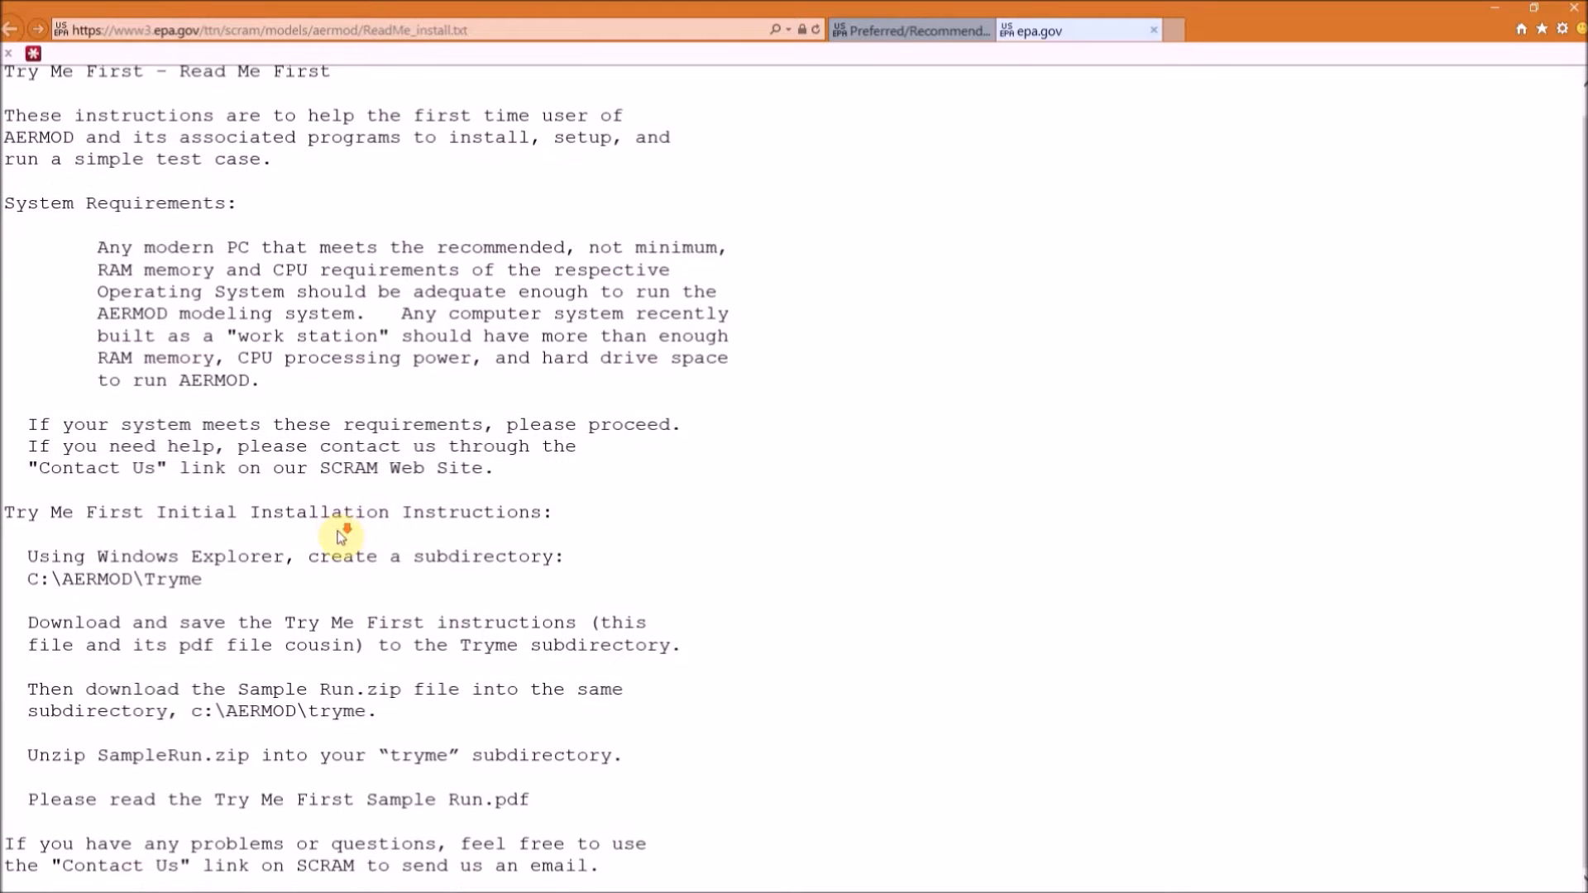
mouse_move(314, 678)
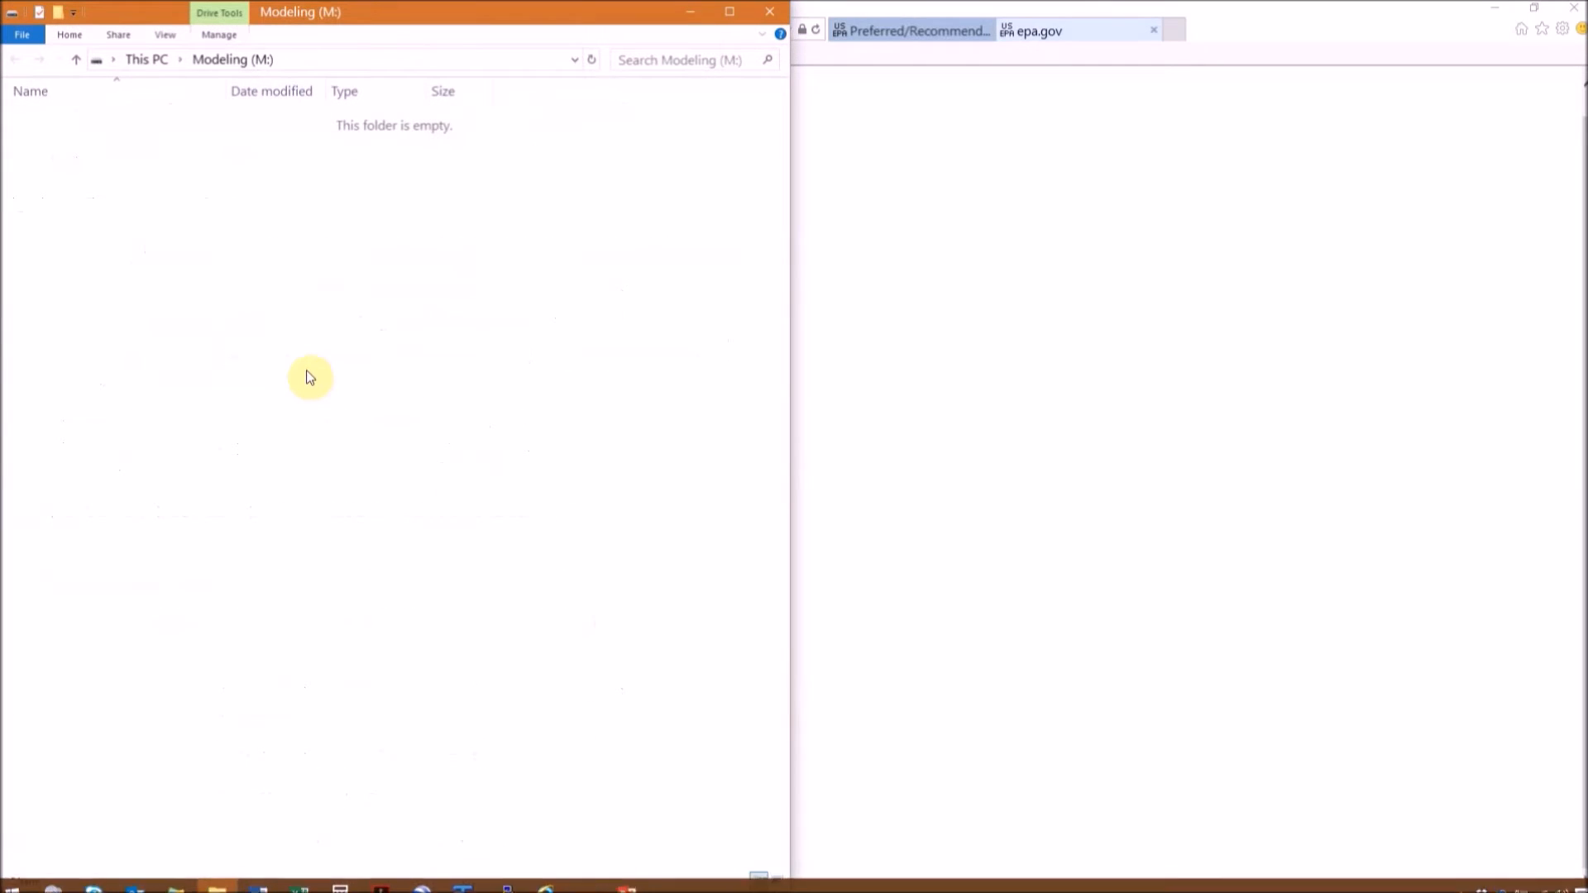
- Create a new folder named tryme on the Modeling (M:) drive and enter it
right_click(288, 310)
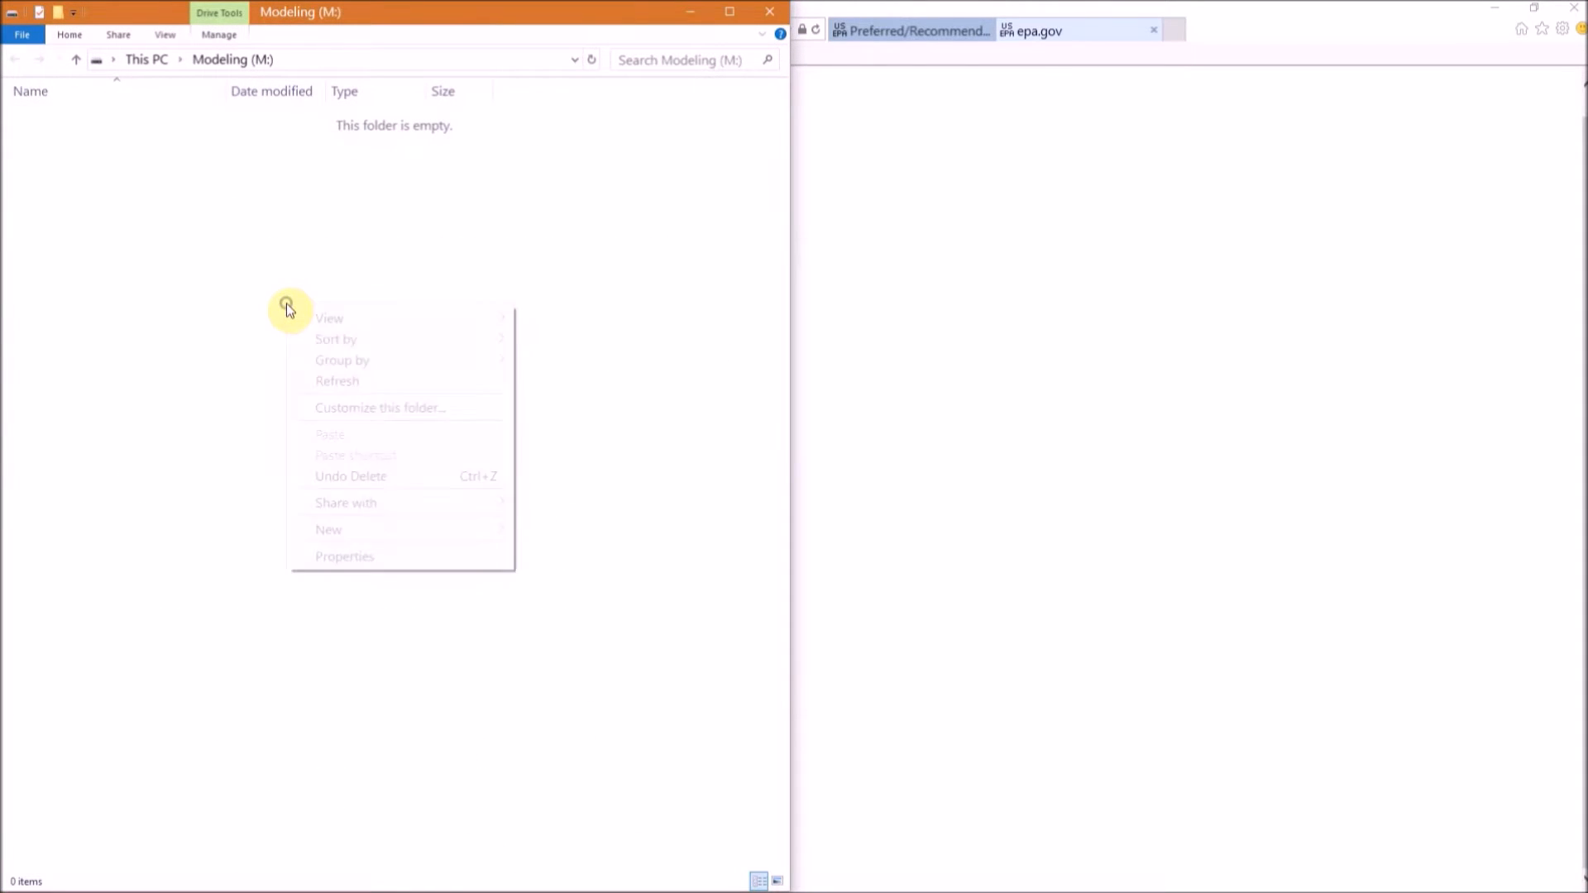
mouse_move(362, 544)
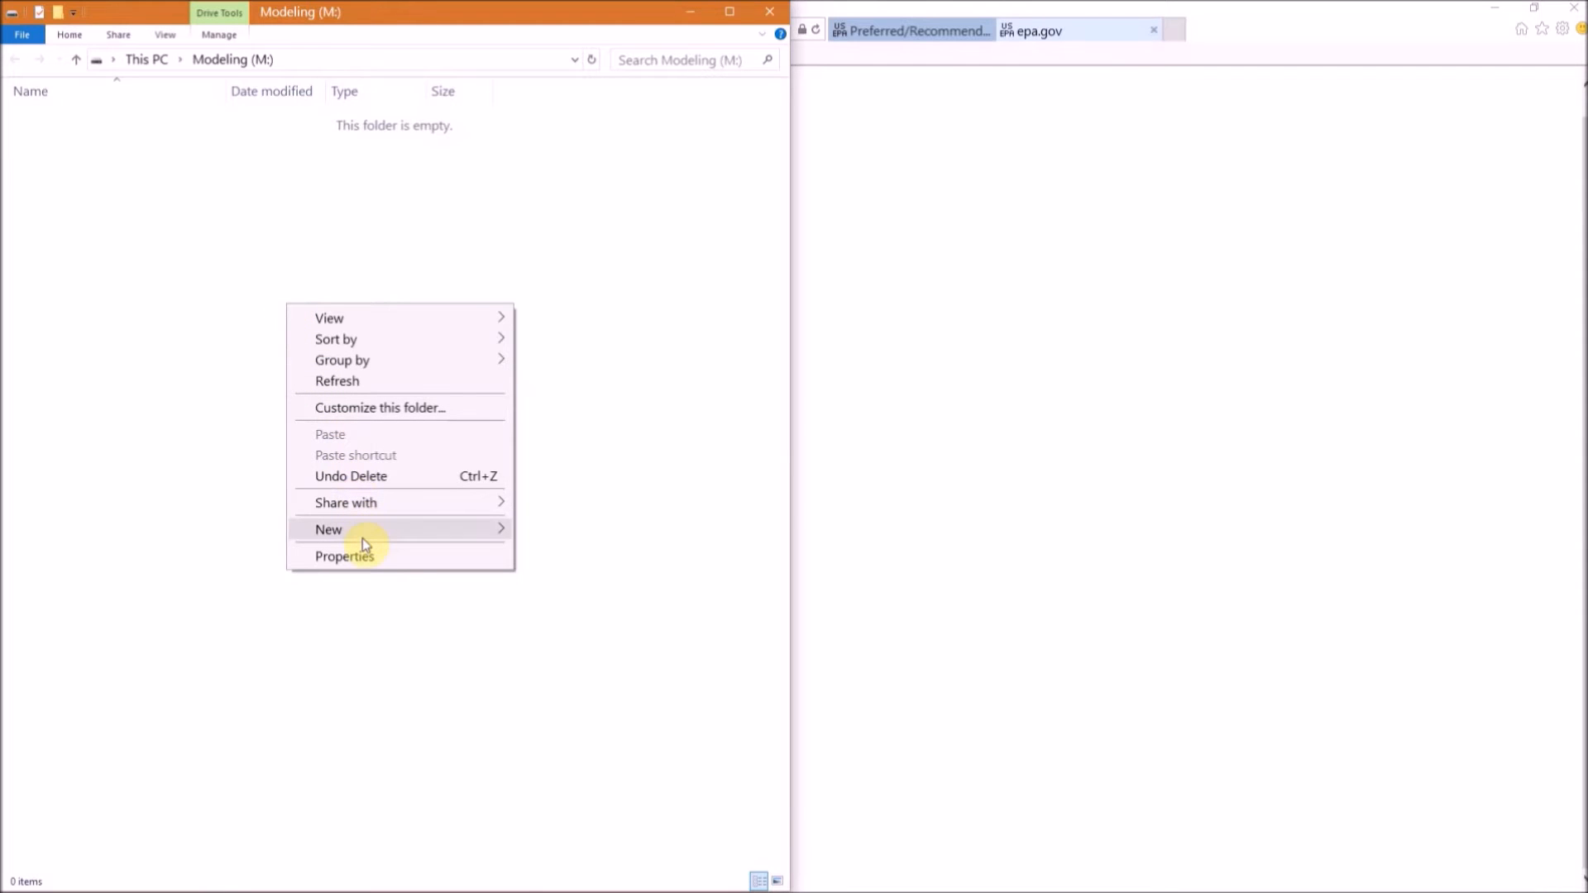
click(328, 530)
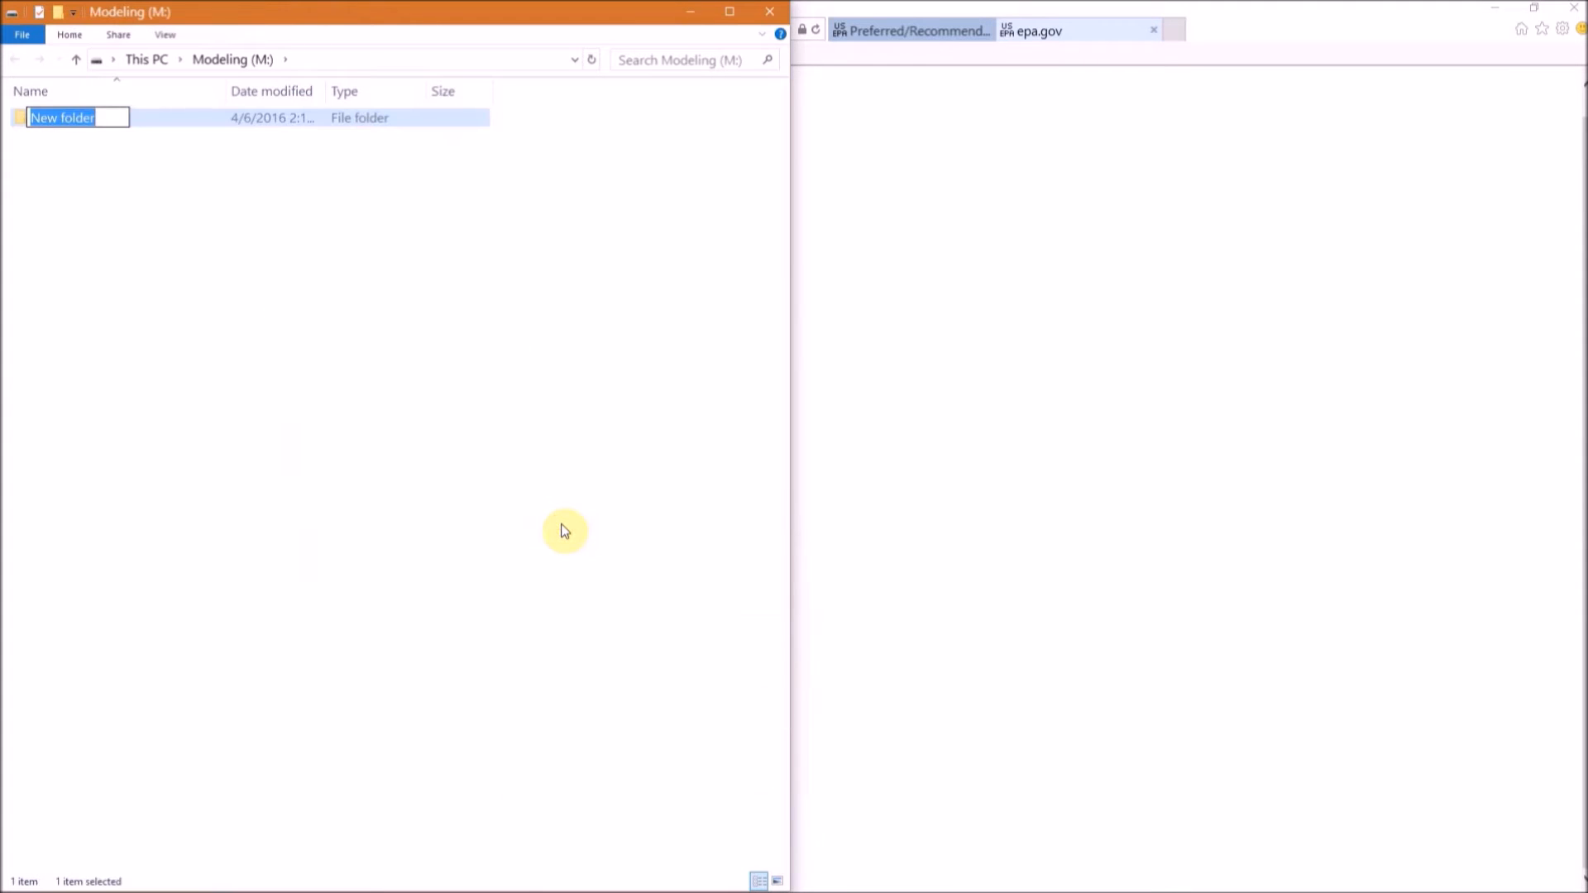
text(try)
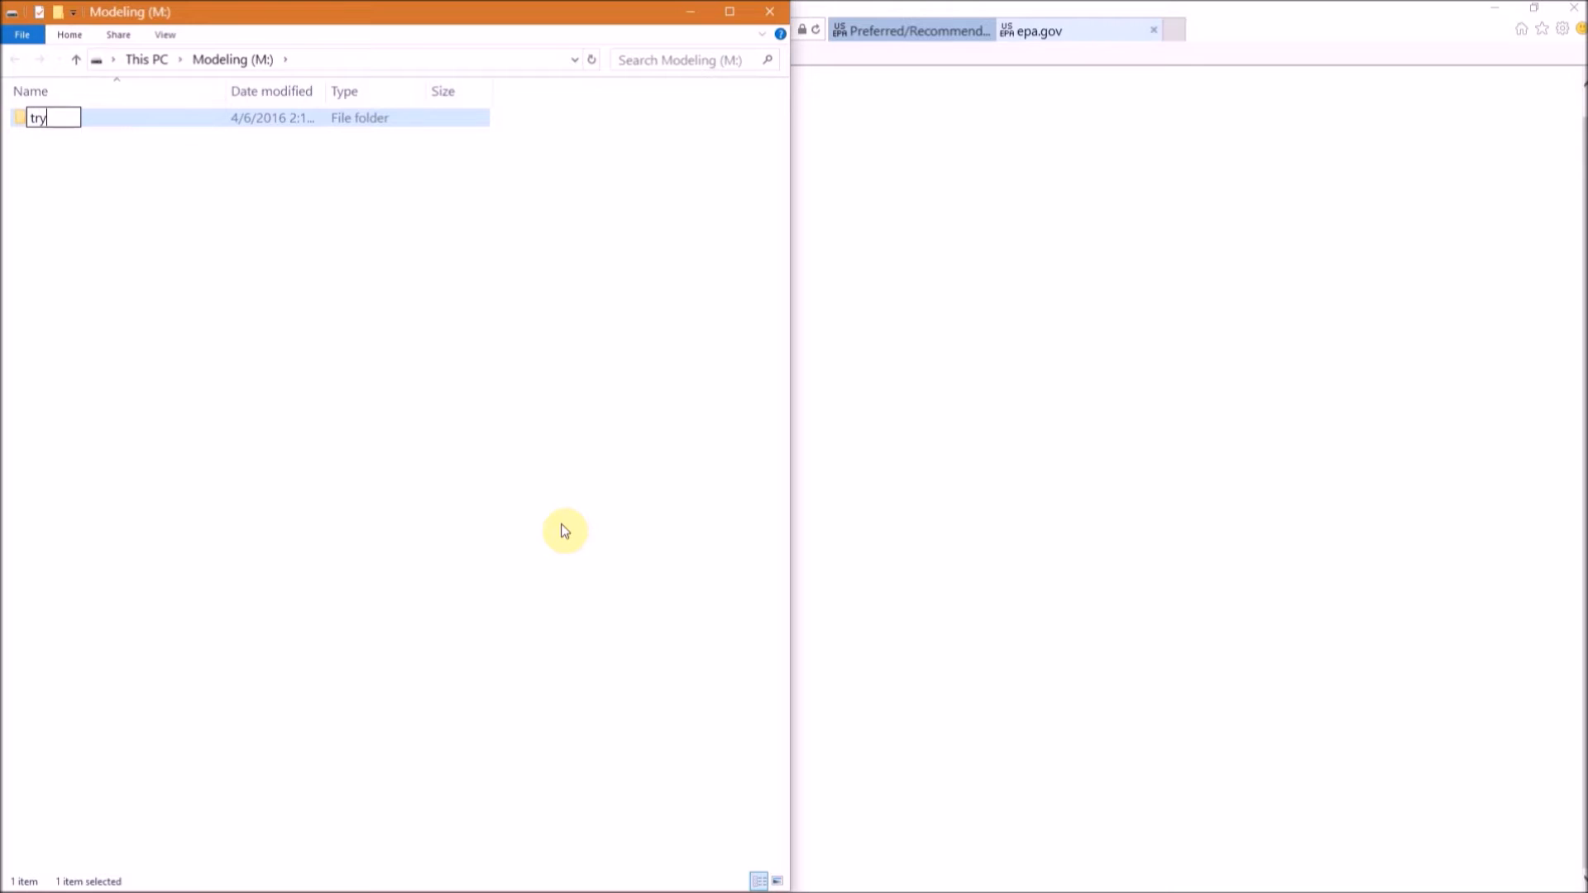
text(me)
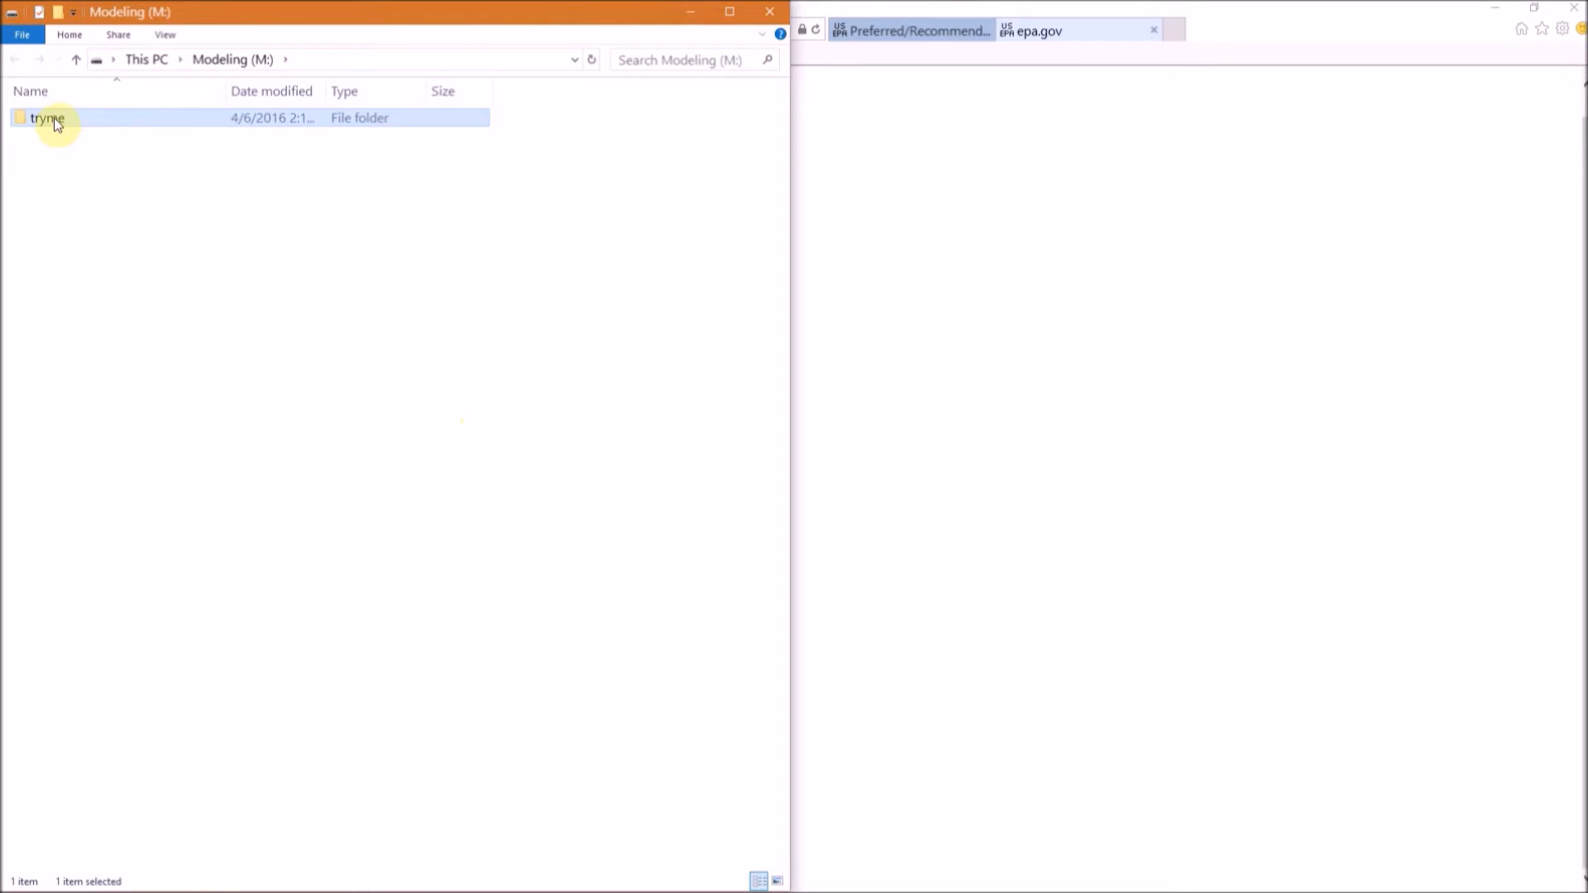
double_click(47, 117)
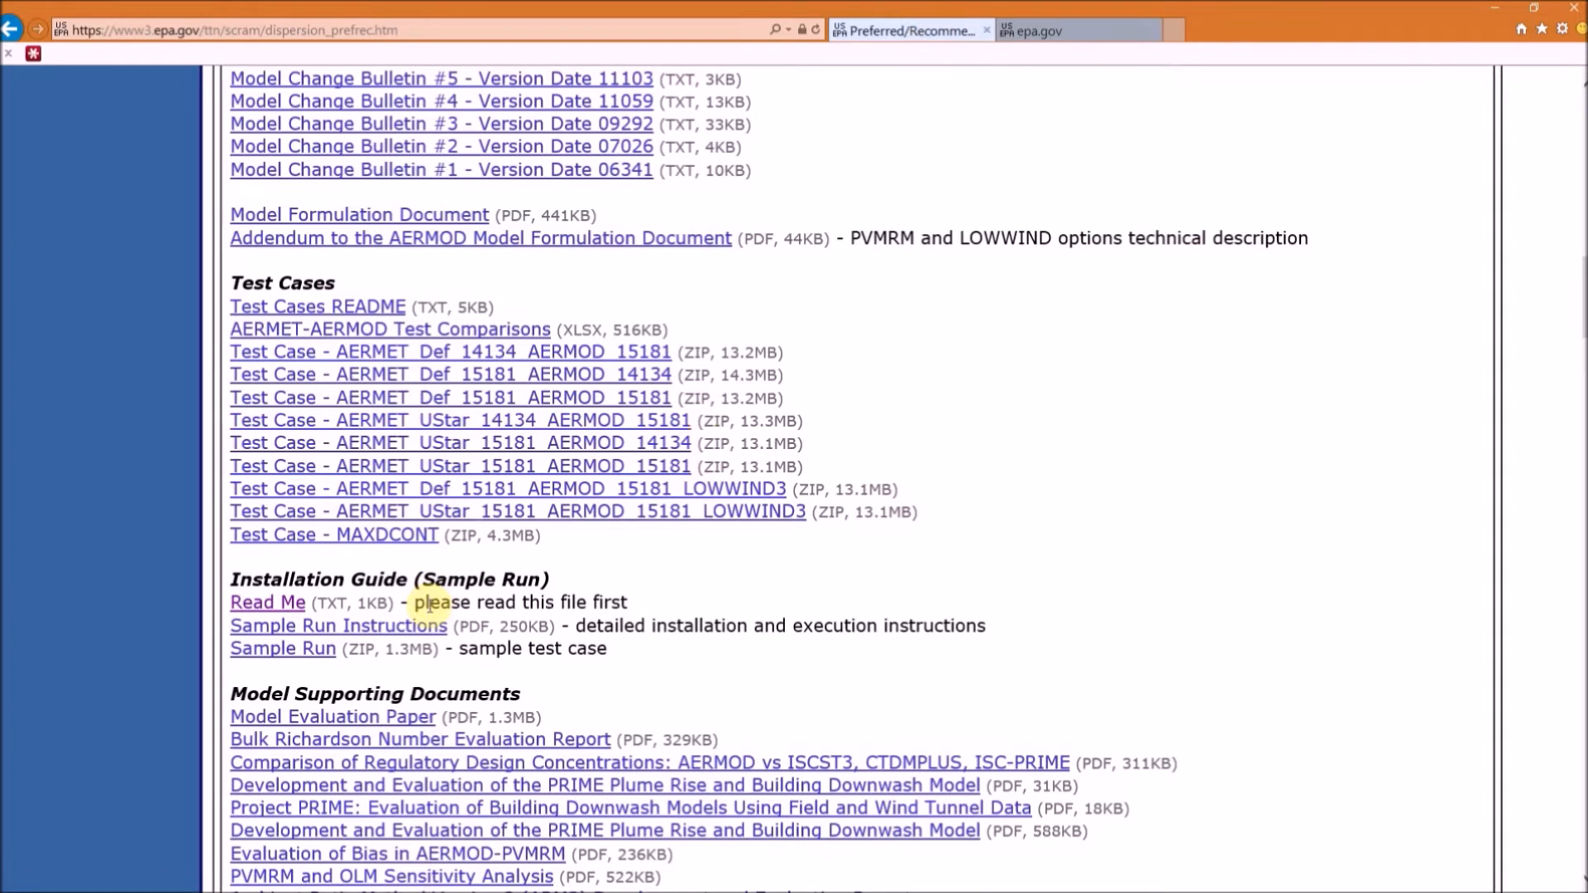
mouse_move(428, 625)
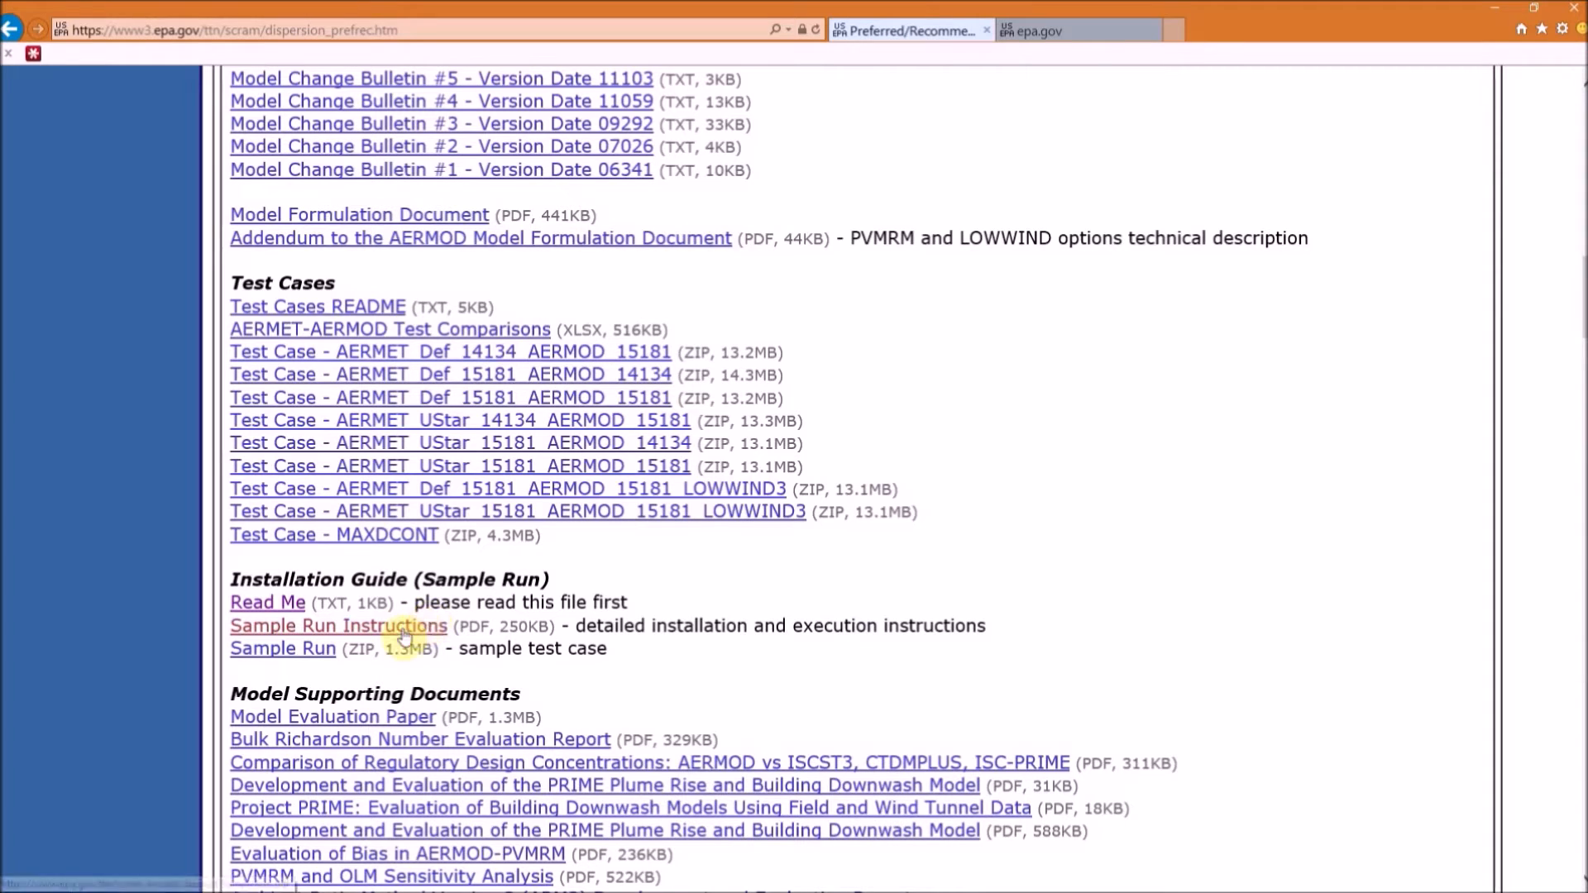
mouse_move(283, 649)
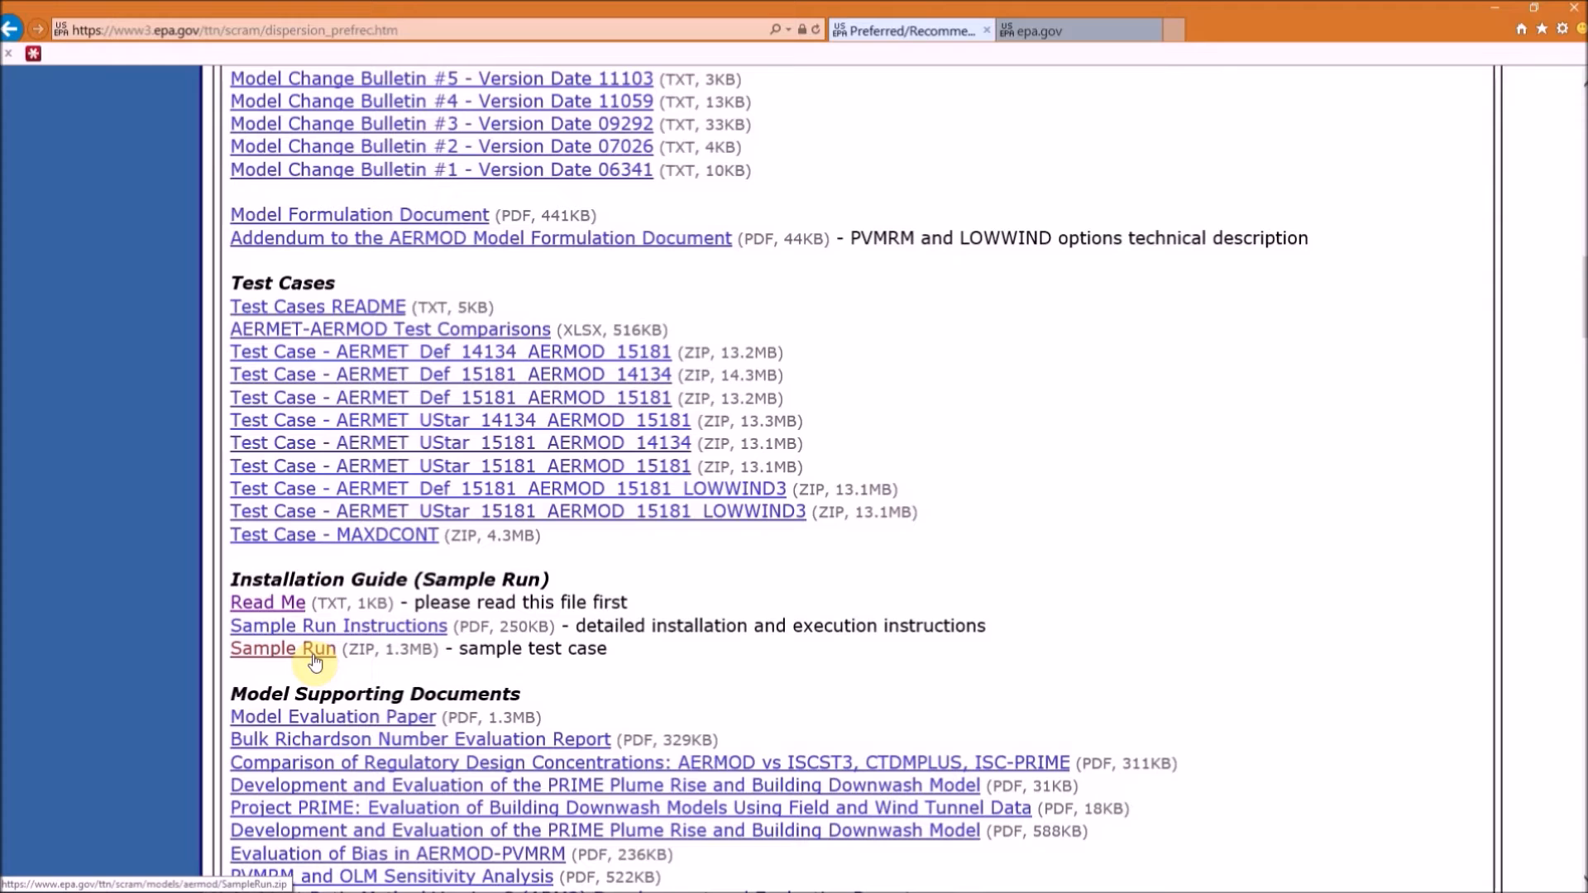
- Save the Sample Run download as SampleRun.zip into M:\tryme
right_click(282, 648)
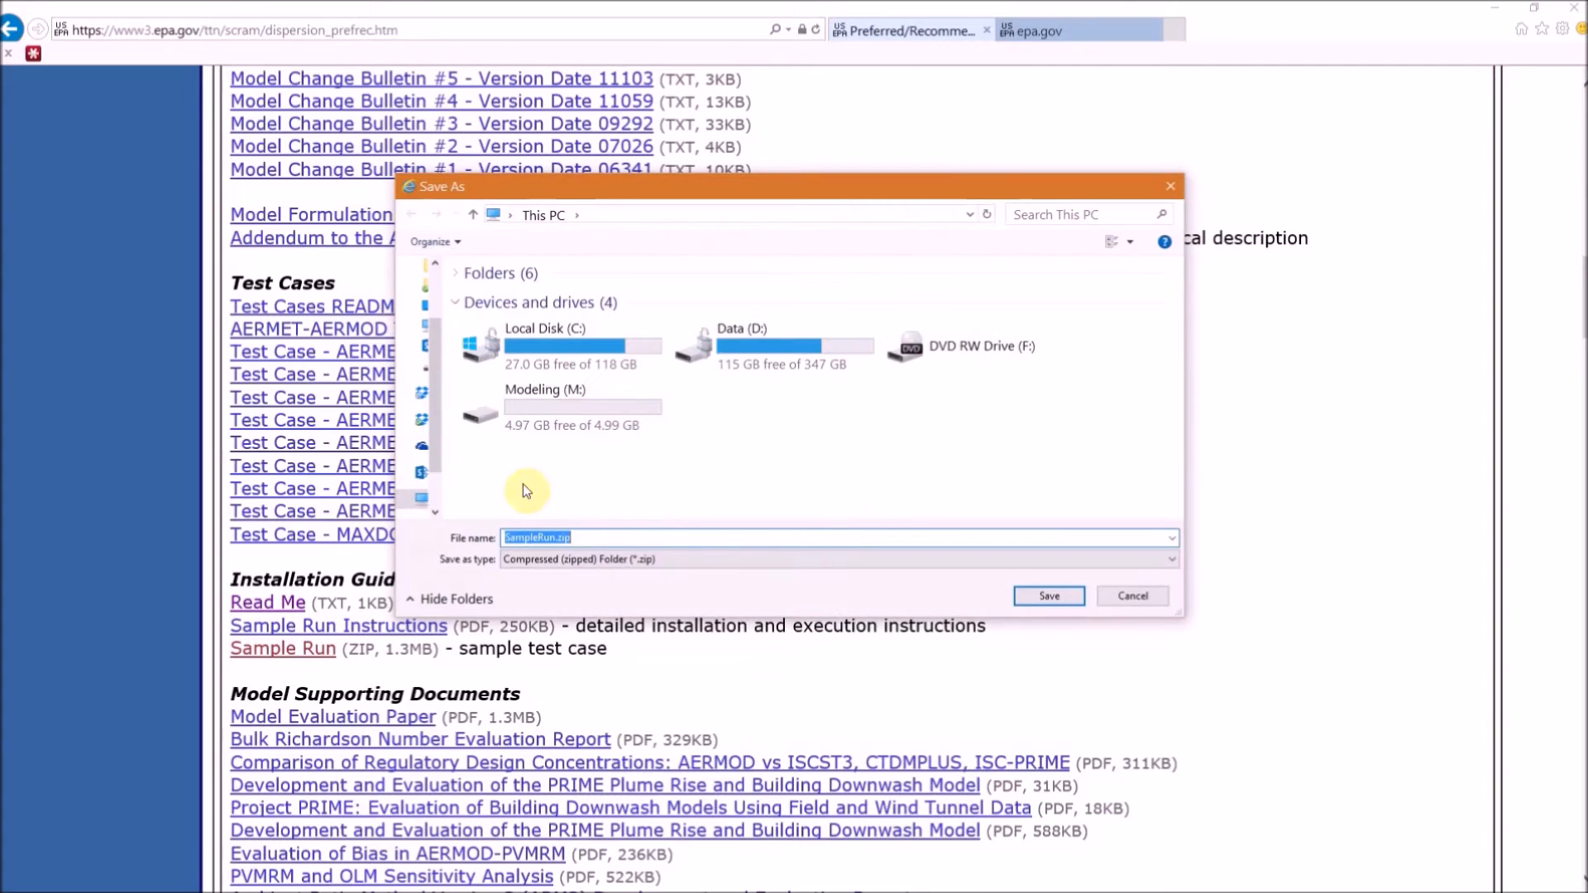
mouse_move(568, 491)
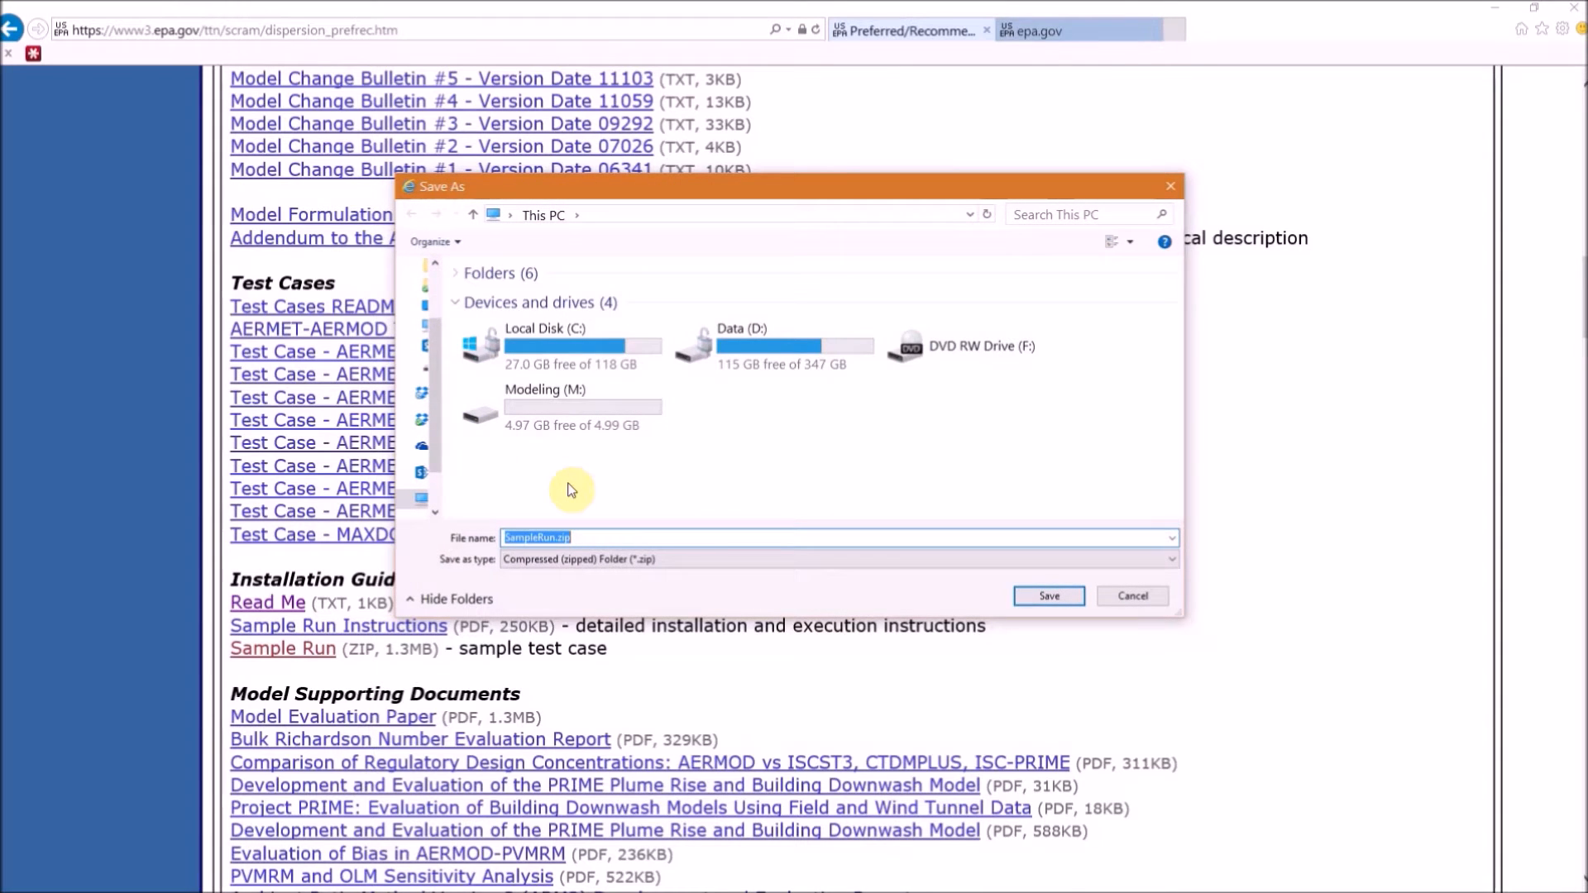
double_click(546, 389)
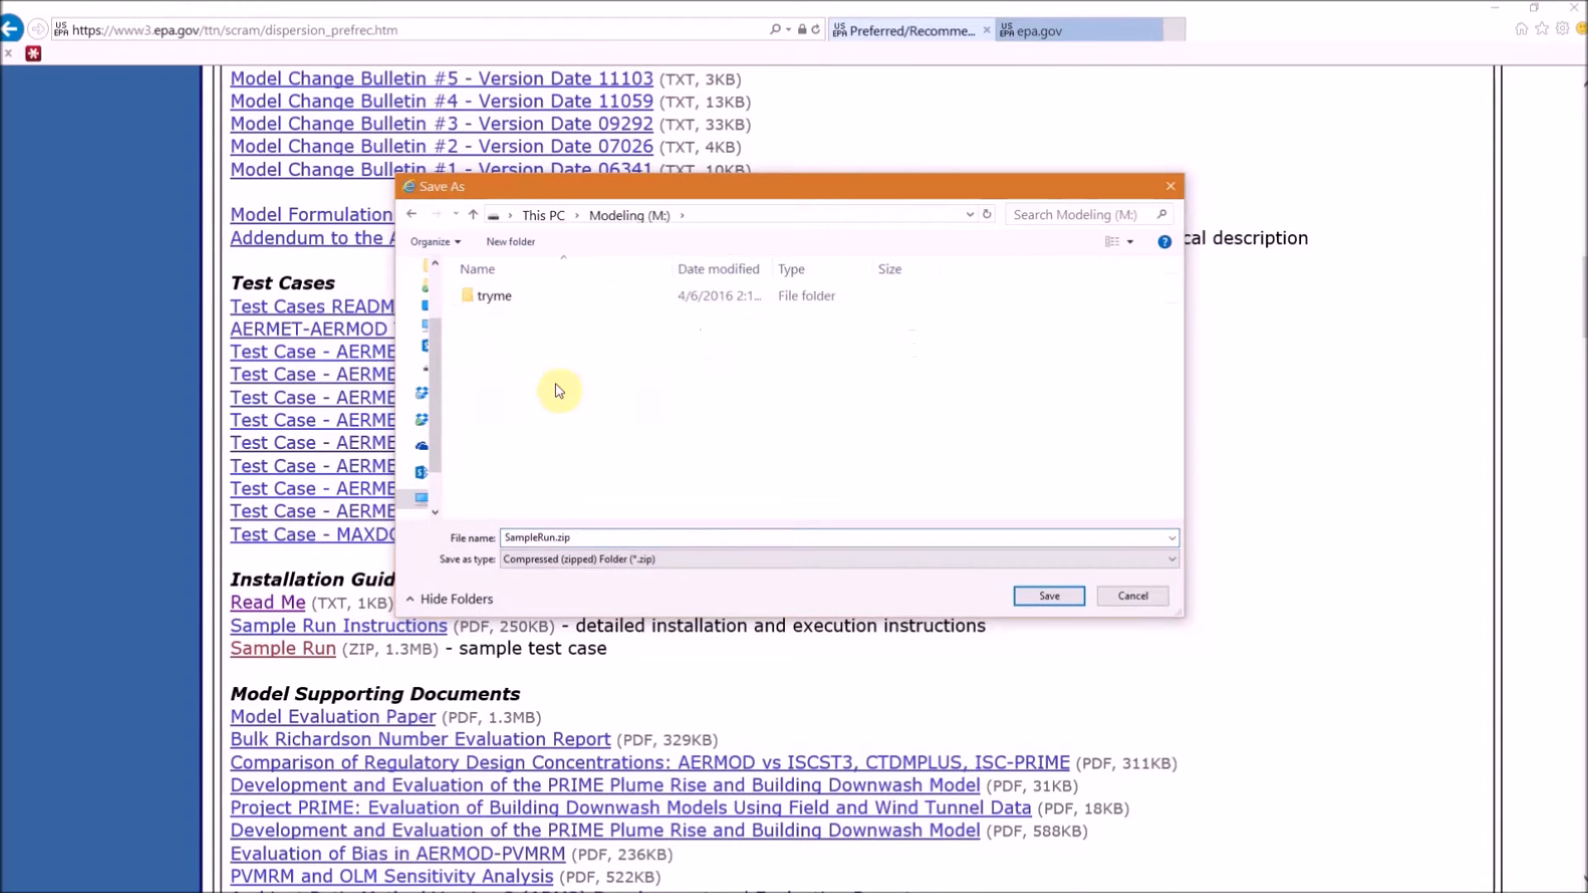
double_click(495, 295)
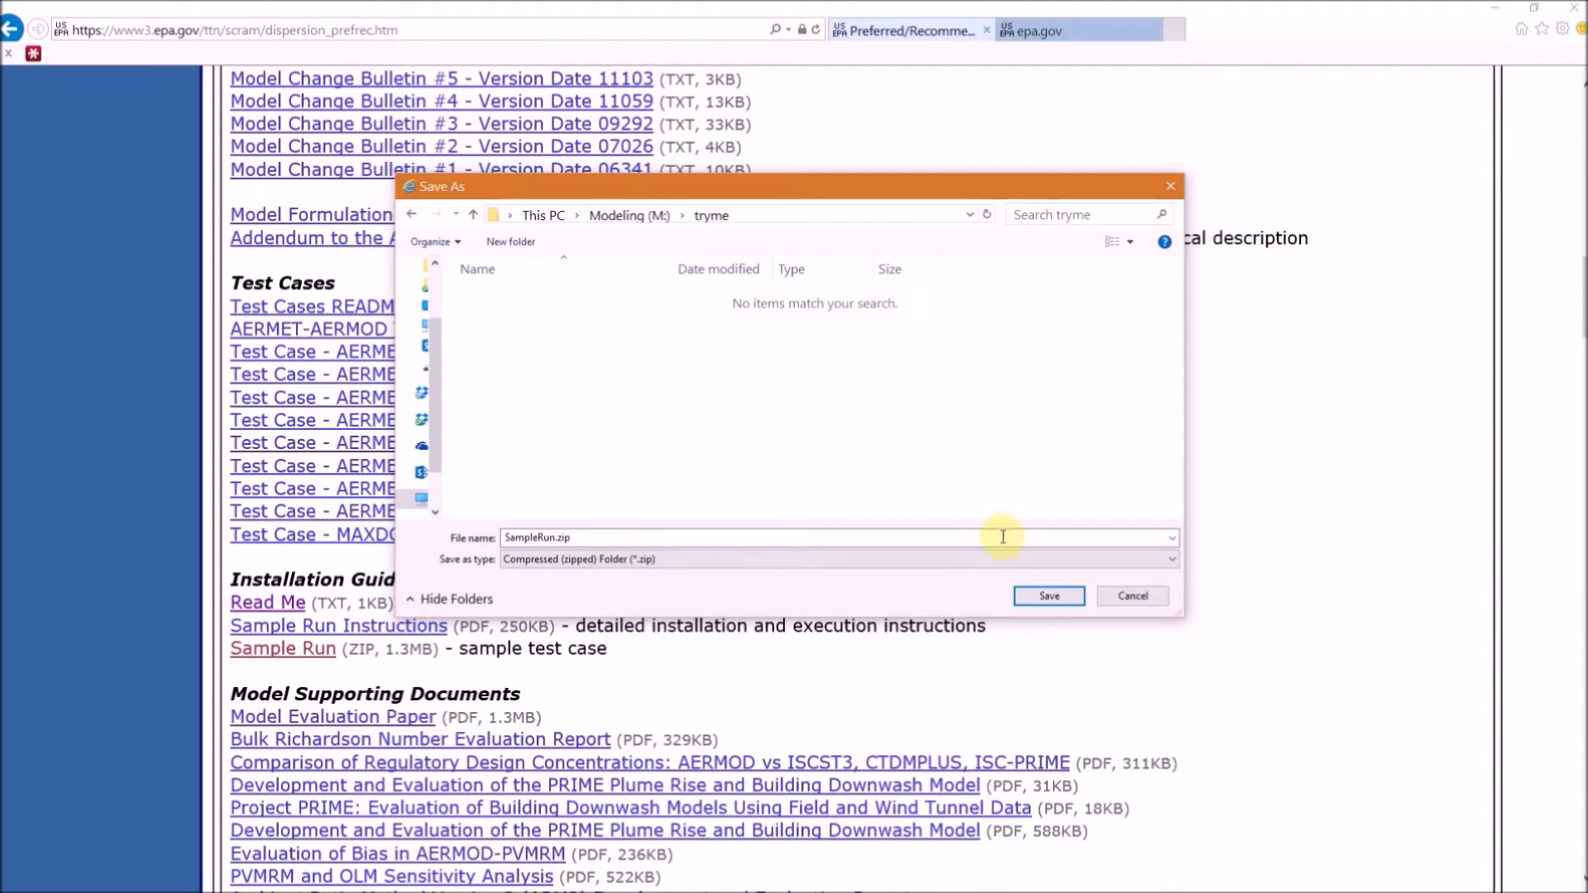
click(1048, 595)
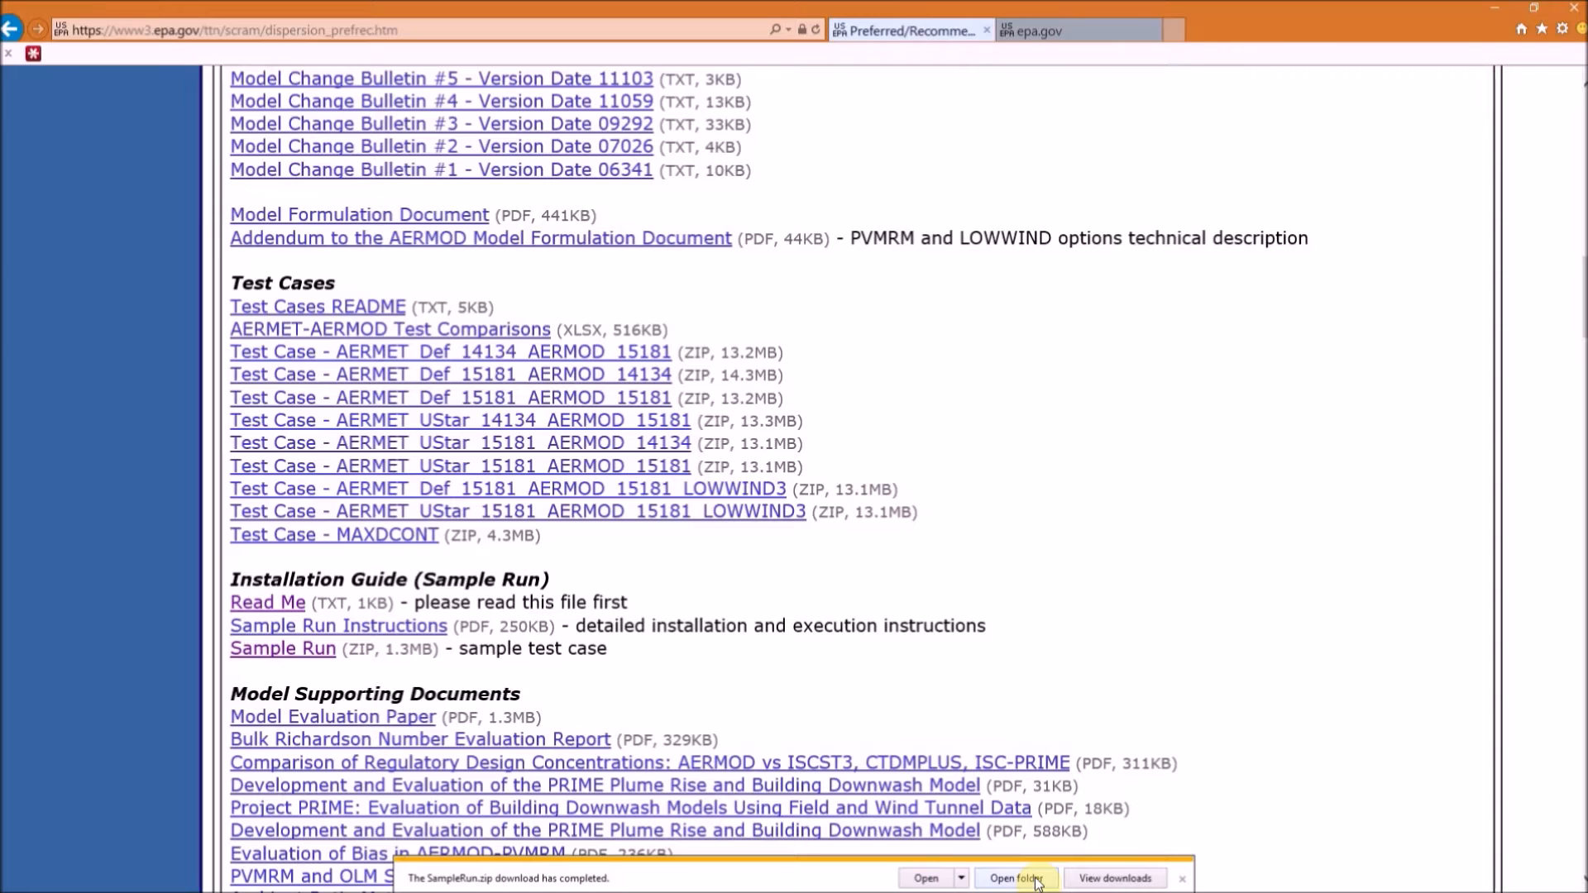
- Extract SampleRun.zip with Extract All into M:\tryme, creating a SampleRun folder
click(1014, 879)
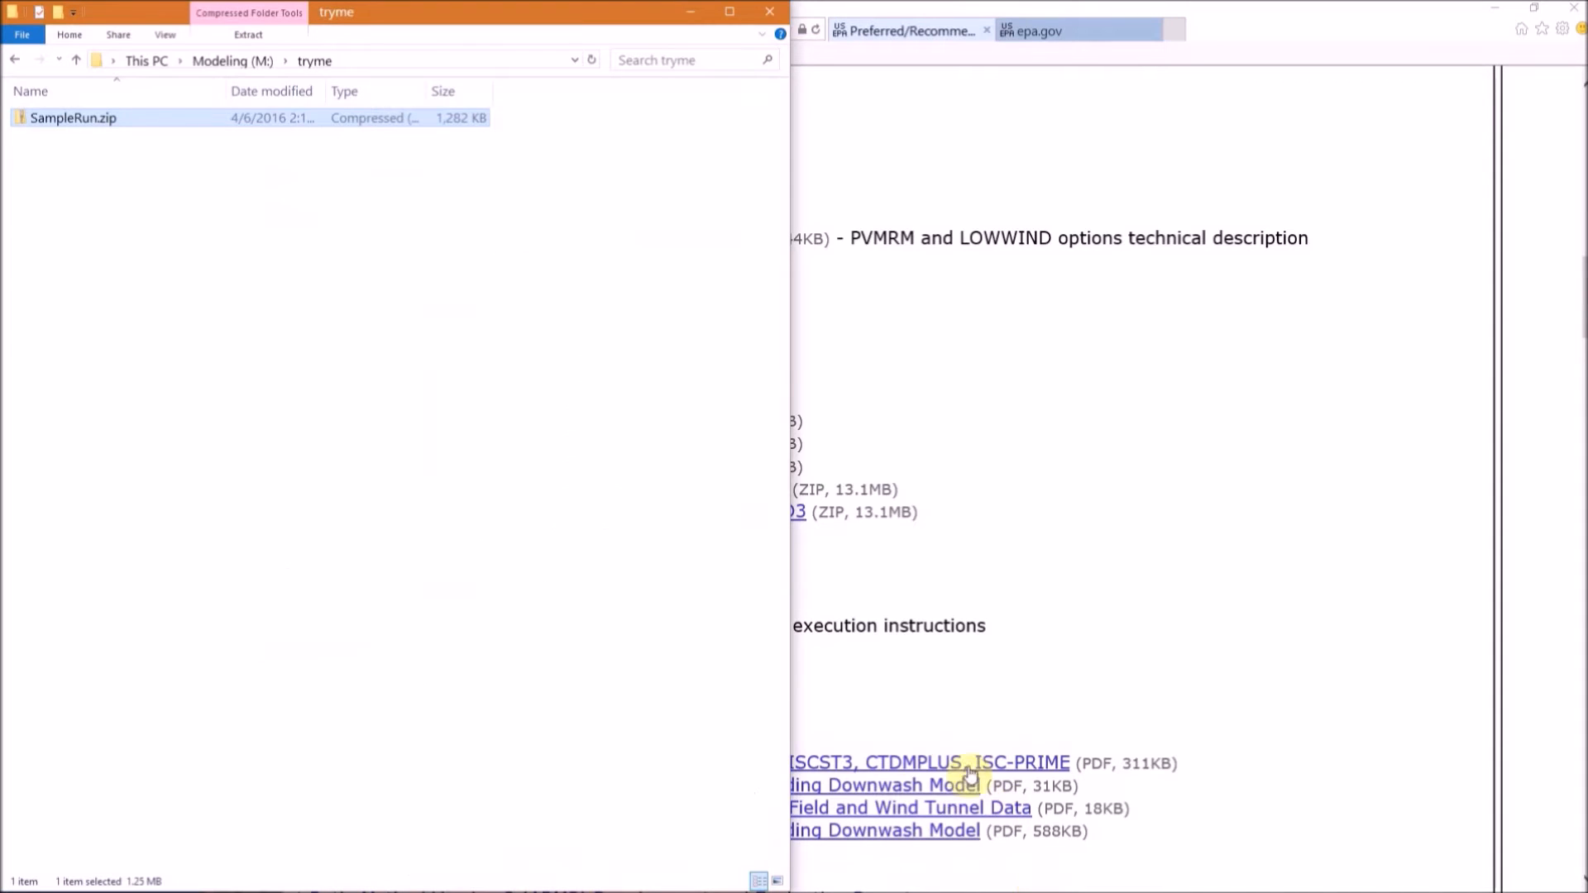
mouse_move(212, 188)
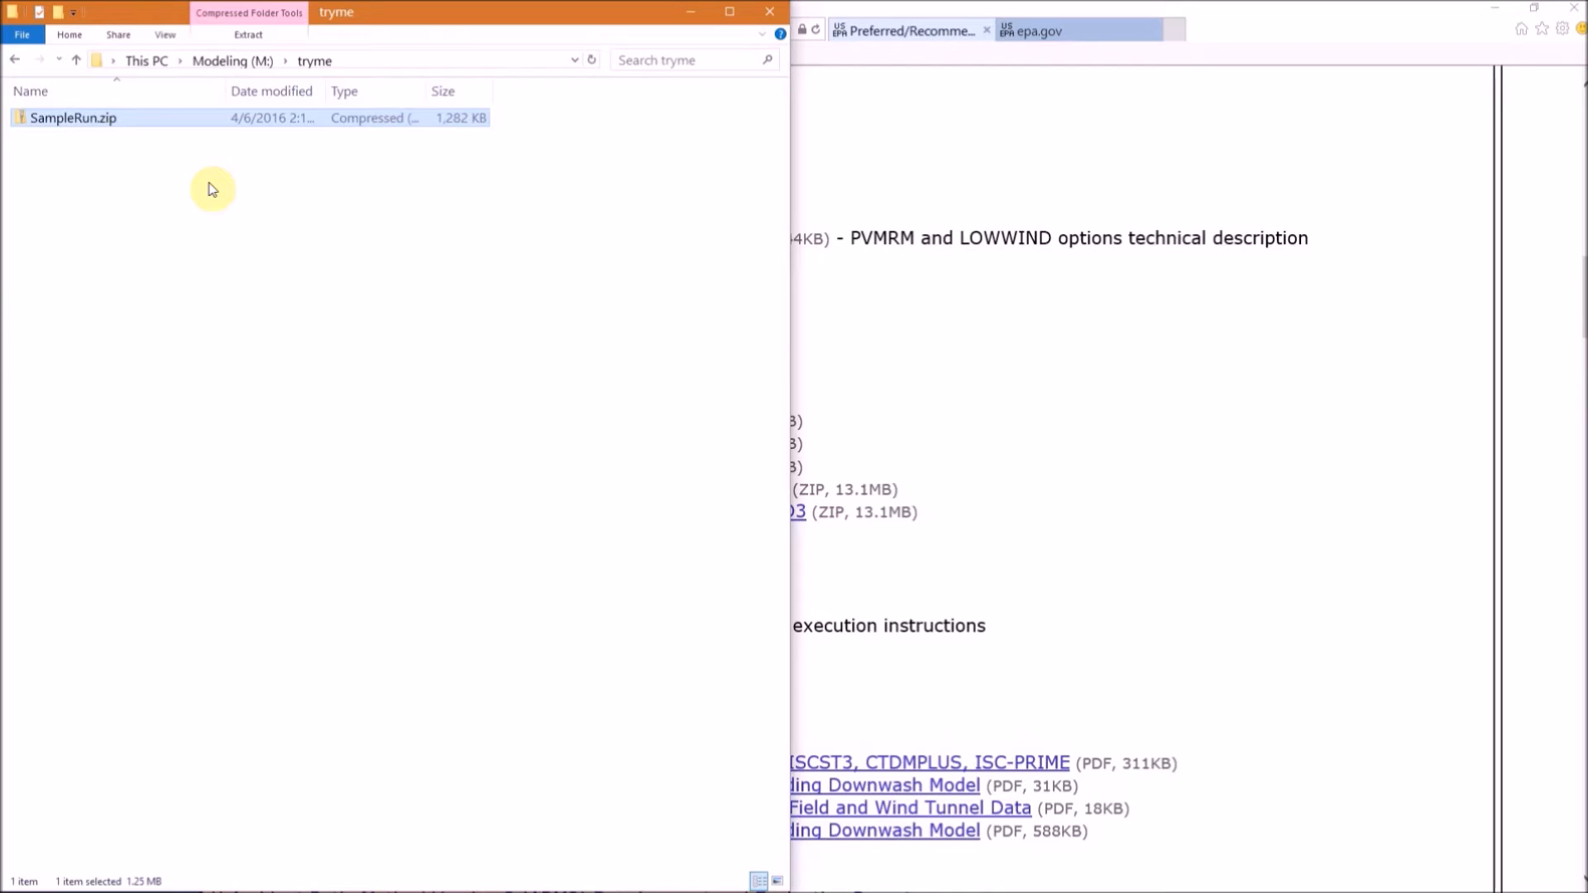
mouse_move(142, 179)
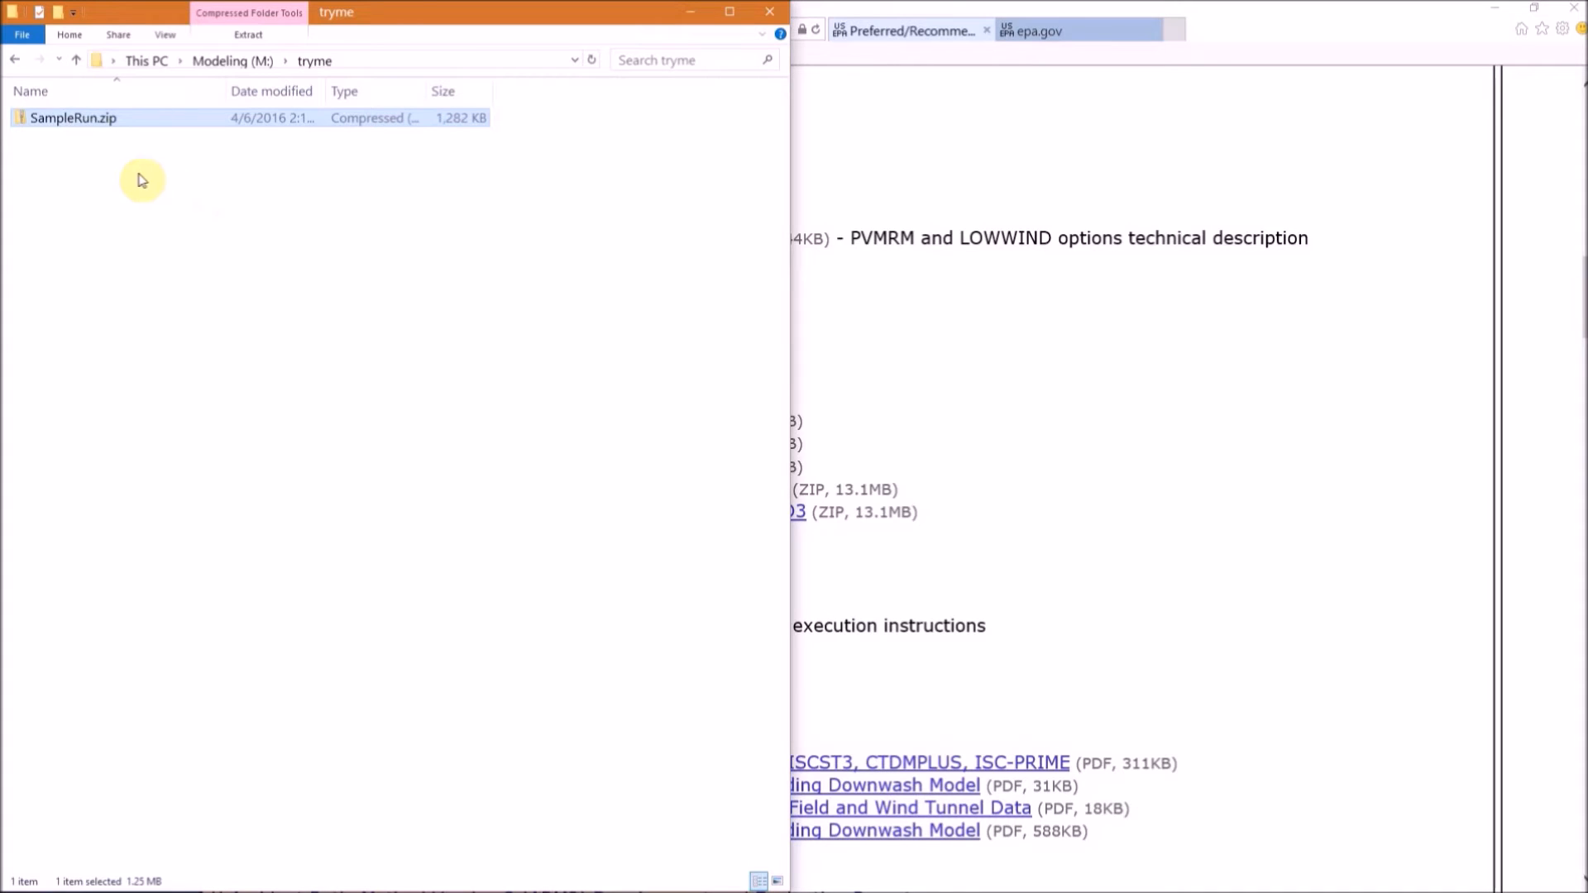
mouse_move(76, 121)
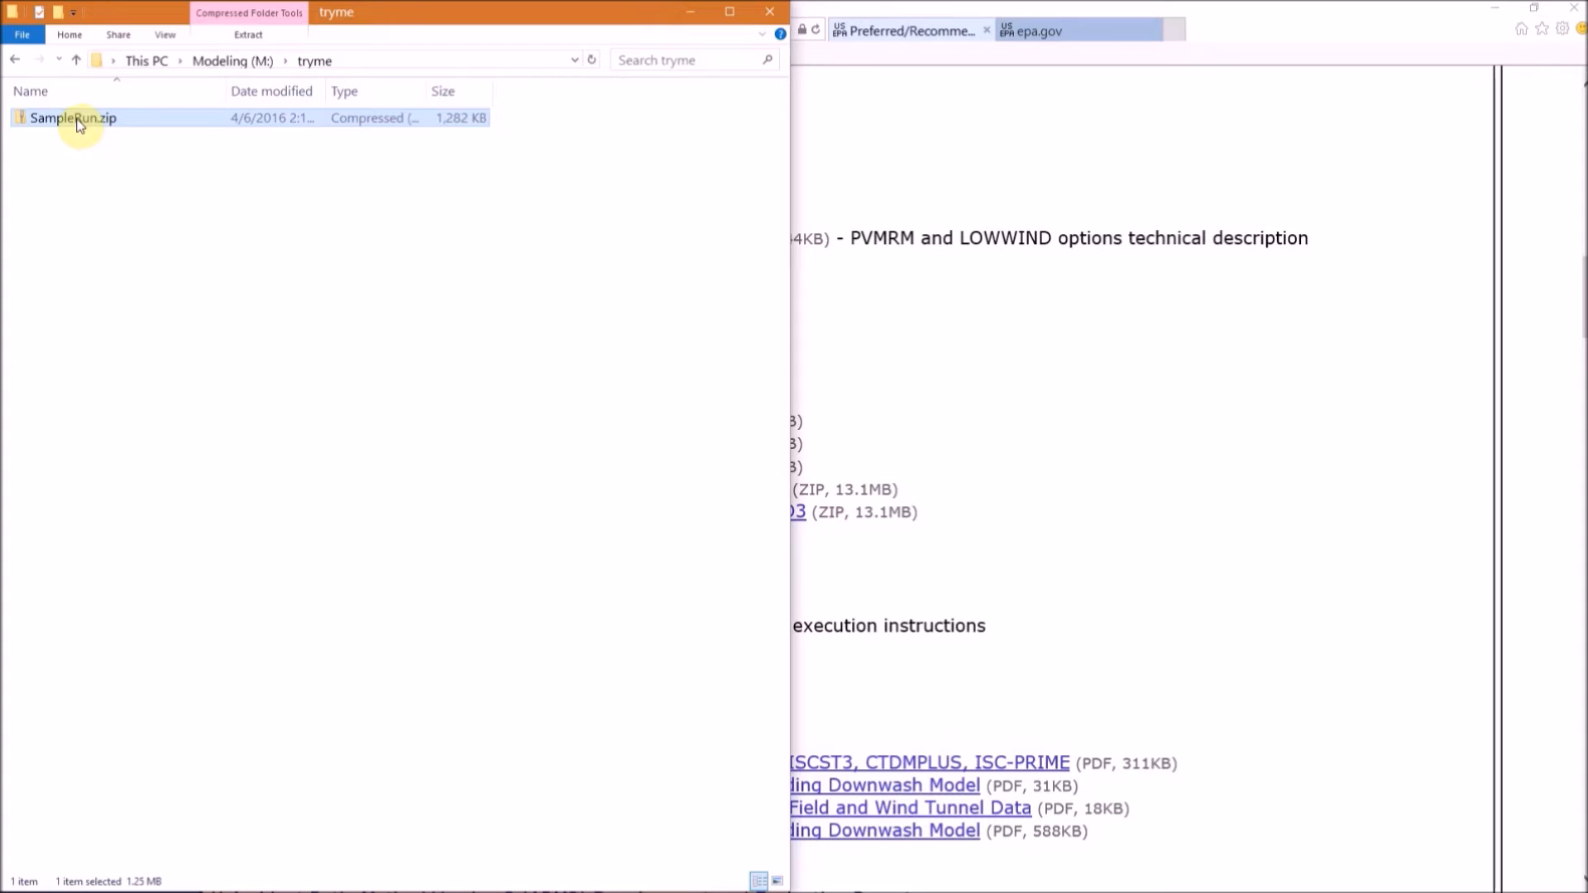
right_click(73, 118)
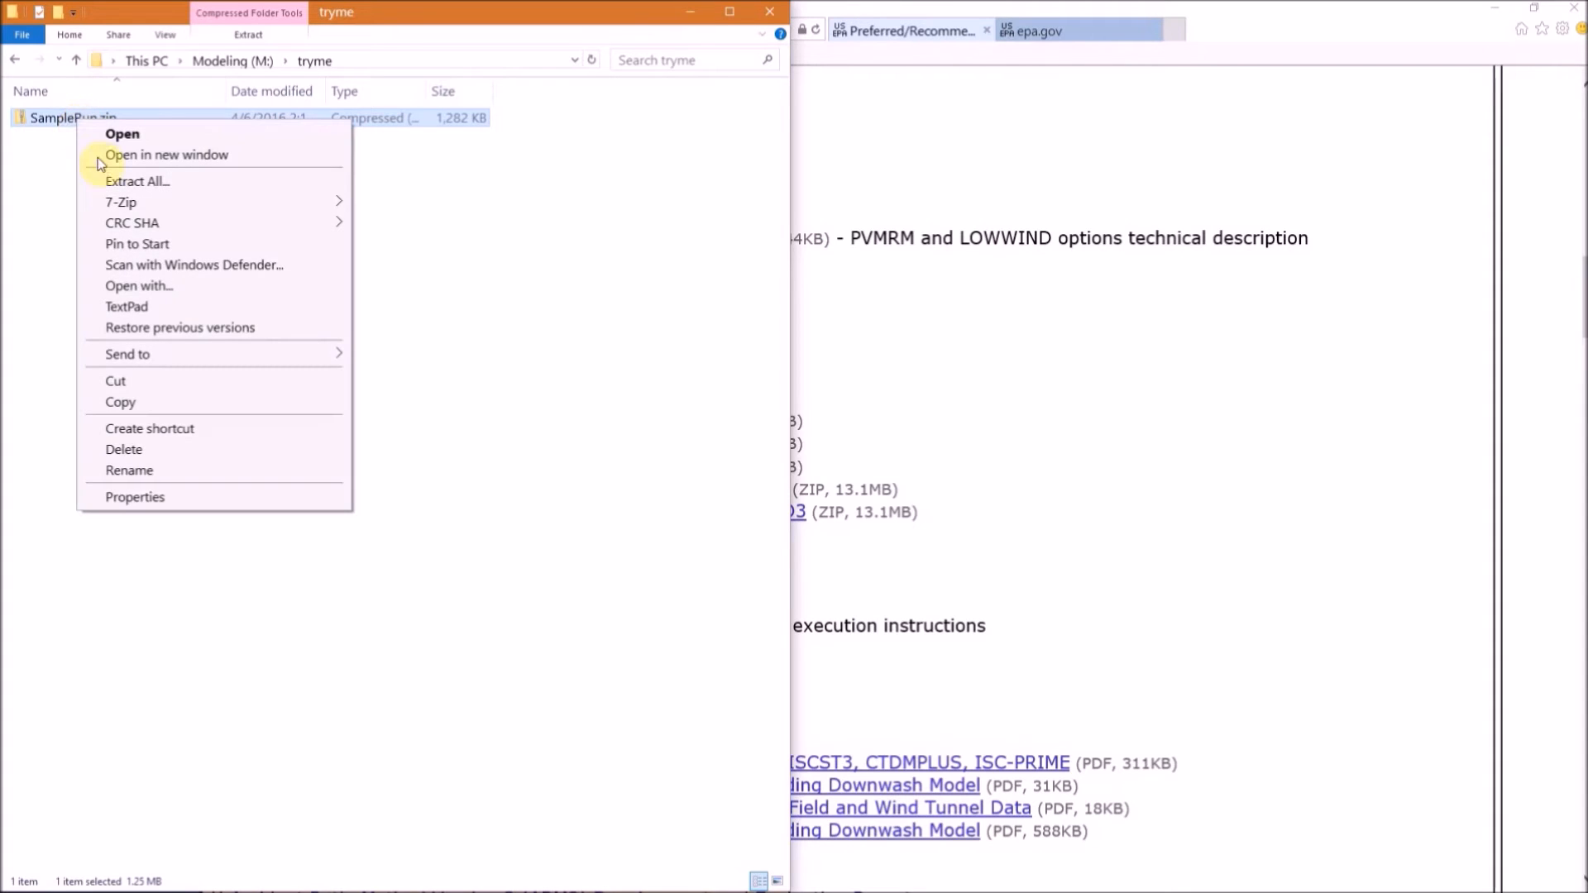
click(138, 180)
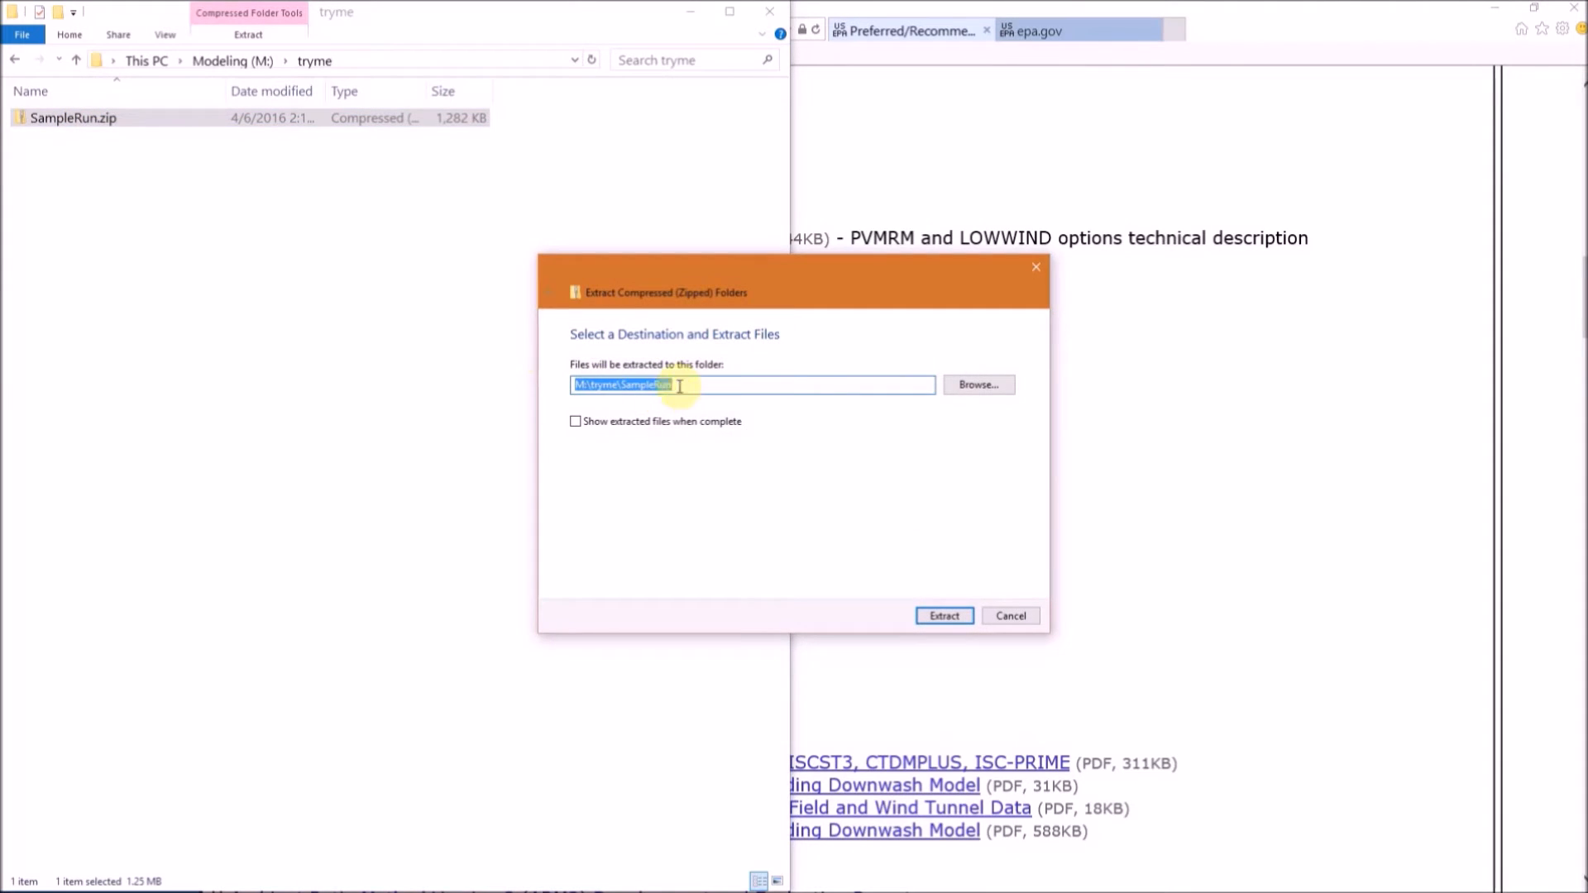
click(678, 385)
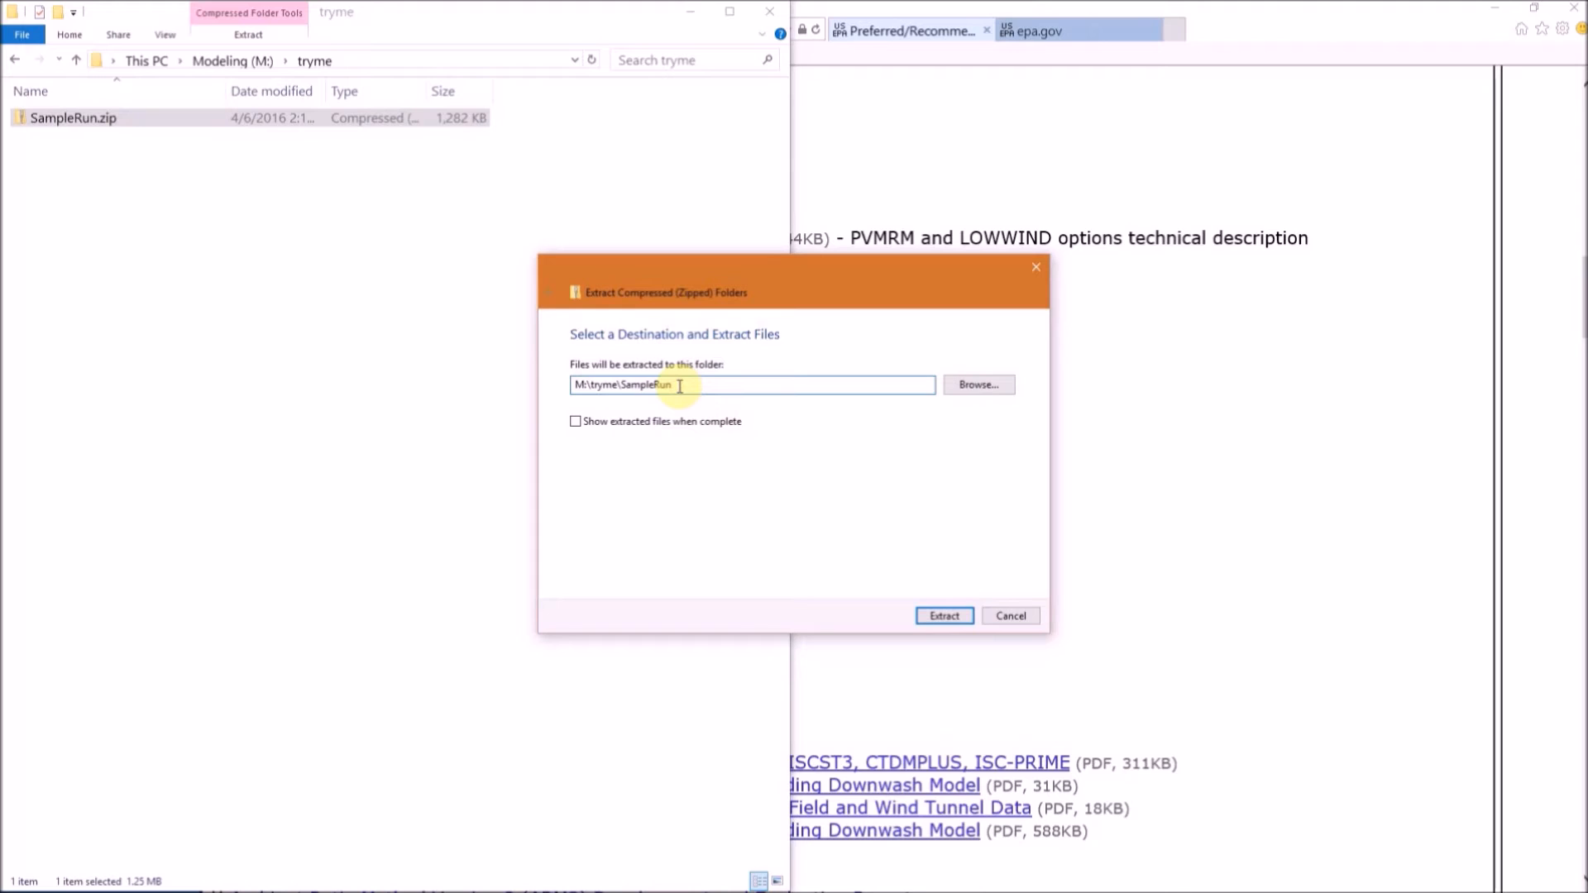
text(S)
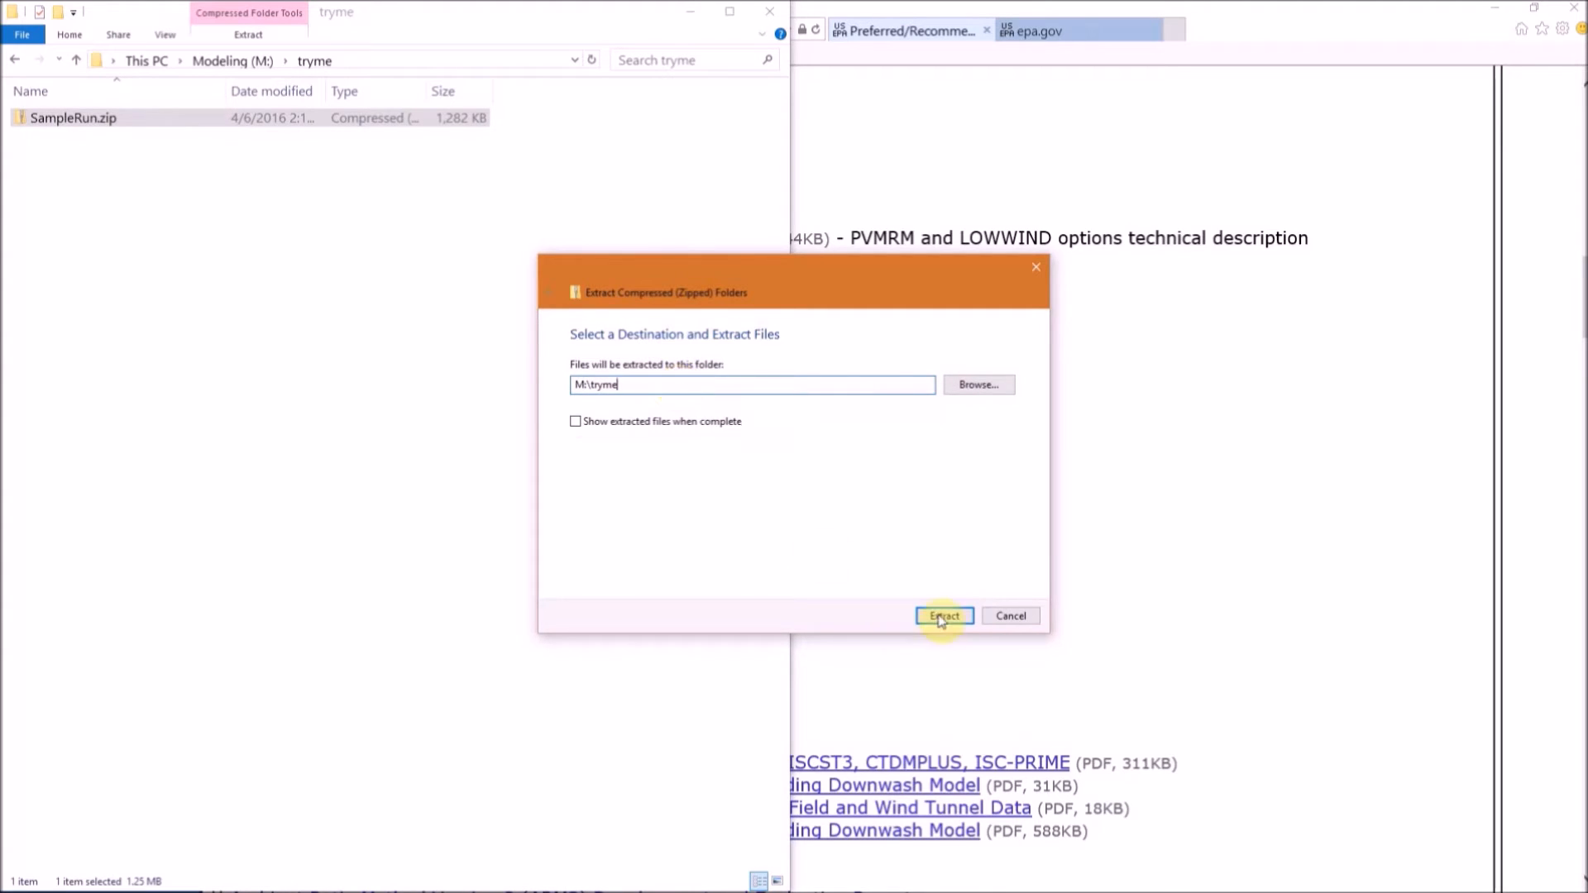
click(943, 615)
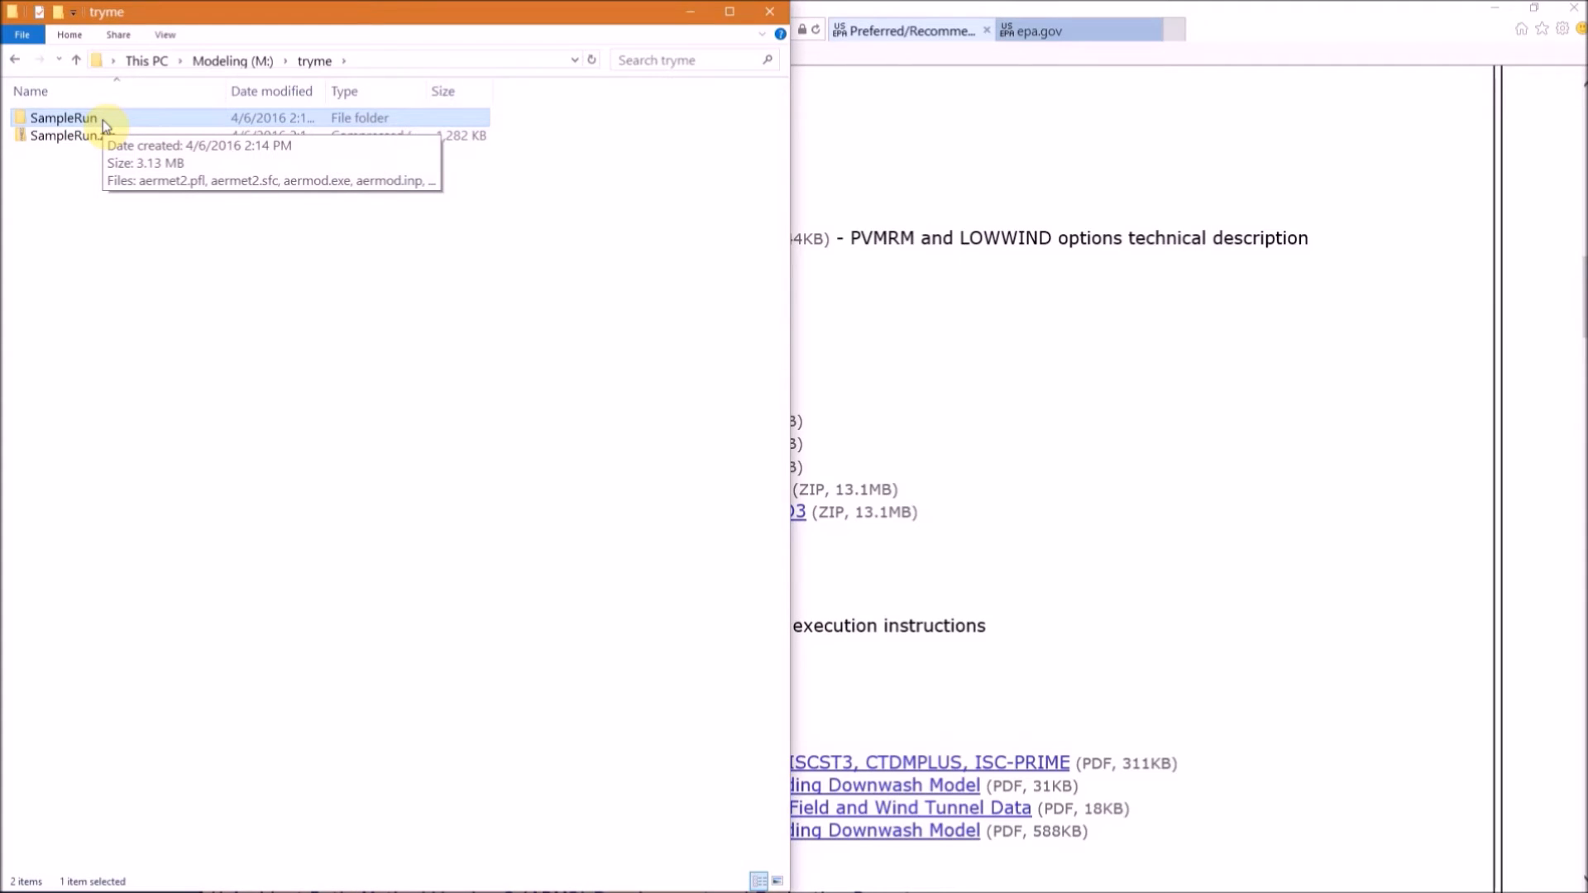
- Enter the extracted SampleRun folder and select aermod.exe among its model files
double_click(64, 118)
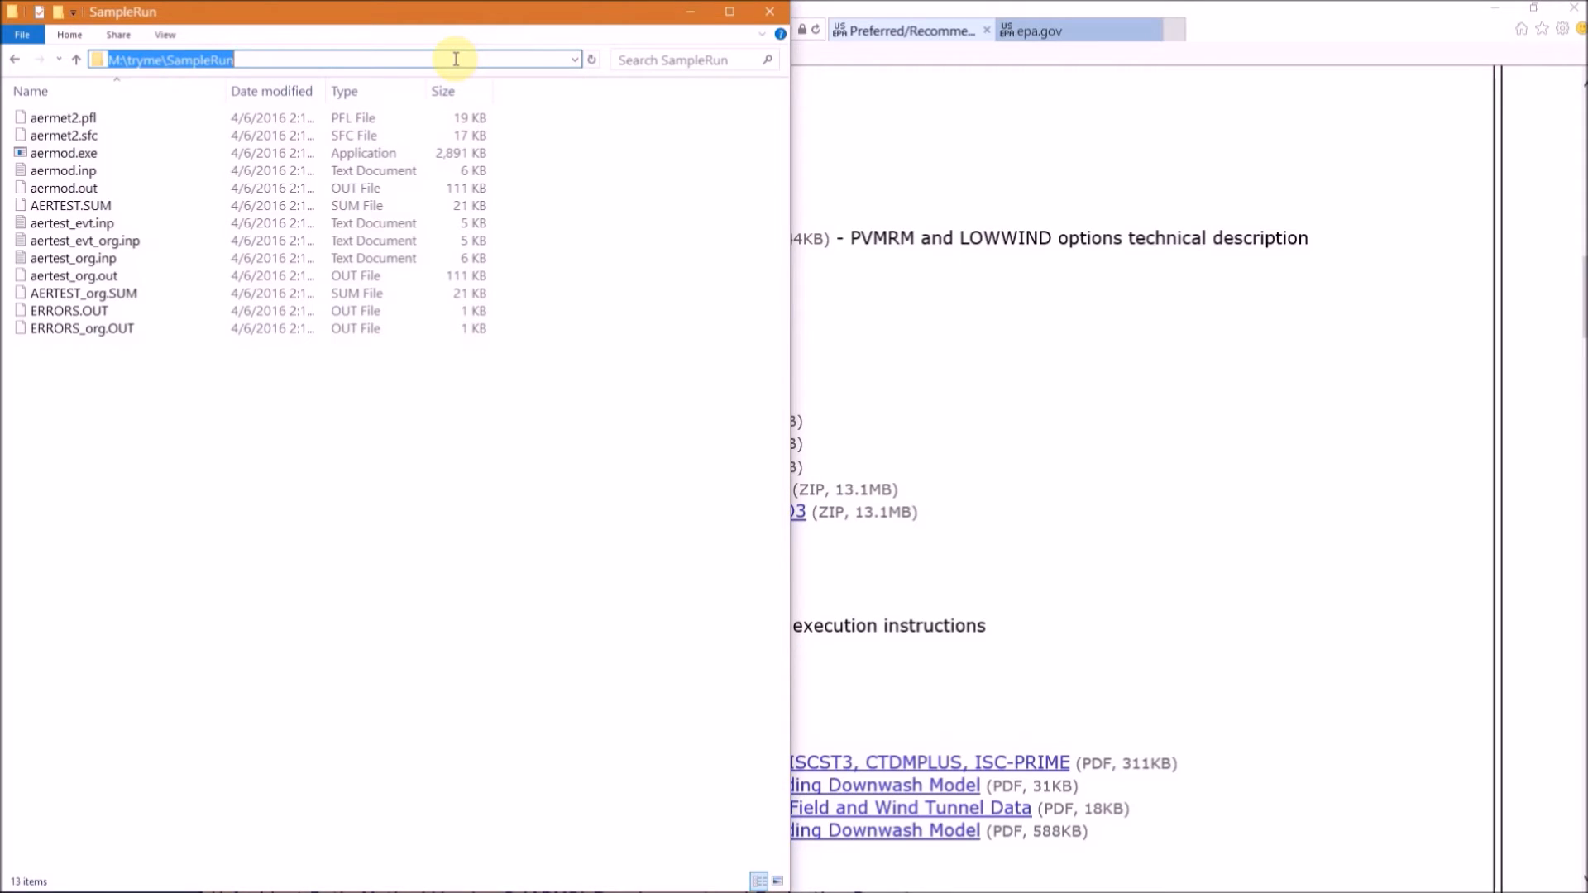
mouse_move(109, 161)
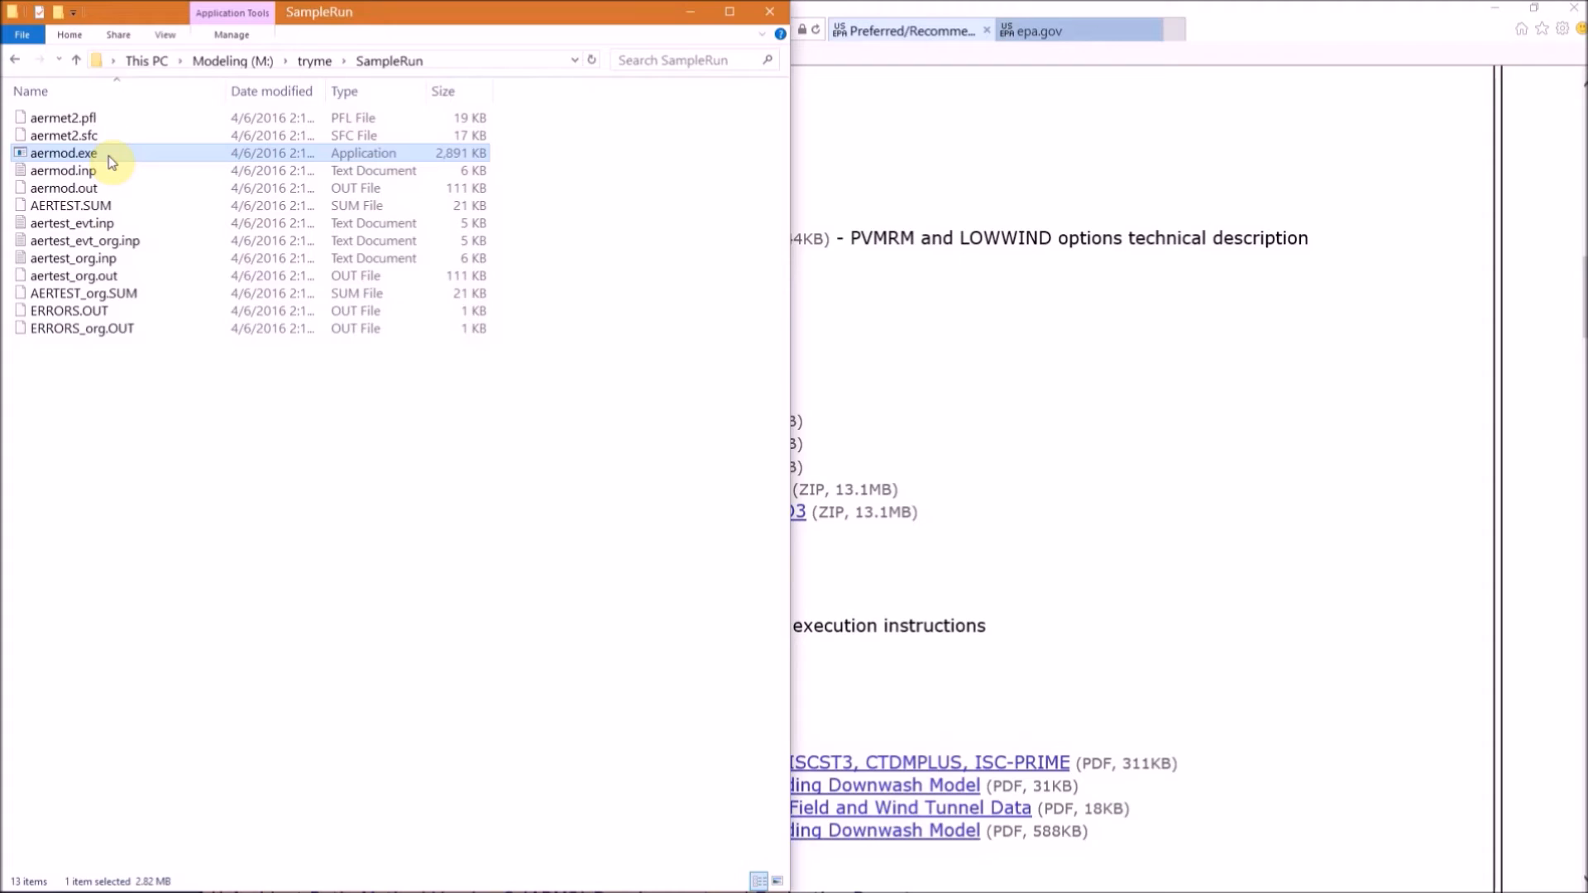
click(63, 170)
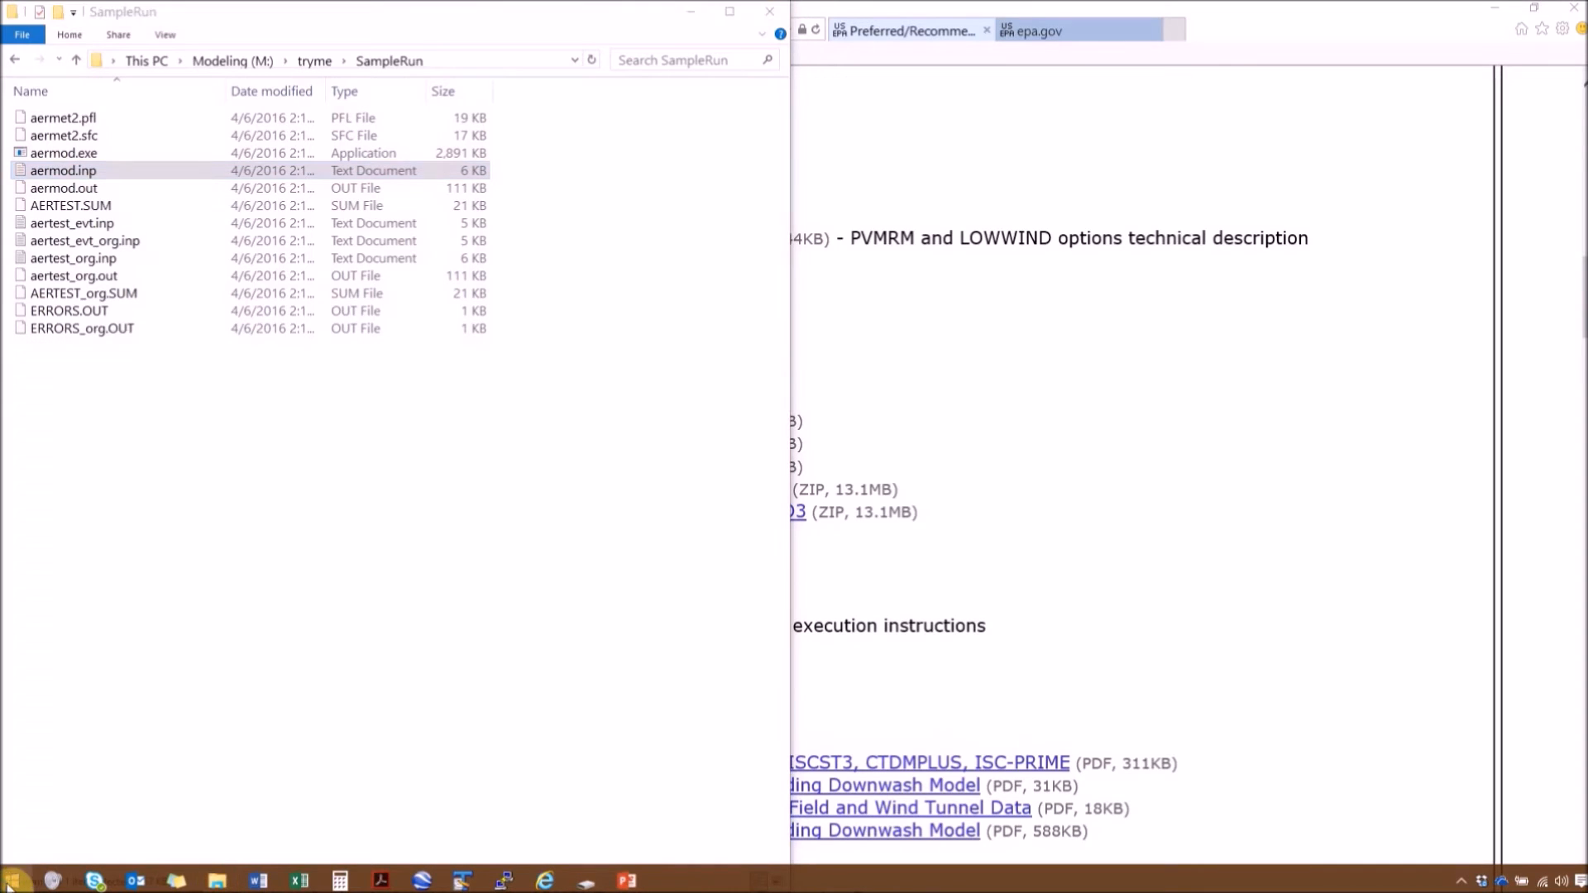
- Launch Command Prompt from the Start quick-access list and change directory to M:\tryme\SampleRun
right_click(12, 879)
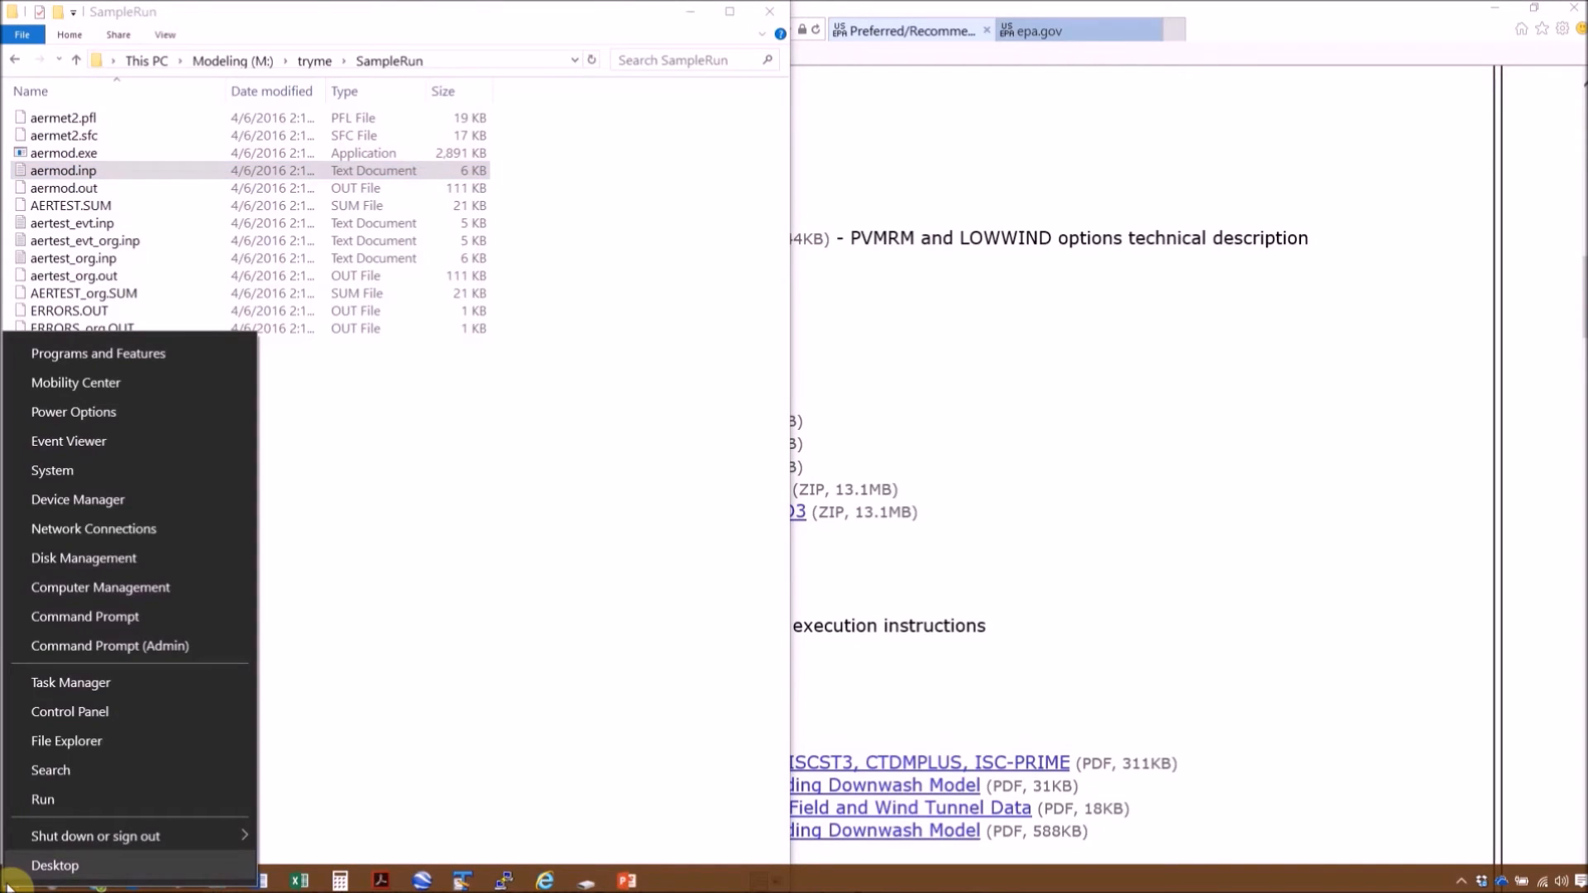
click(84, 617)
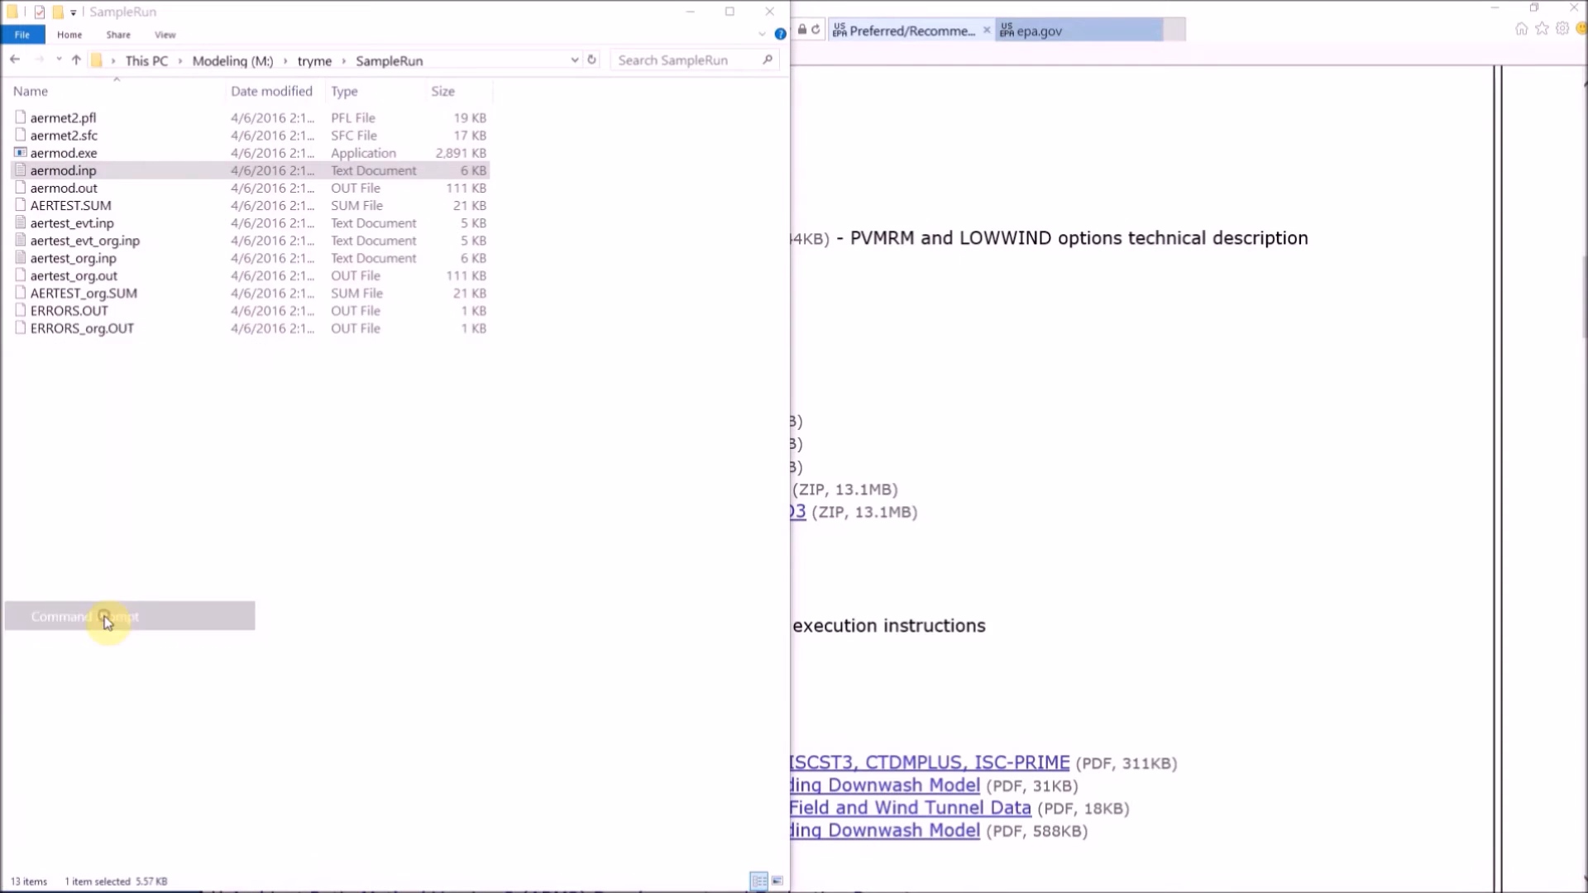
click(106, 617)
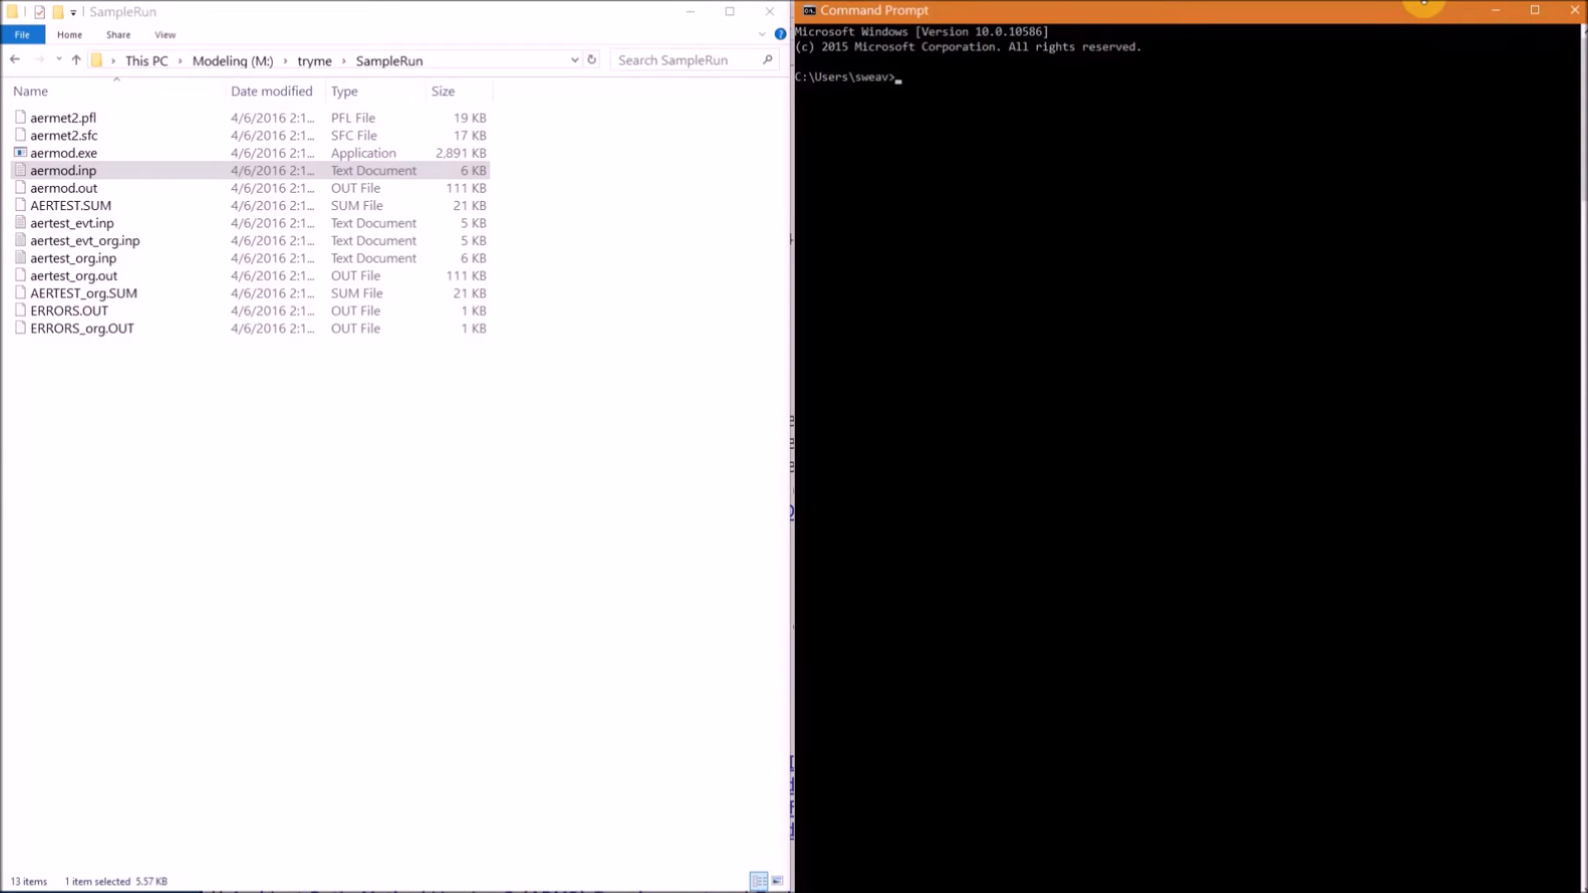
text(M:)
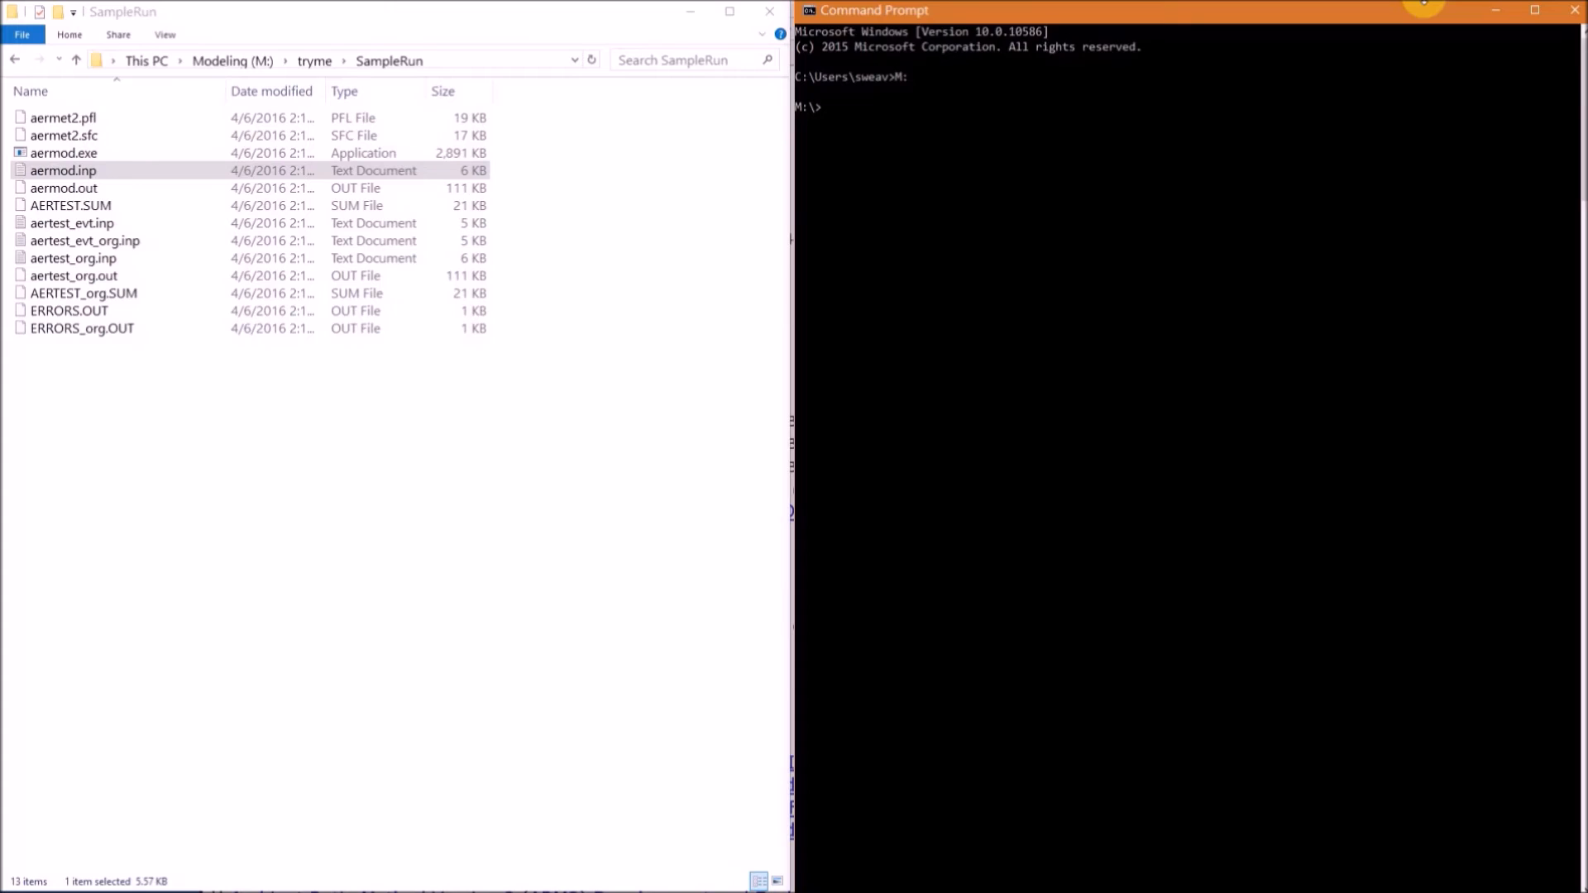
text(cd)
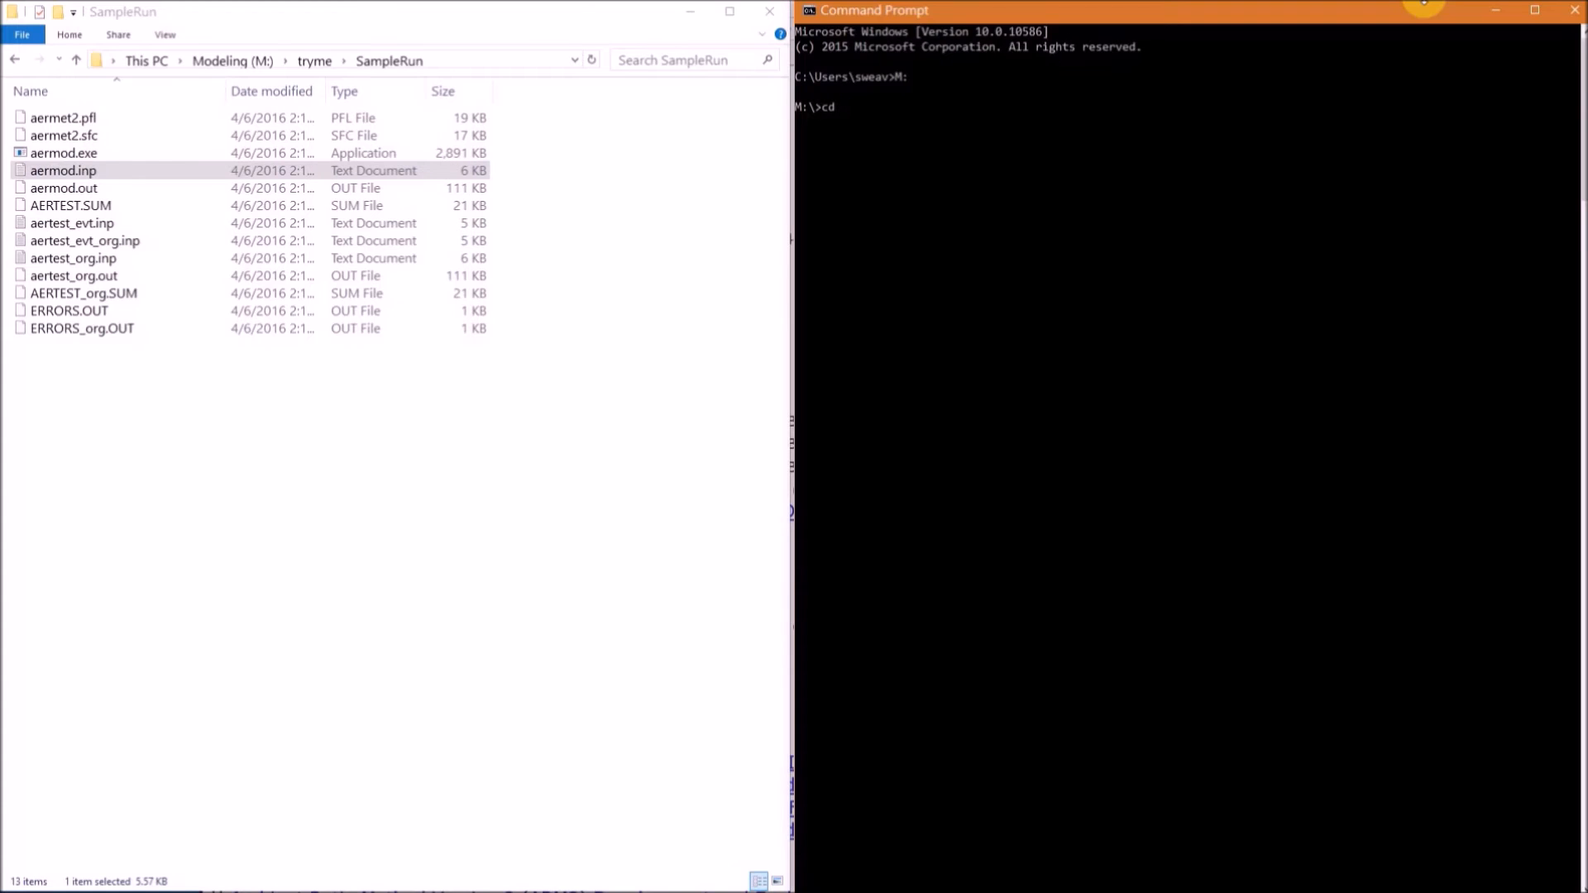
text(tryme)
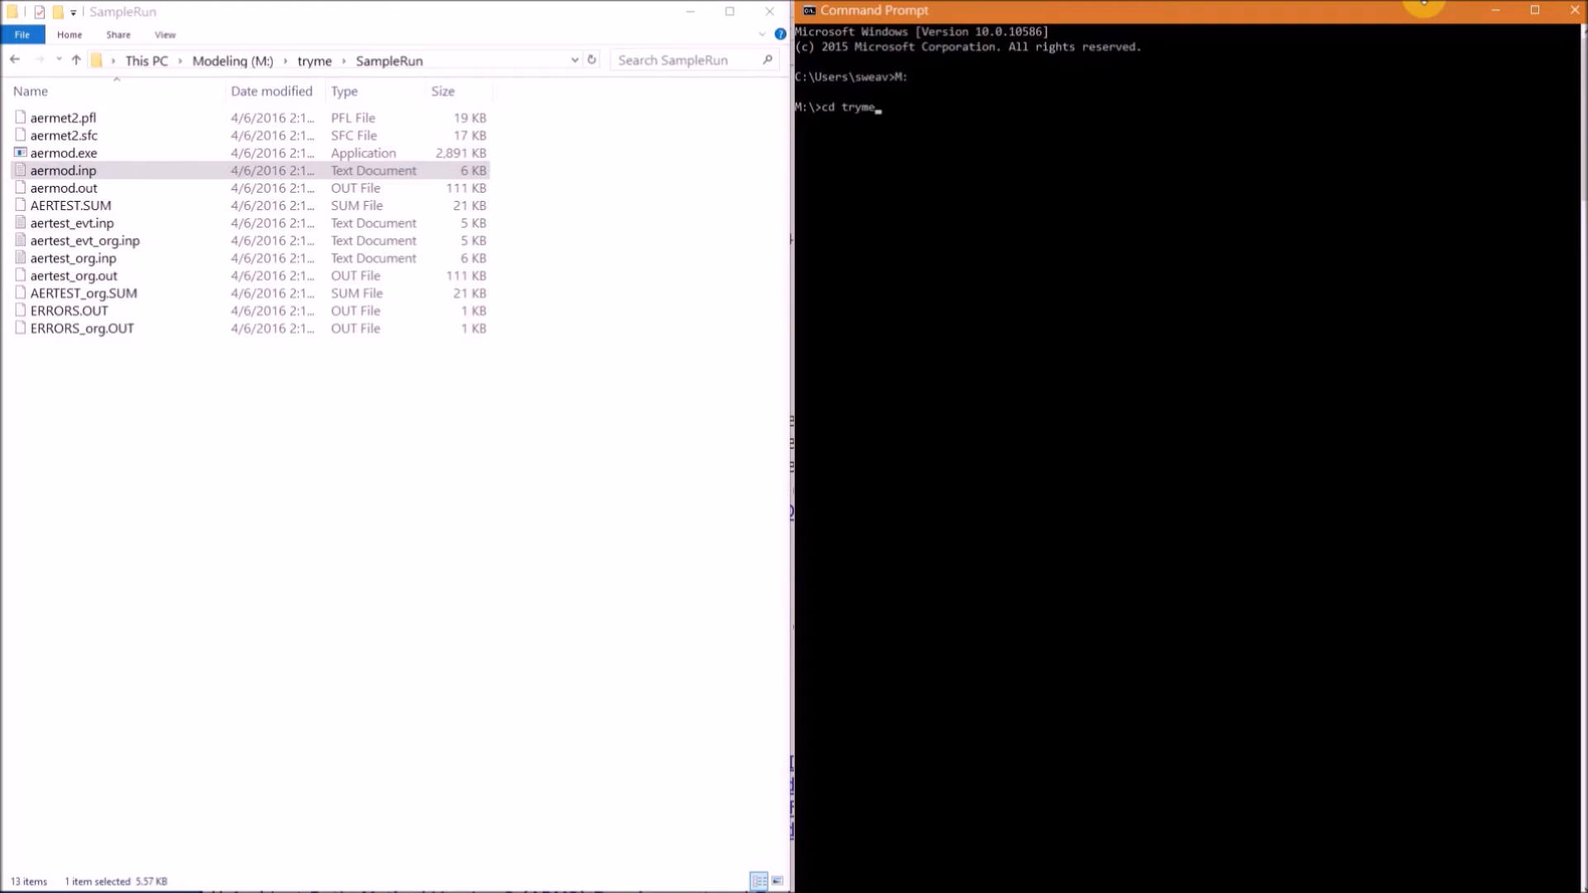
text(\SampleRun)
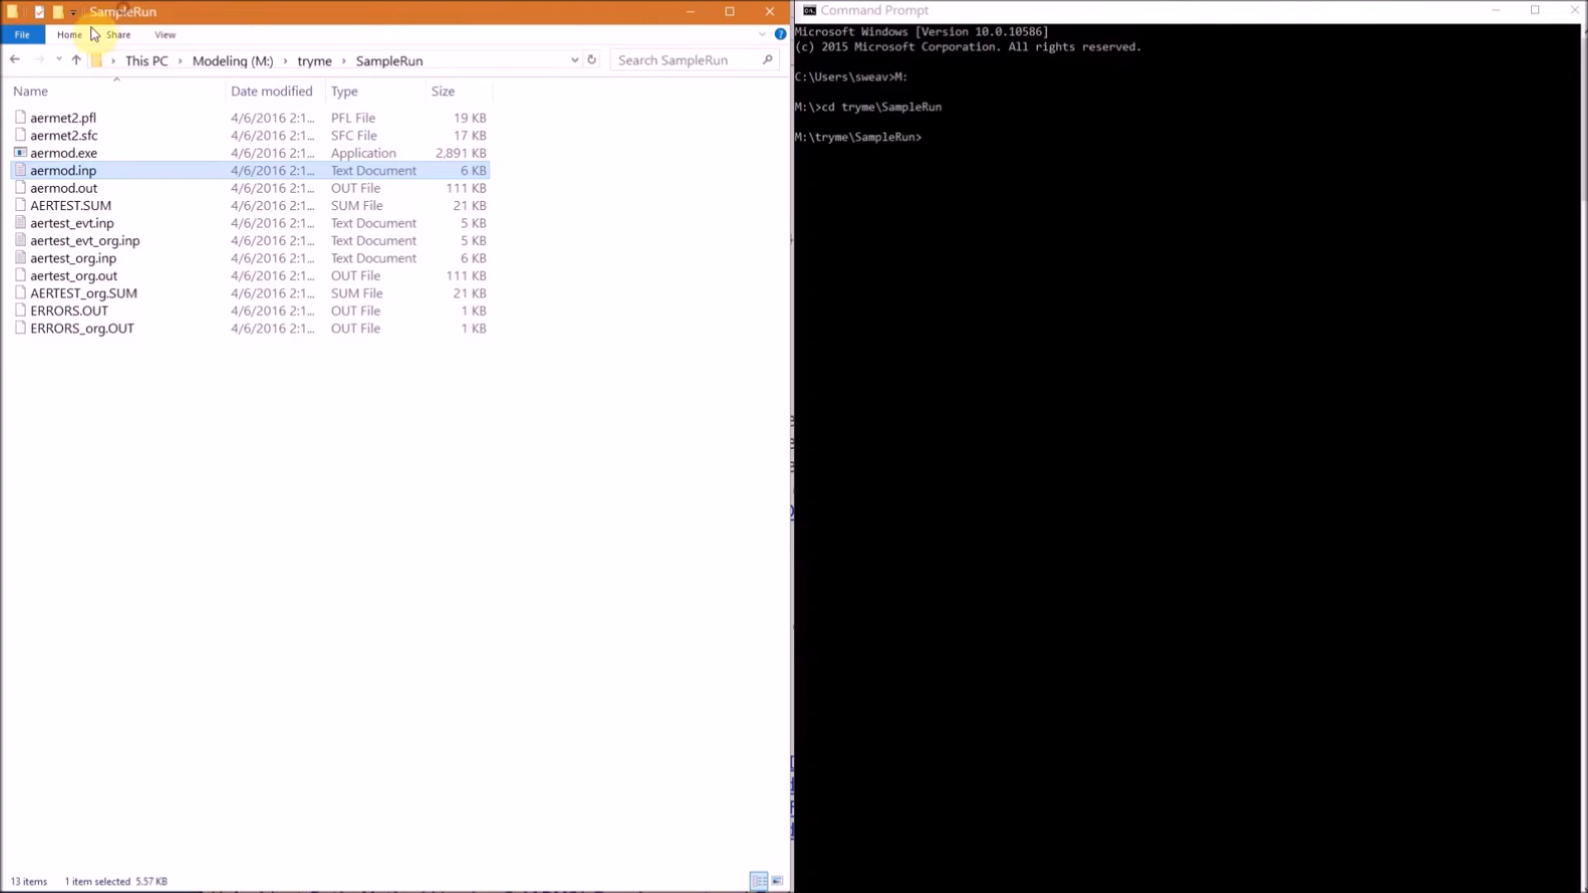
- Launch a command window from Explorer's File menu already at M:\tryme\SampleRun and select aertest_org.inp
click(22, 33)
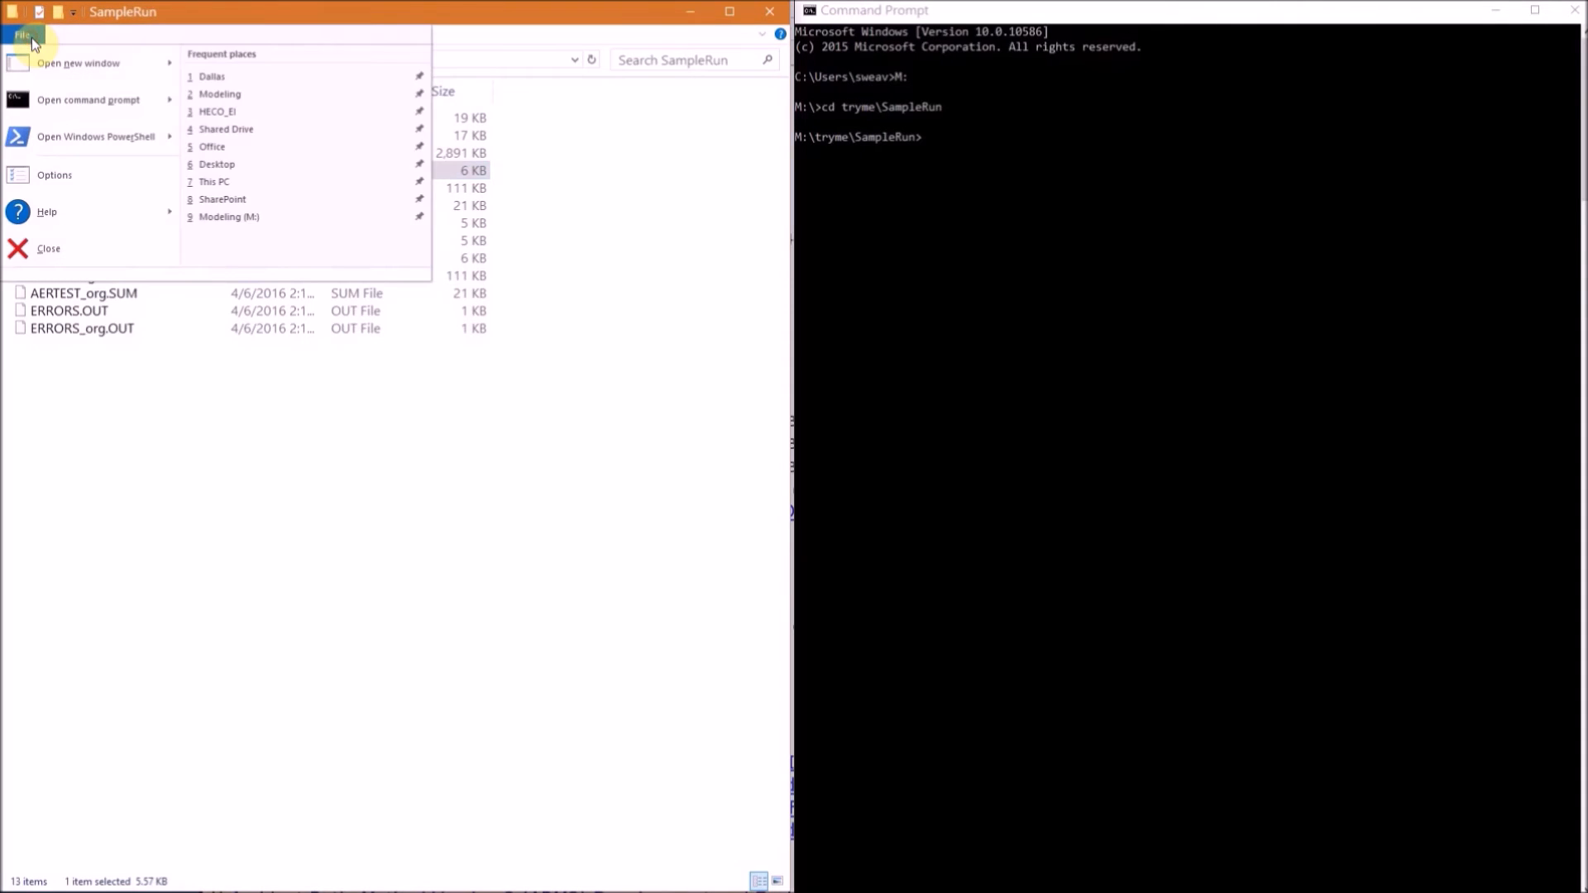
click(88, 99)
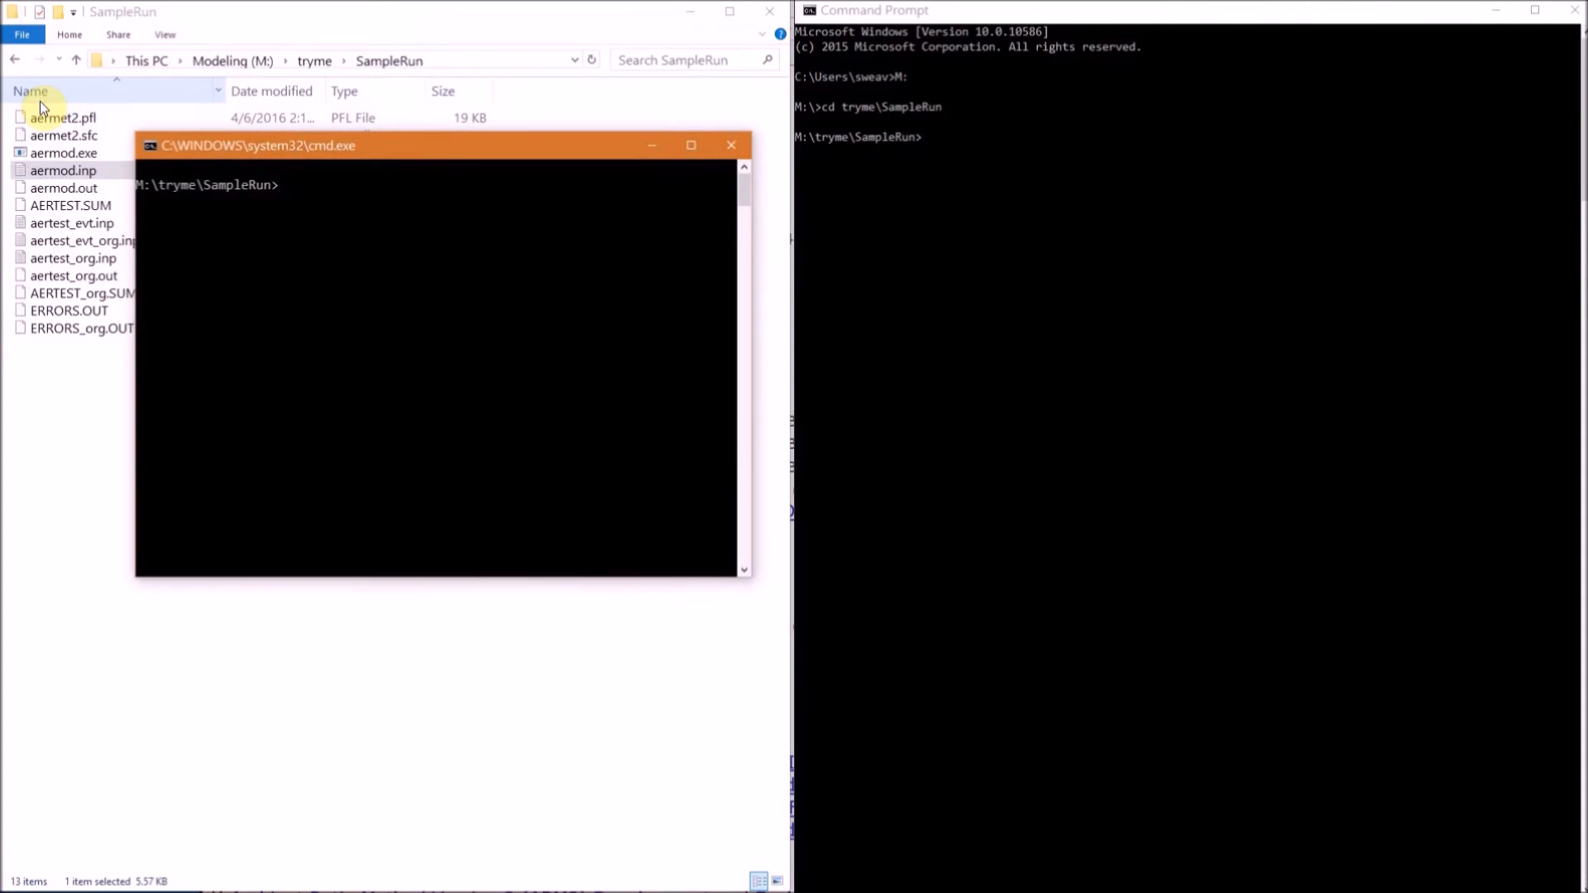
click(691, 146)
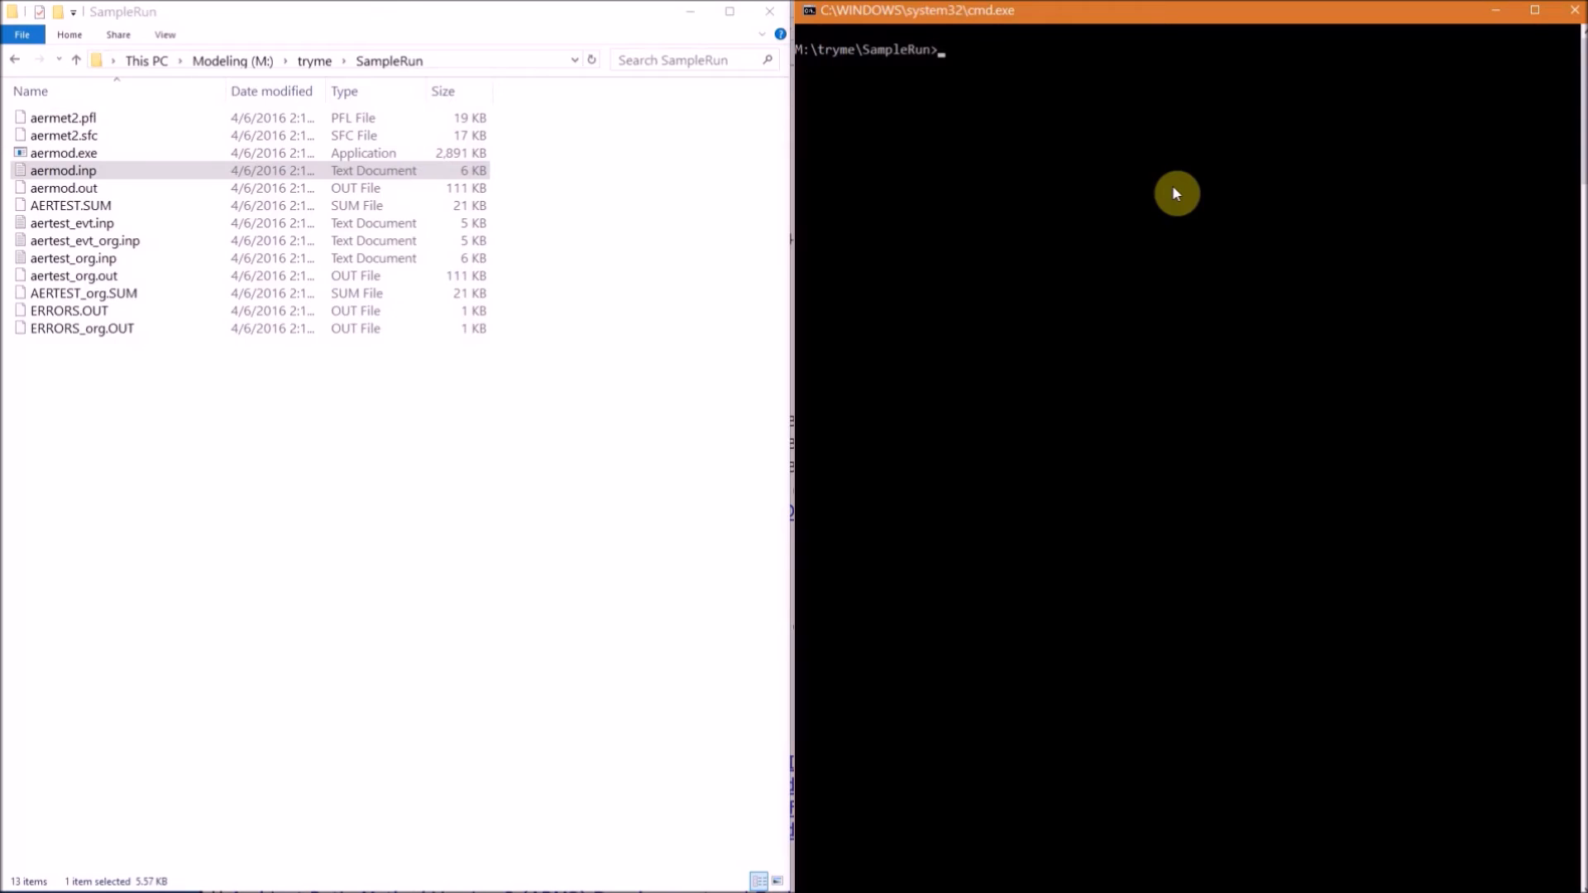
mouse_move(930, 76)
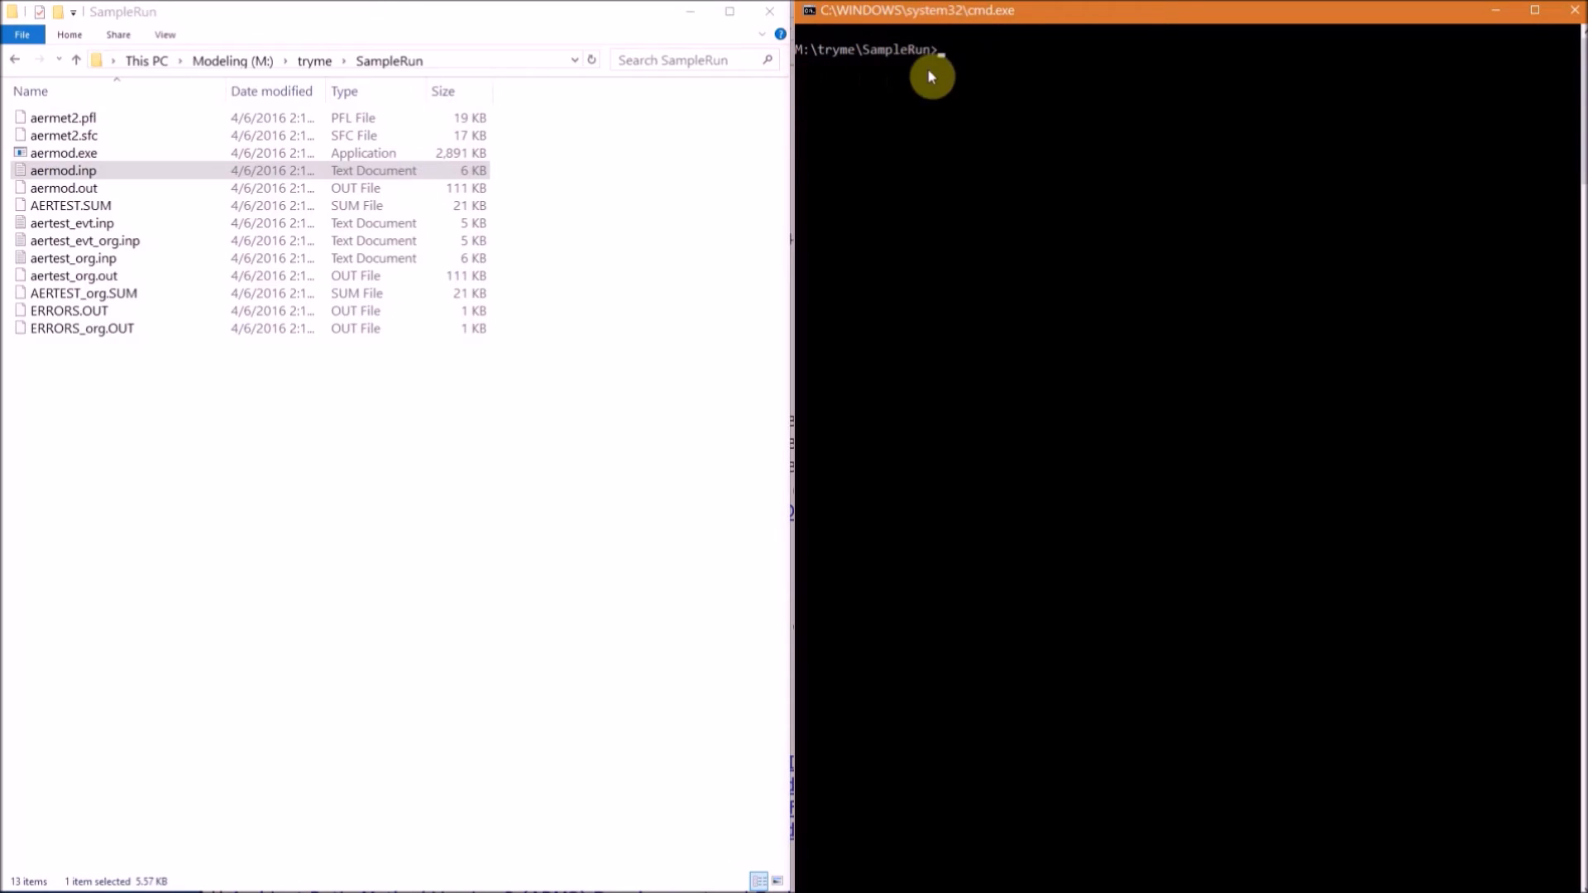
mouse_move(964, 79)
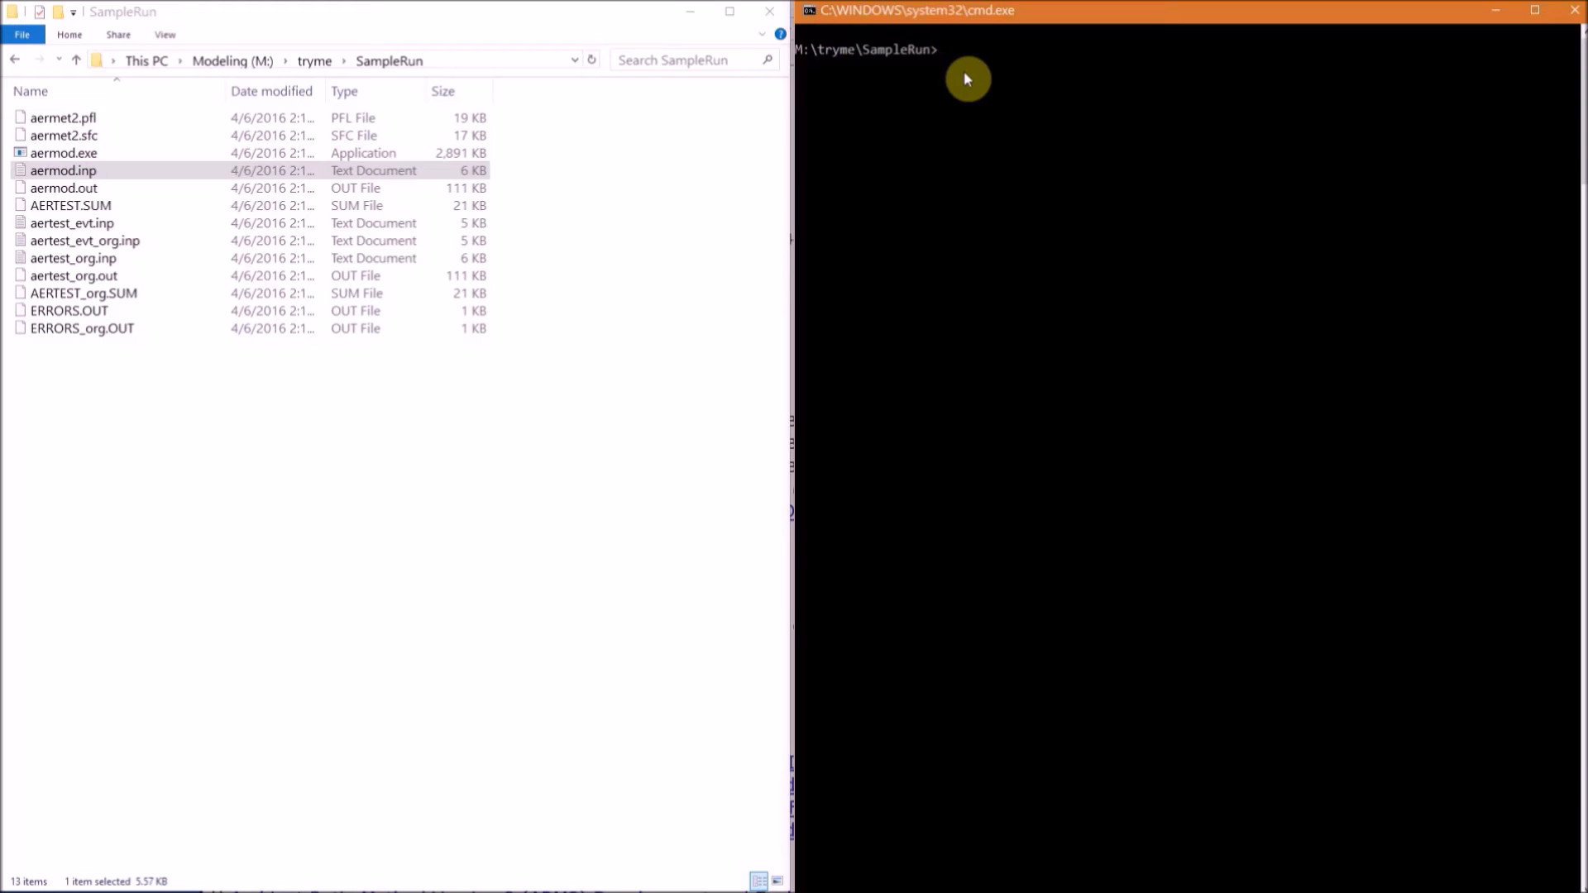
mouse_move(178, 248)
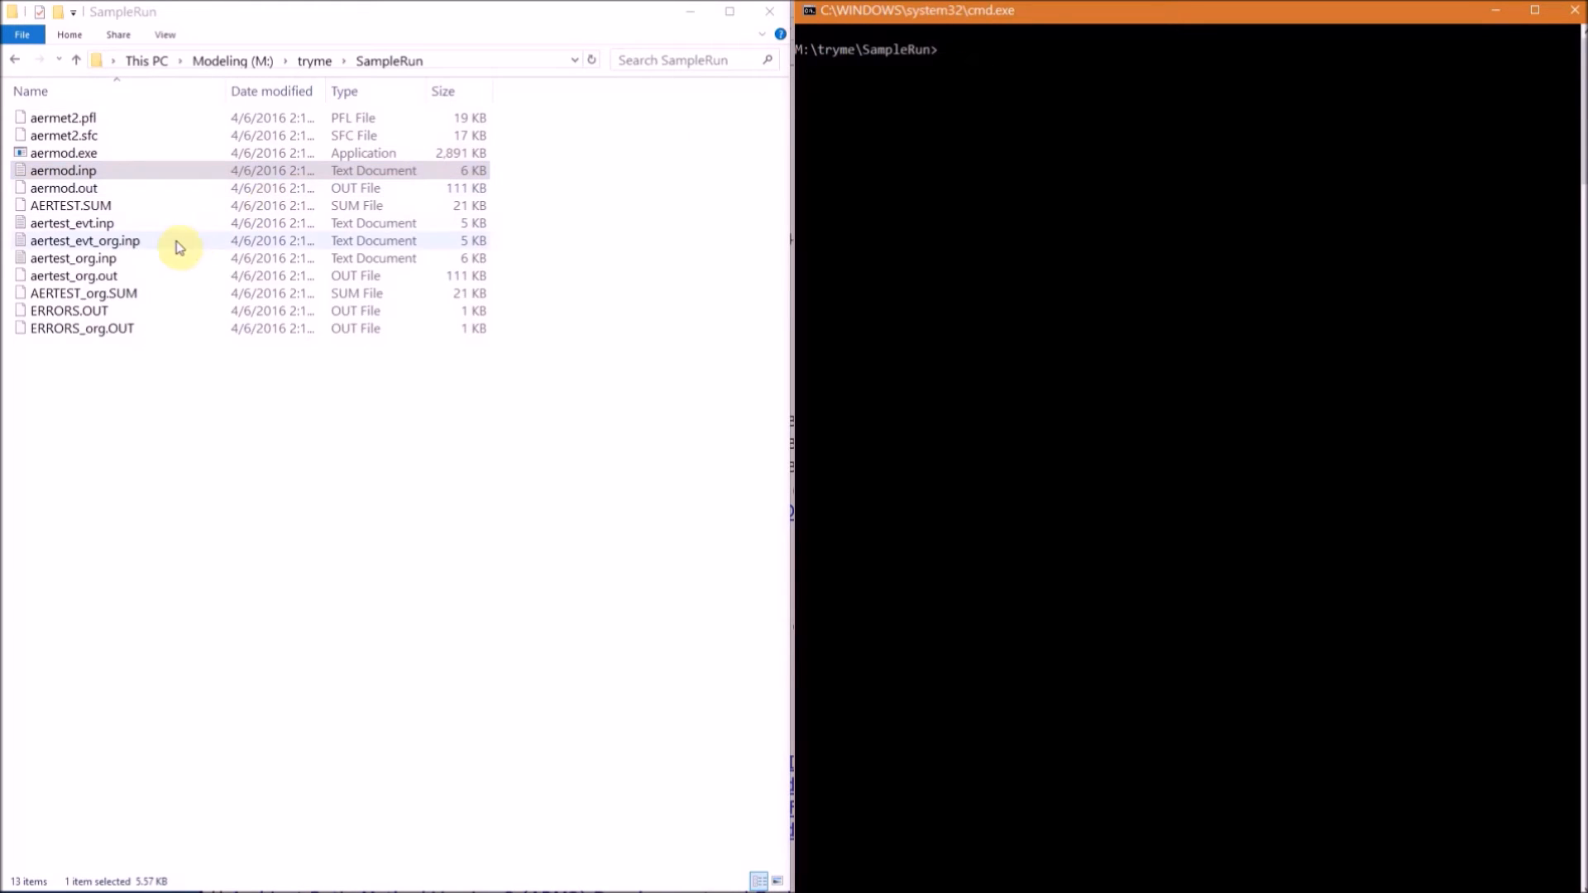
click(73, 258)
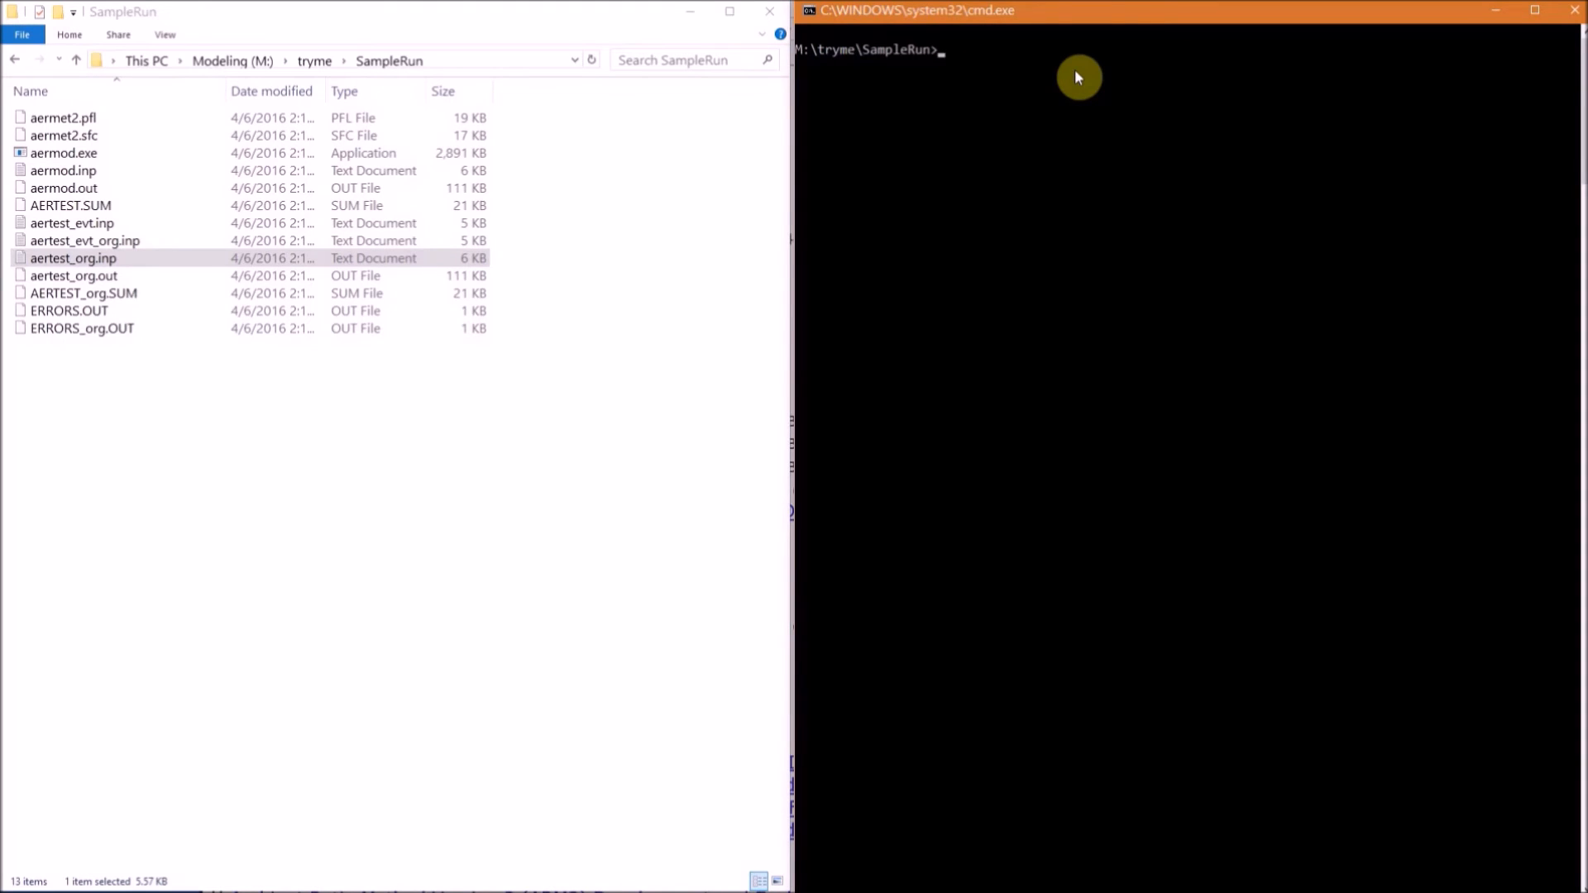
- Copy aertest_org.inp over aermod.inp (confirming Y), run aermod, and select the new aermod.out
text(copy)
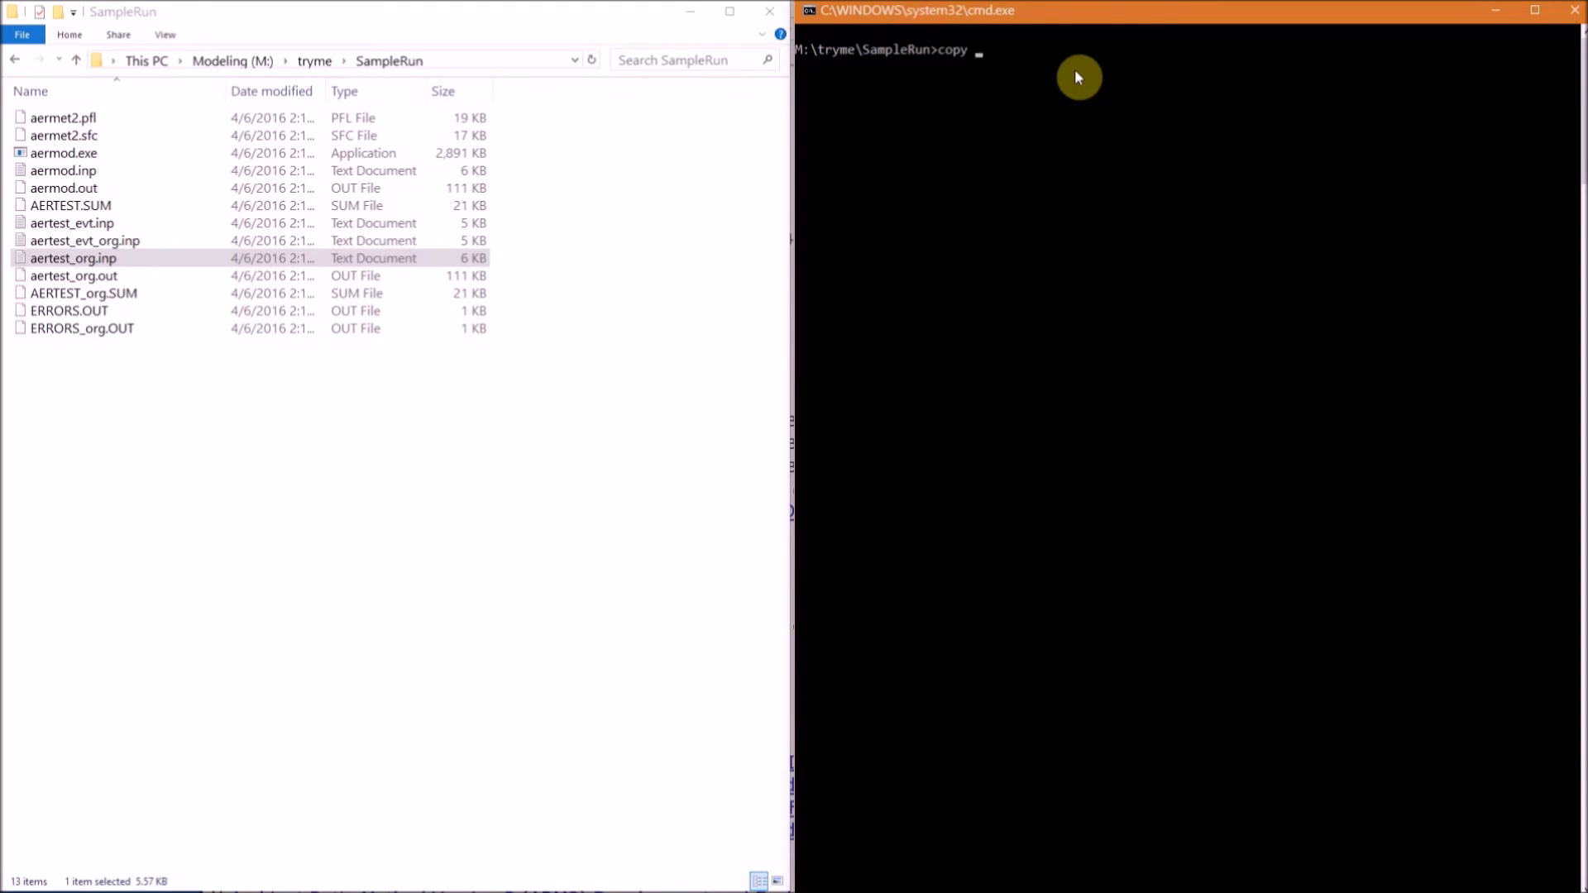
text(aertest_or)
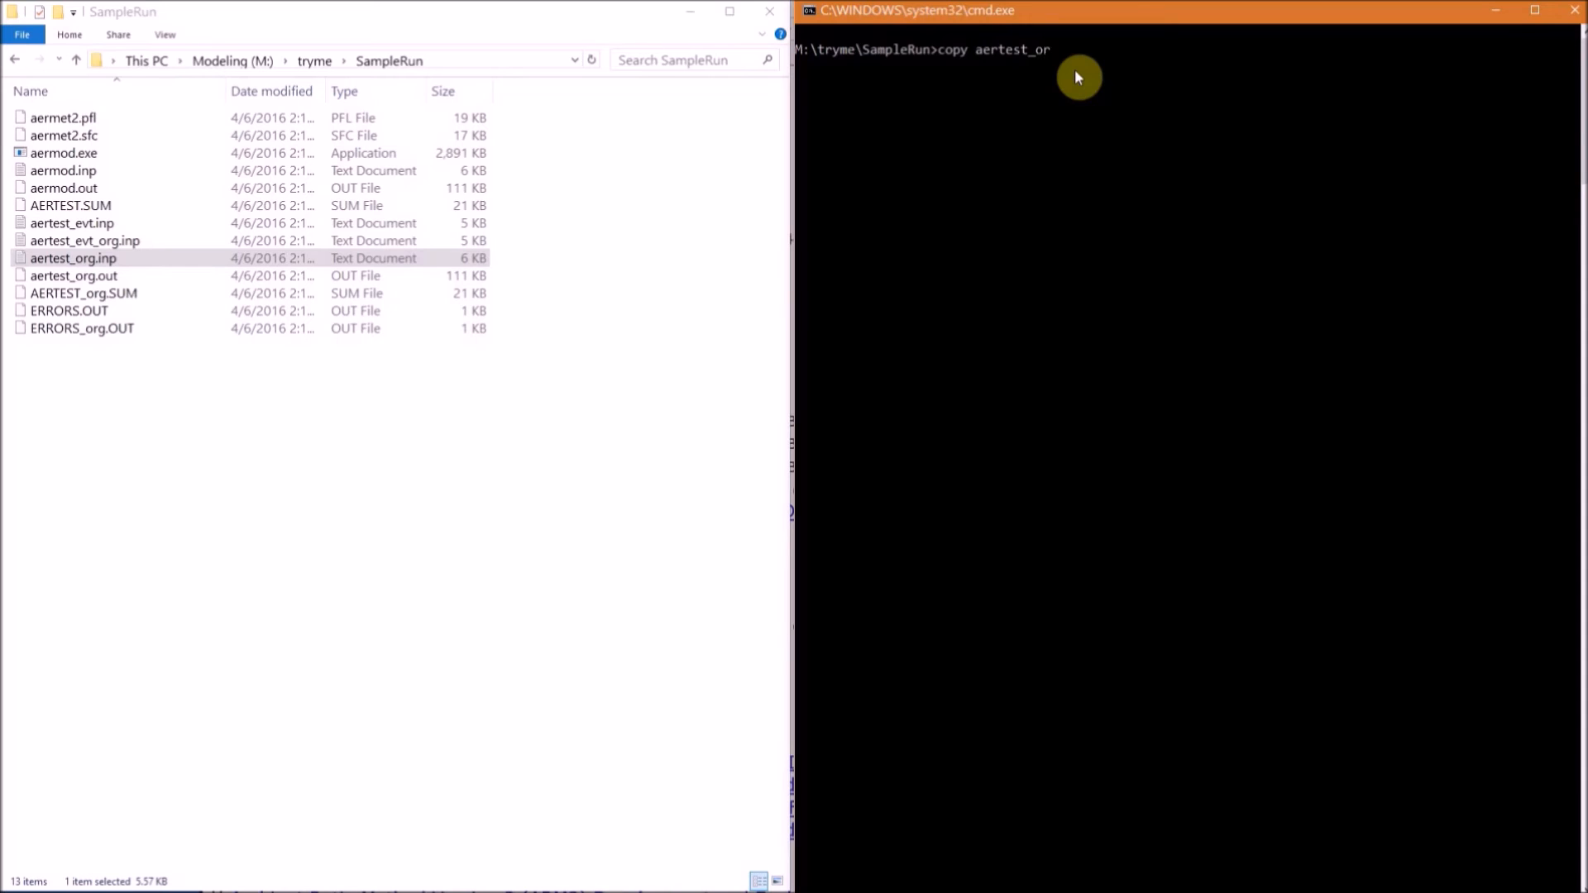
text(g.inp aermod.inp)
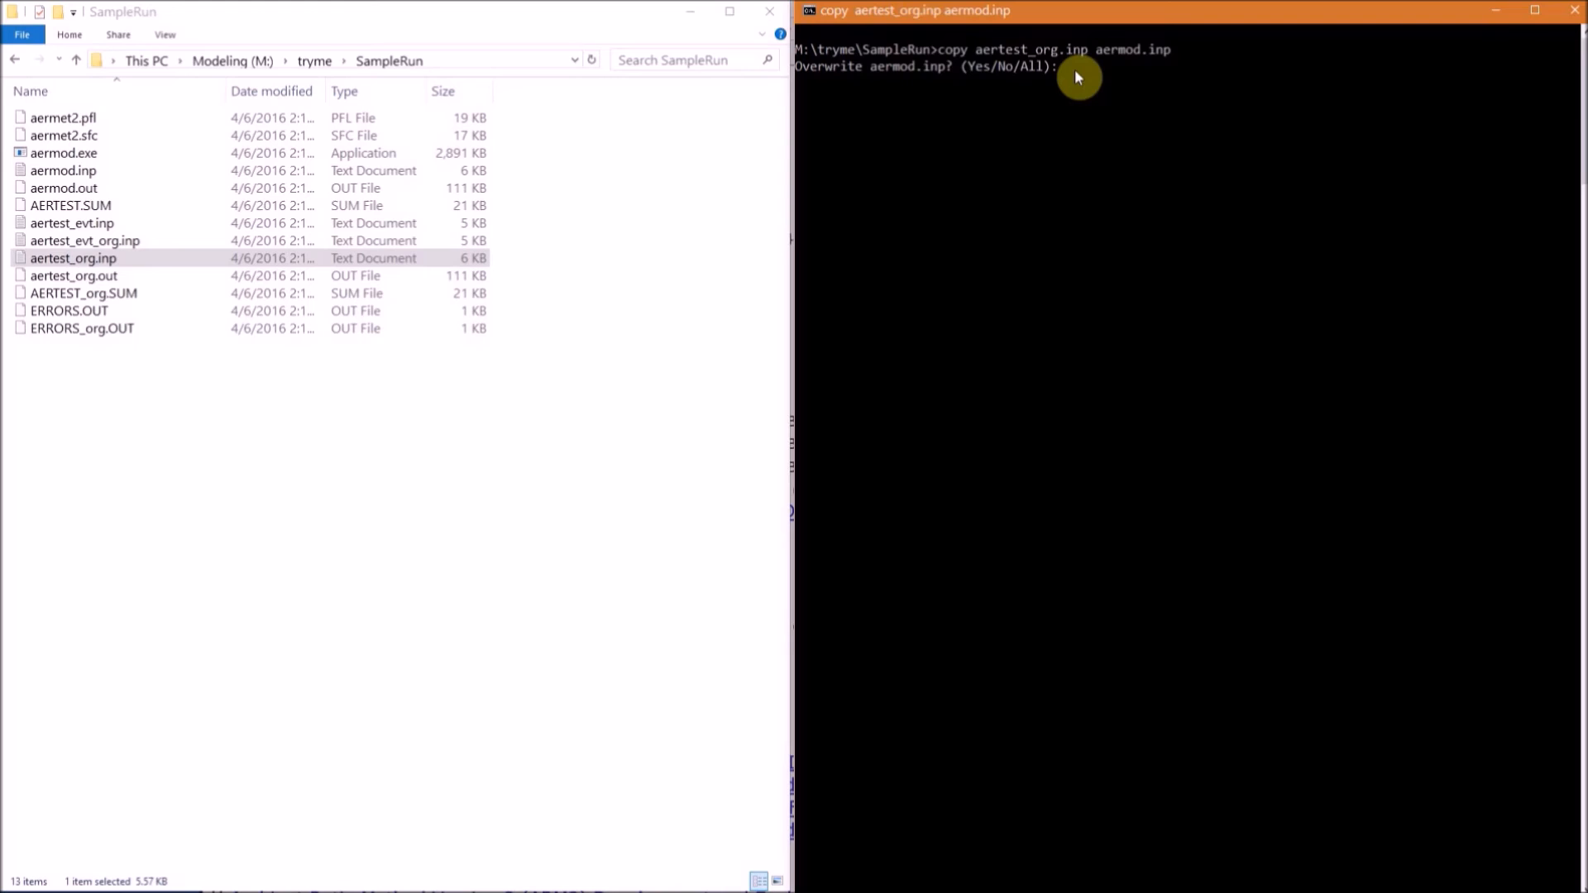
text(Y)
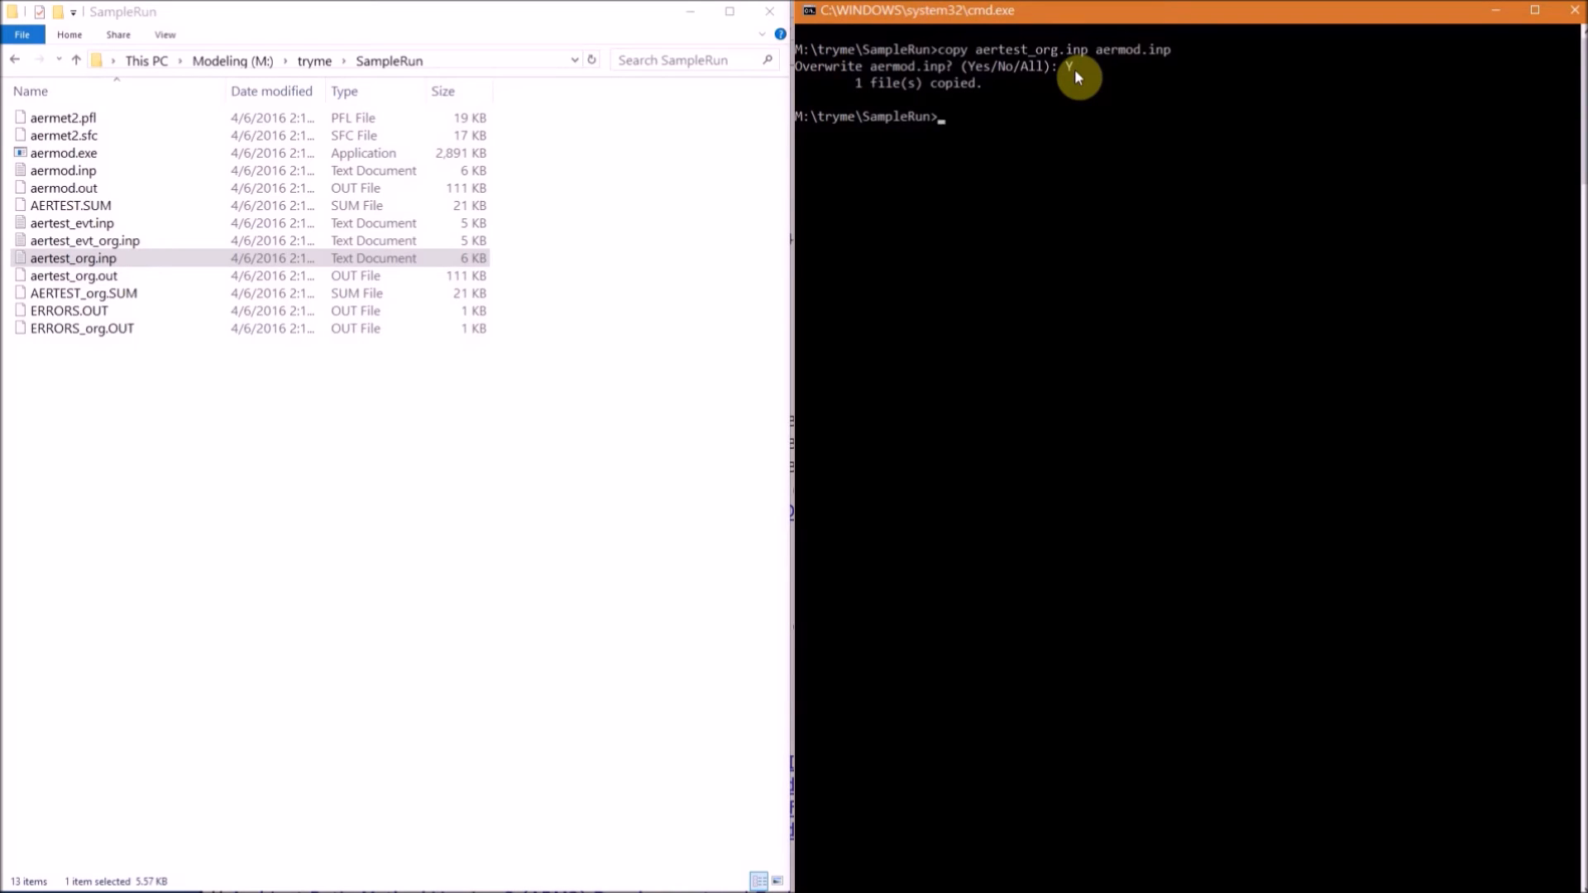
text(aermod)
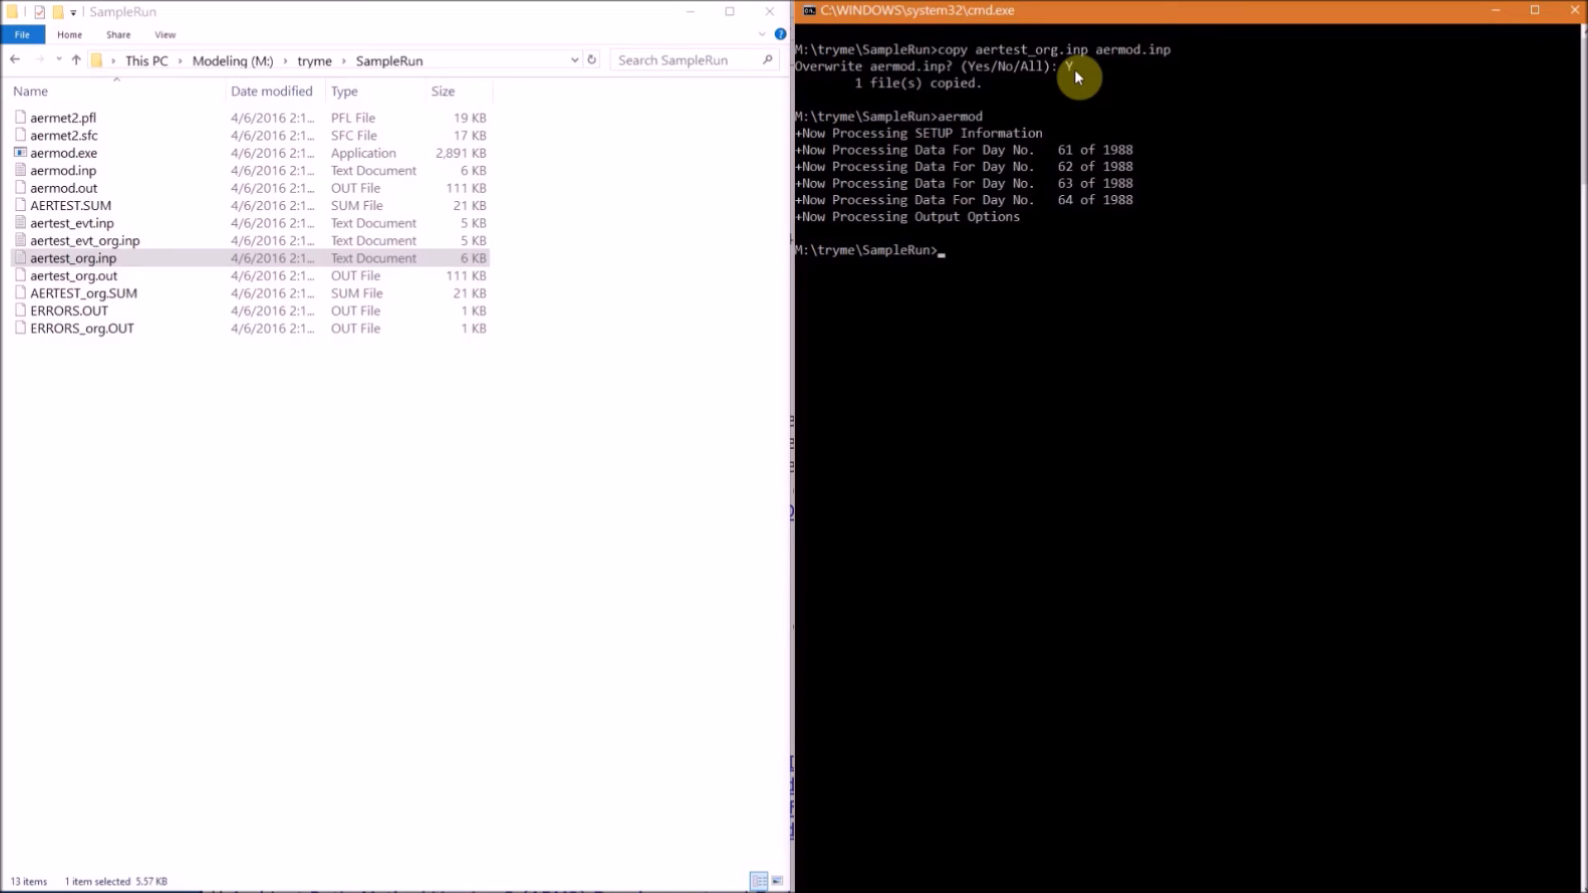
mouse_move(1004, 78)
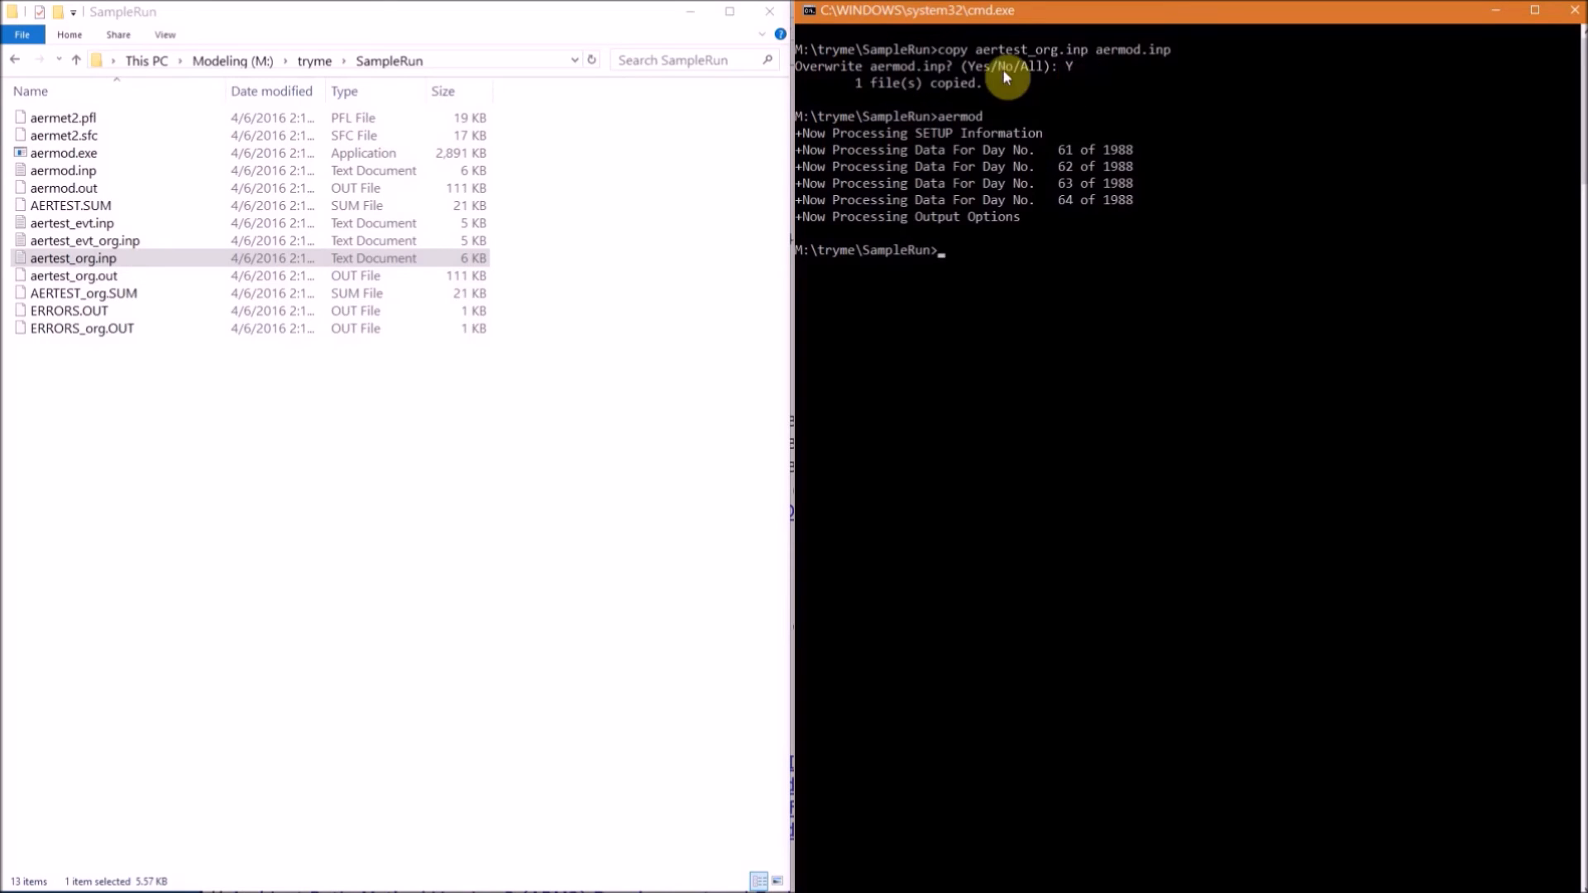
click(62, 187)
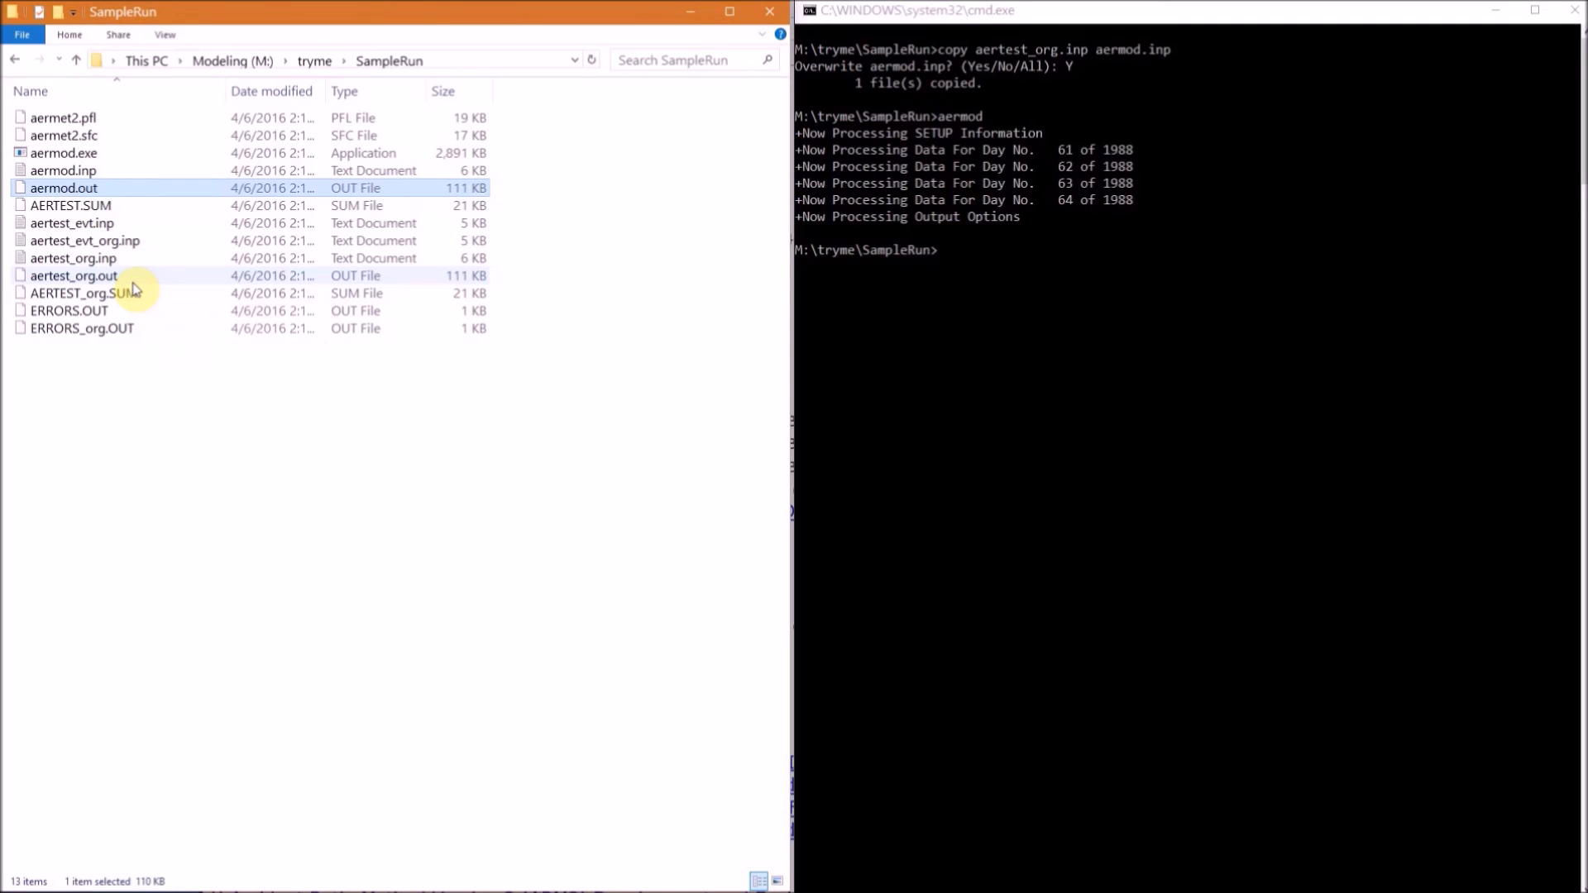
- Copy aermod.out to samplerun.out in the command window
click(73, 275)
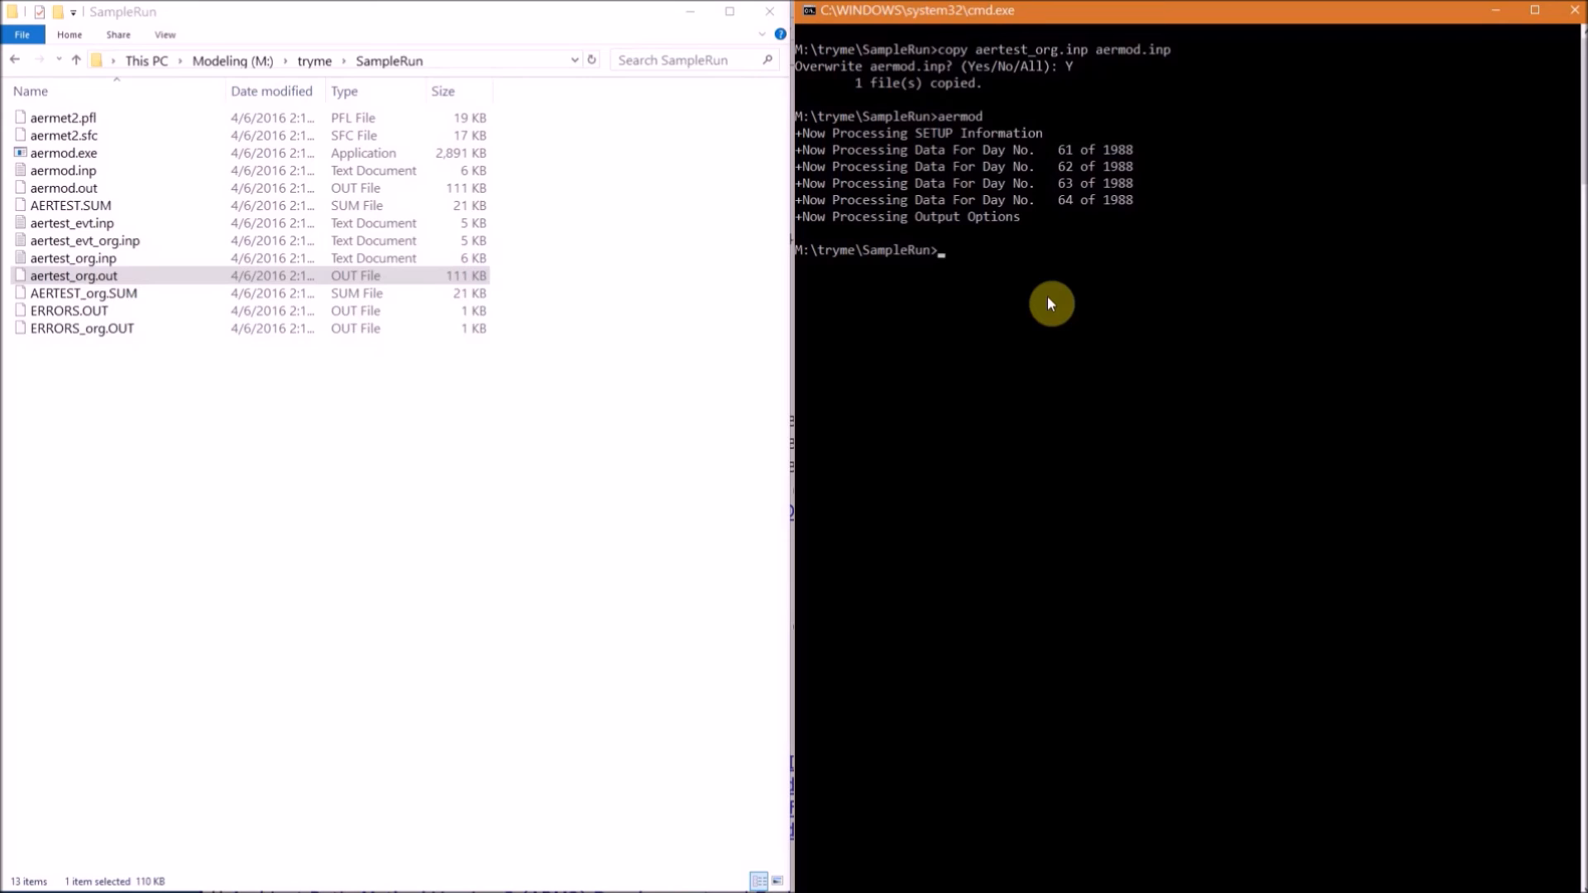
text(copy aermod.out)
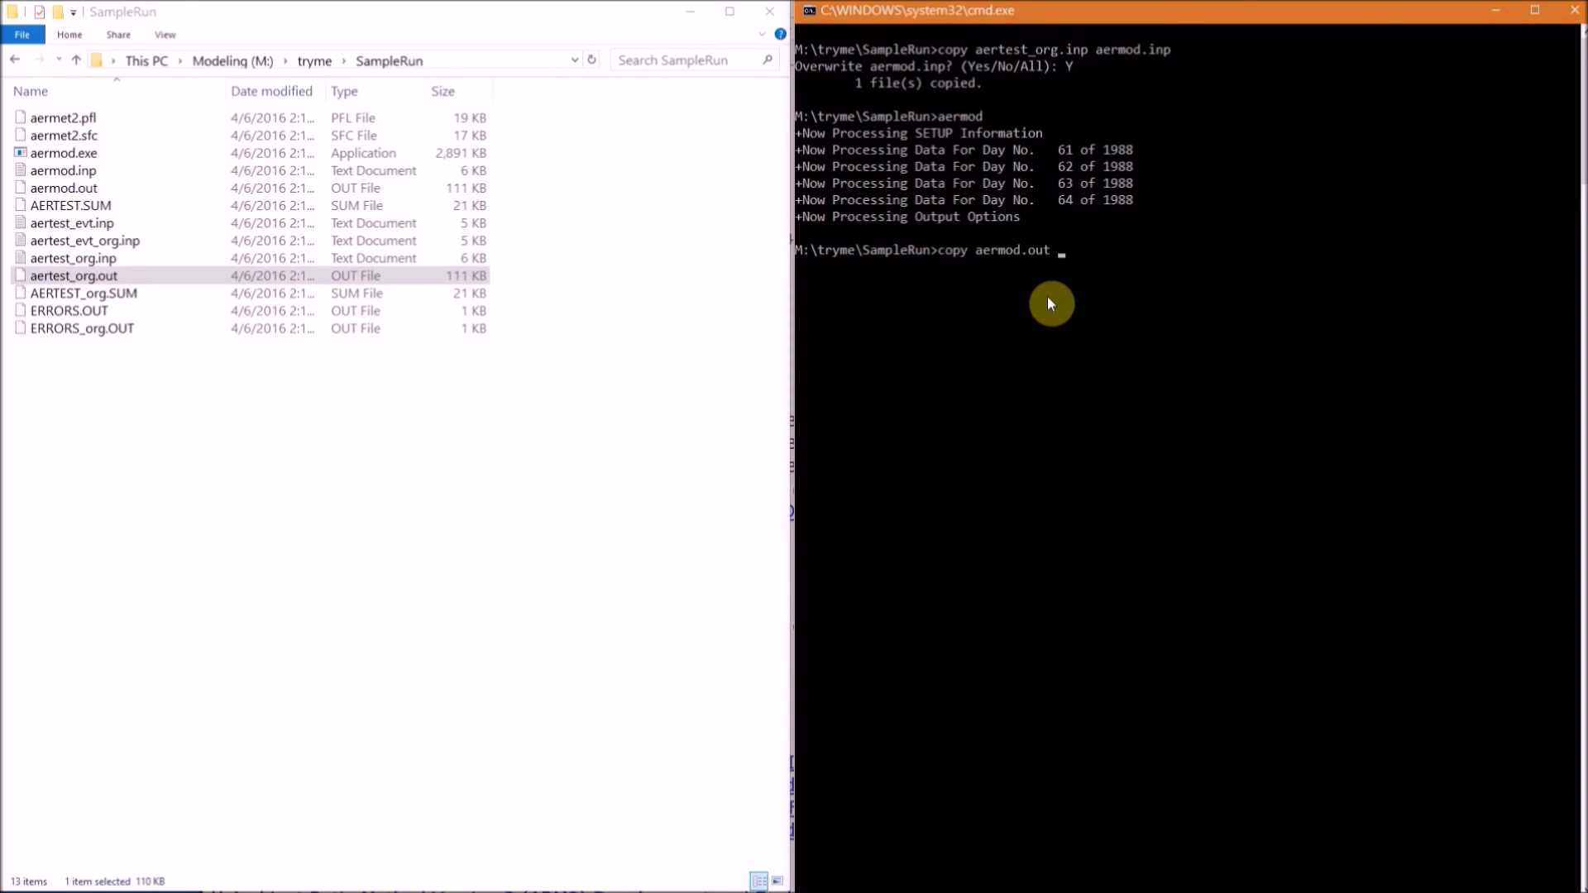
text(samplerun.out)
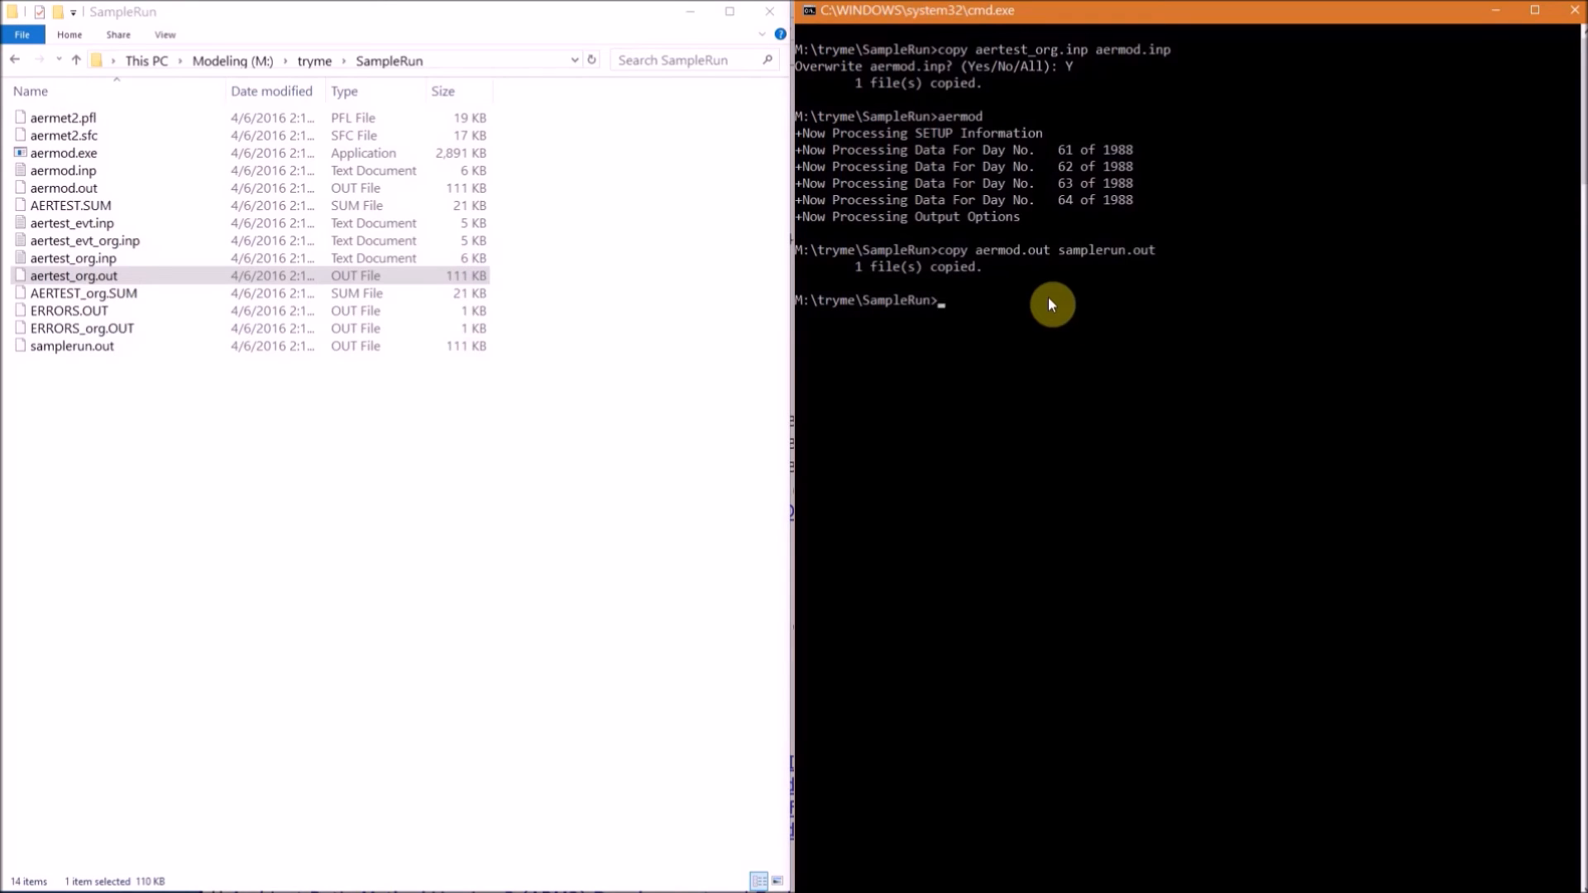
mouse_move(183, 387)
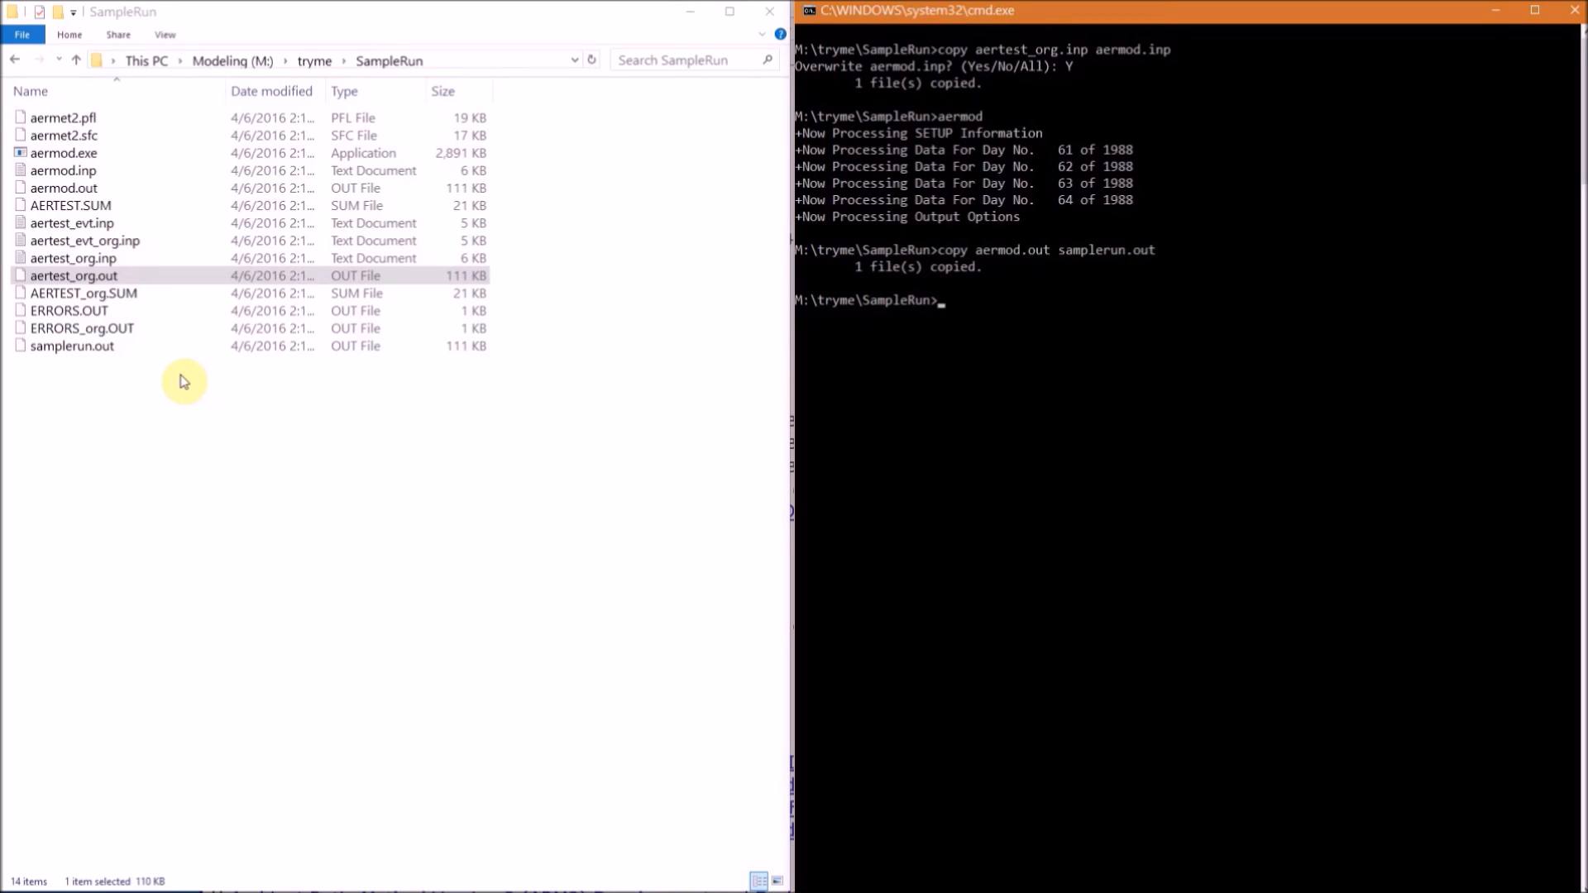
- Load samplerun.out and aertest_org.out into TextPad and maximize the editor
click(71, 346)
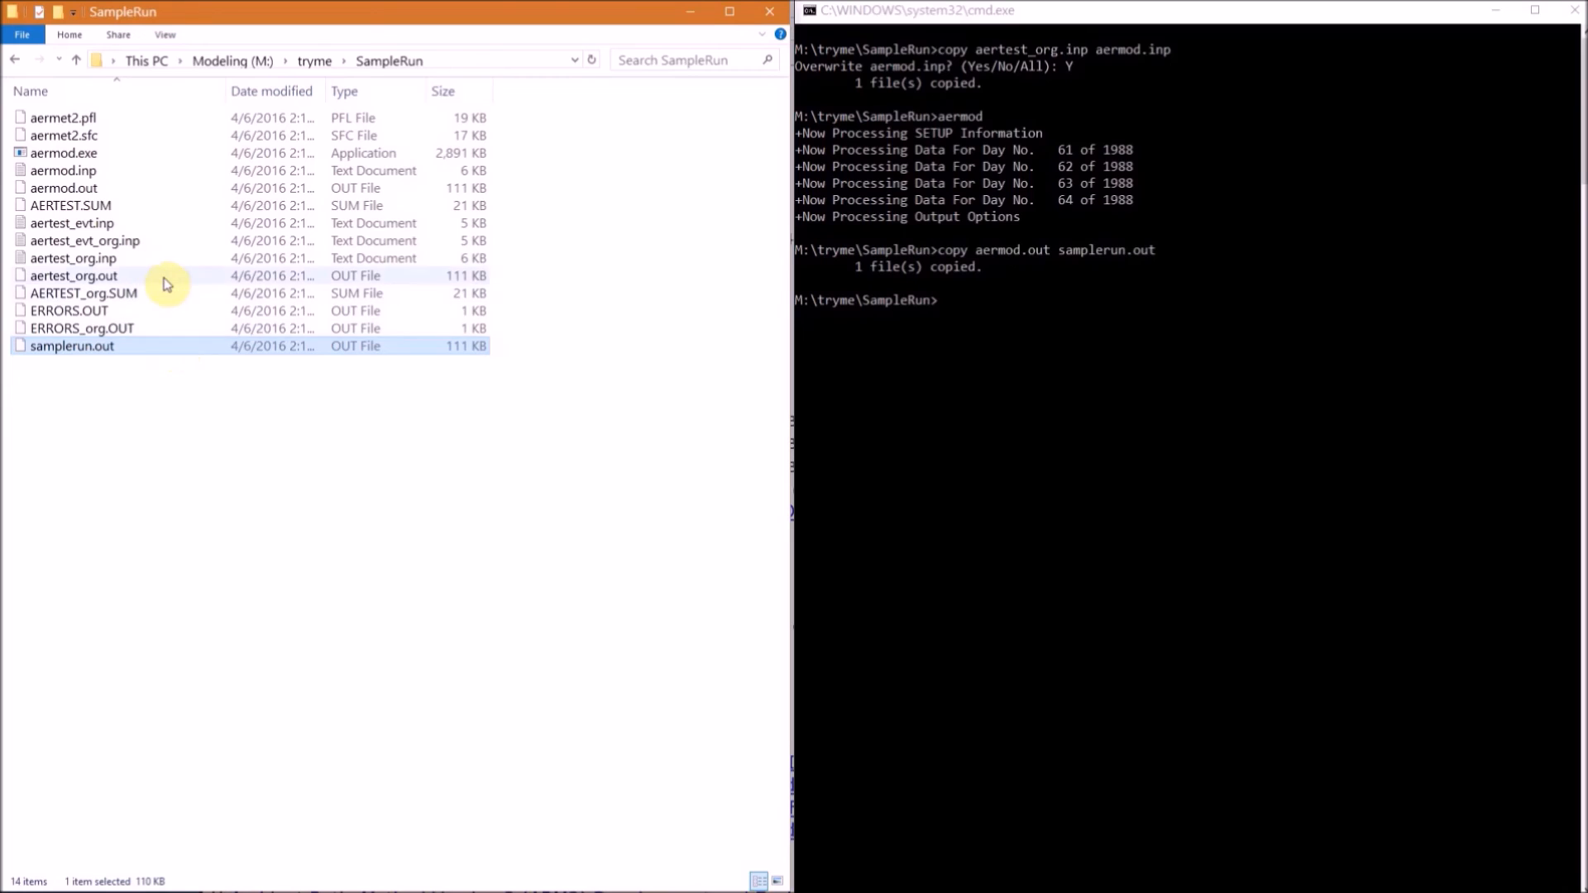
right_click(73, 277)
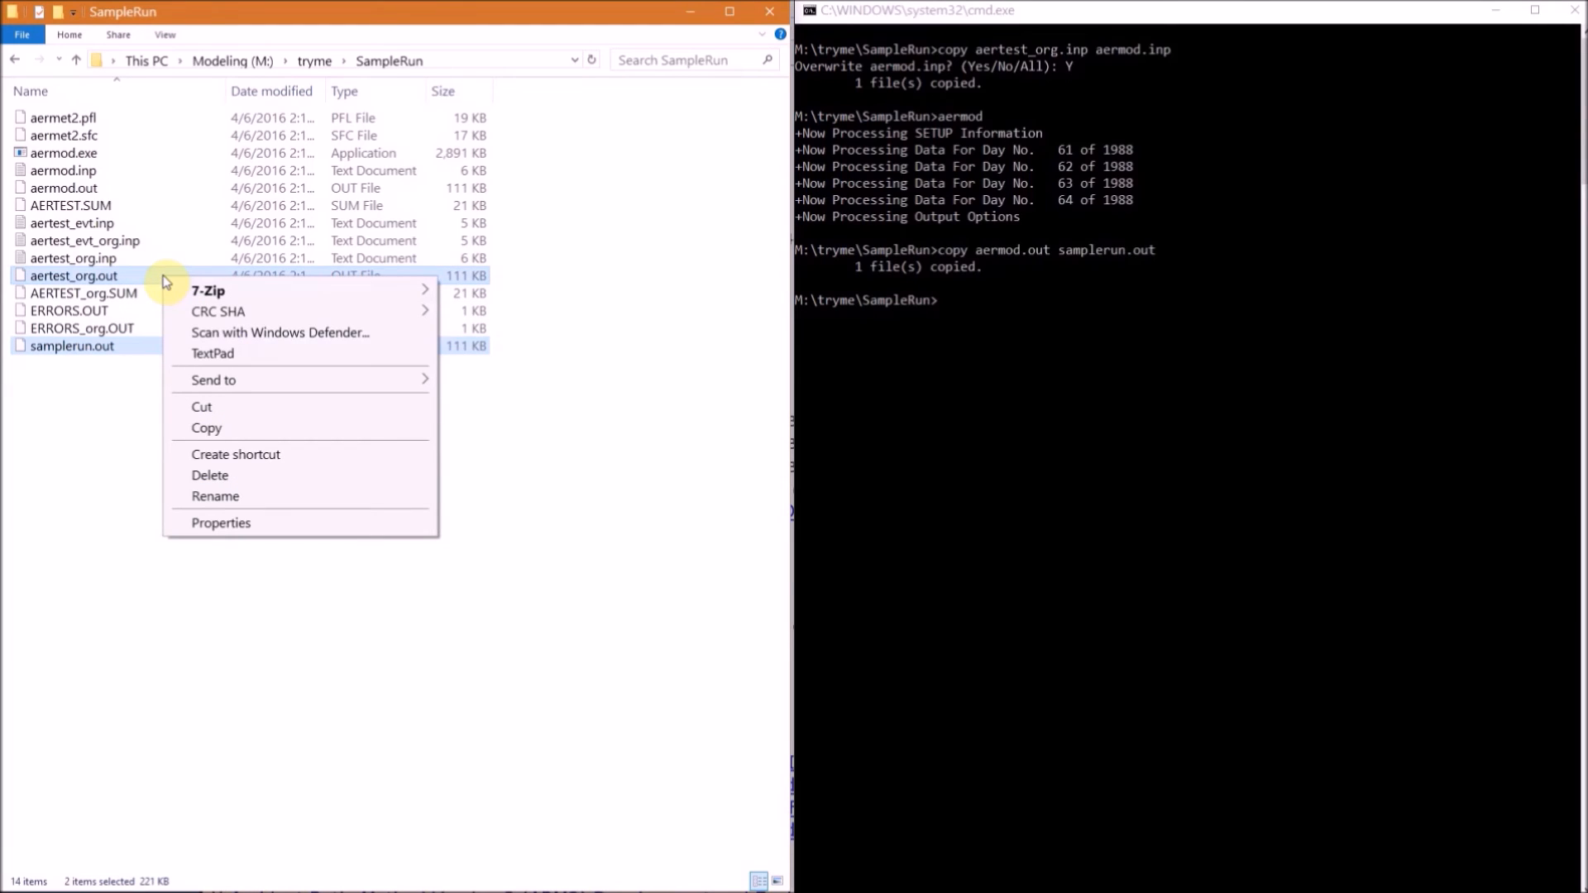
click(213, 354)
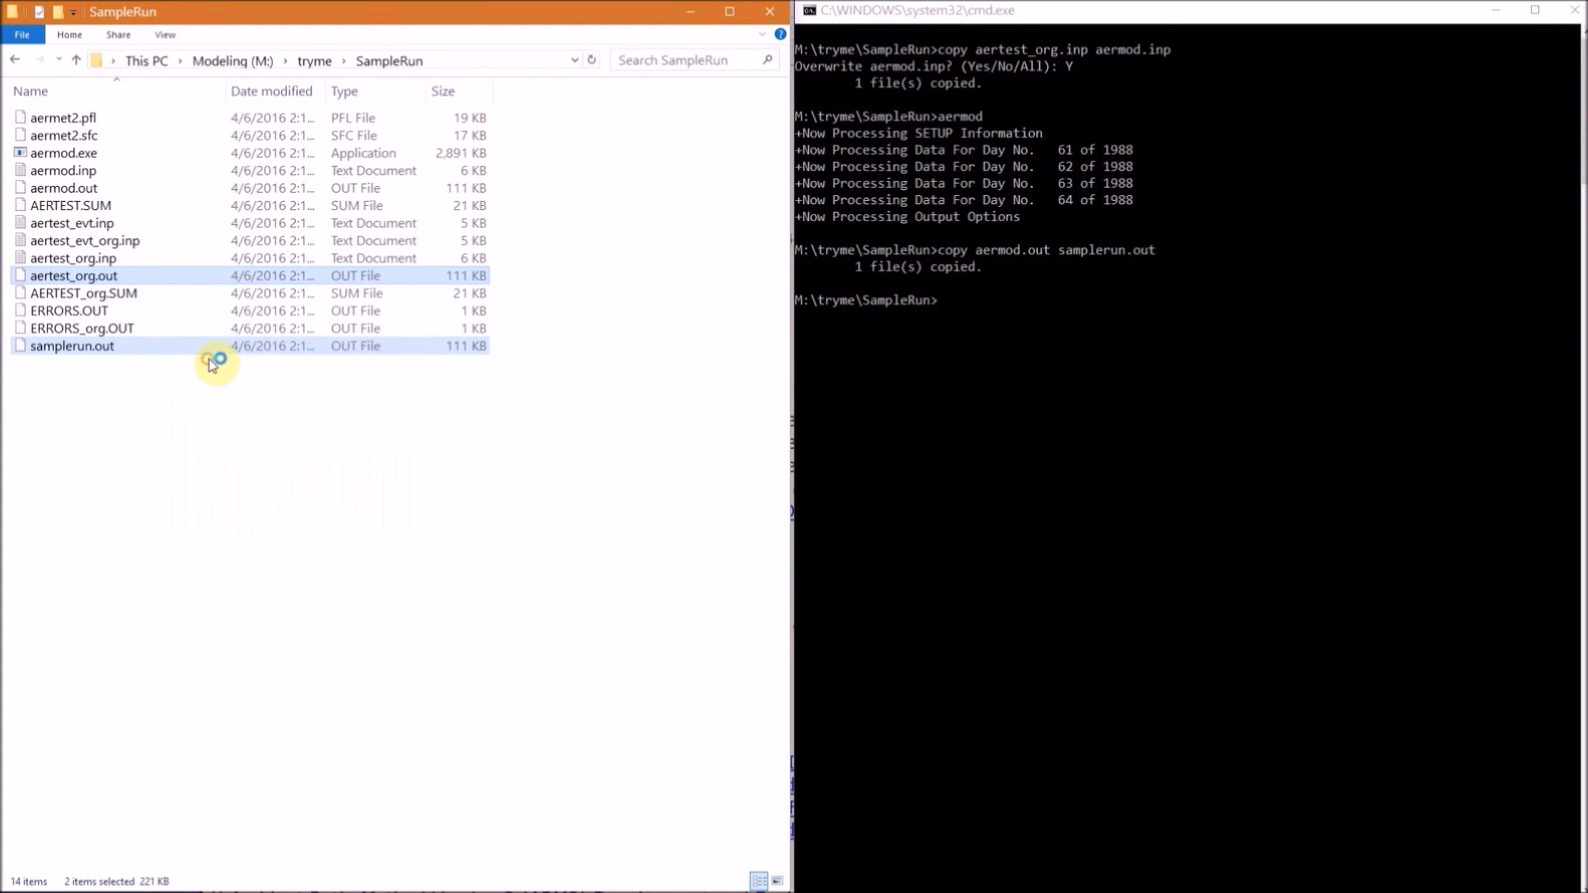
double_click(71, 346)
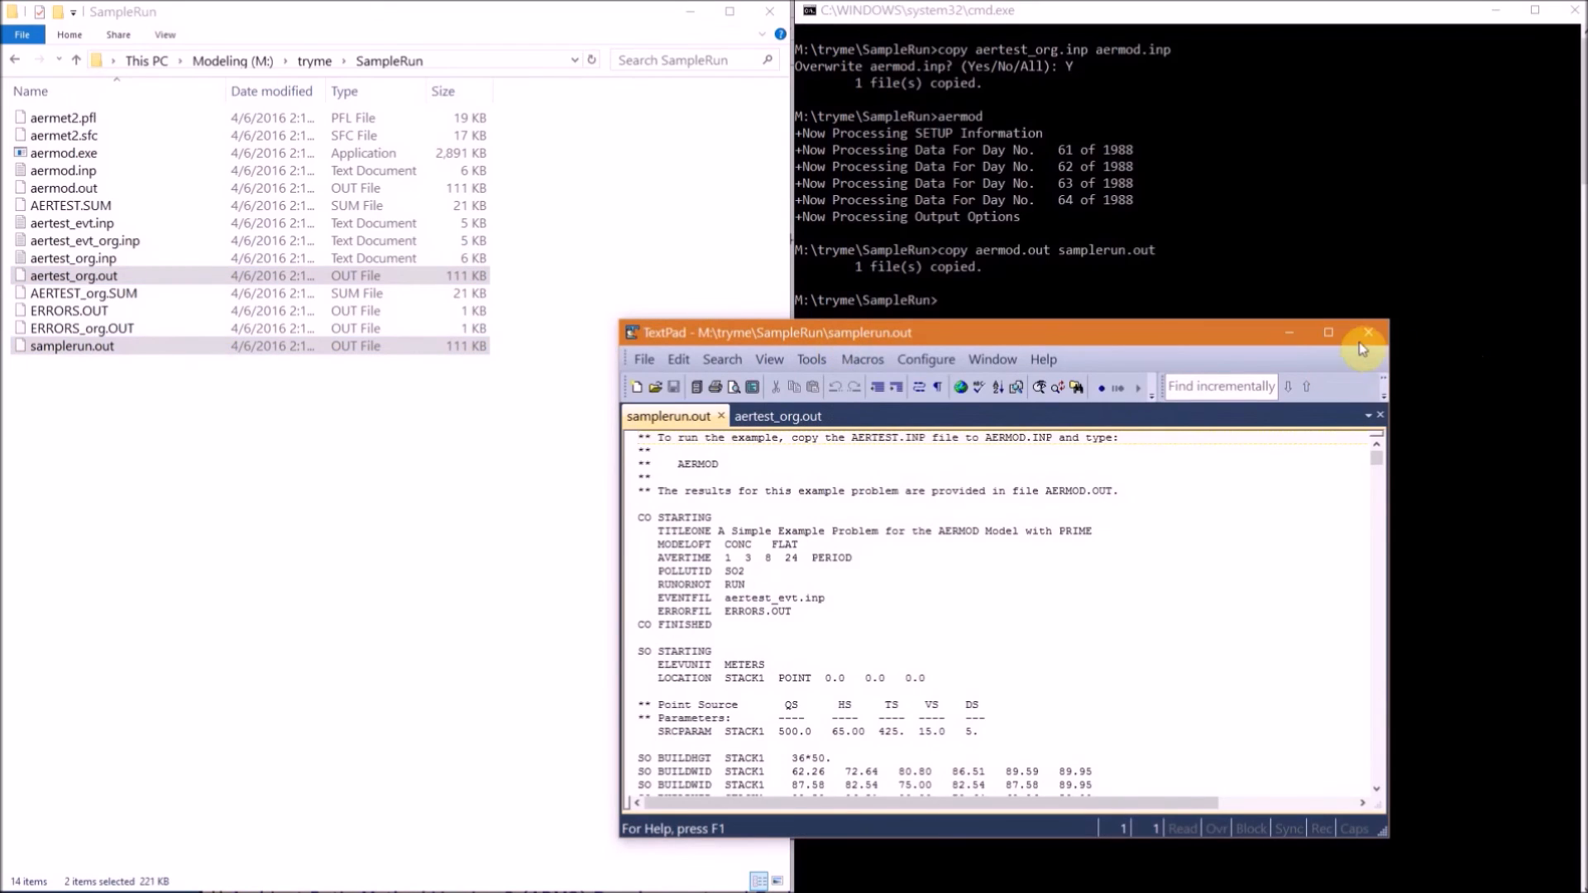
click(1329, 332)
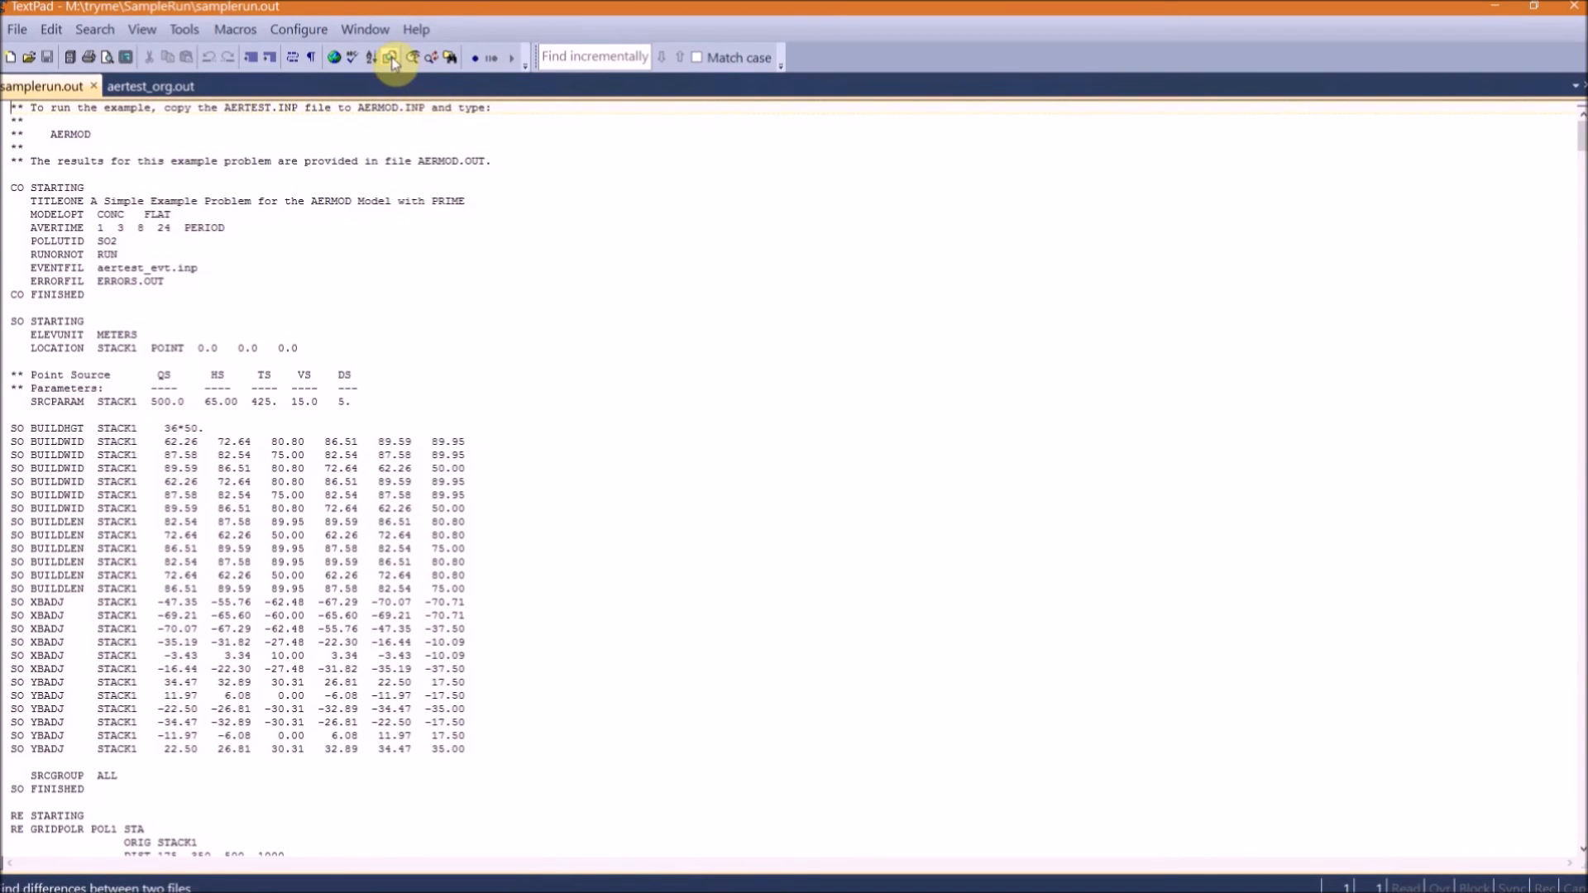
- Compare samplerun.out against aertest_org.out and review the differing header date and time lines
click(390, 56)
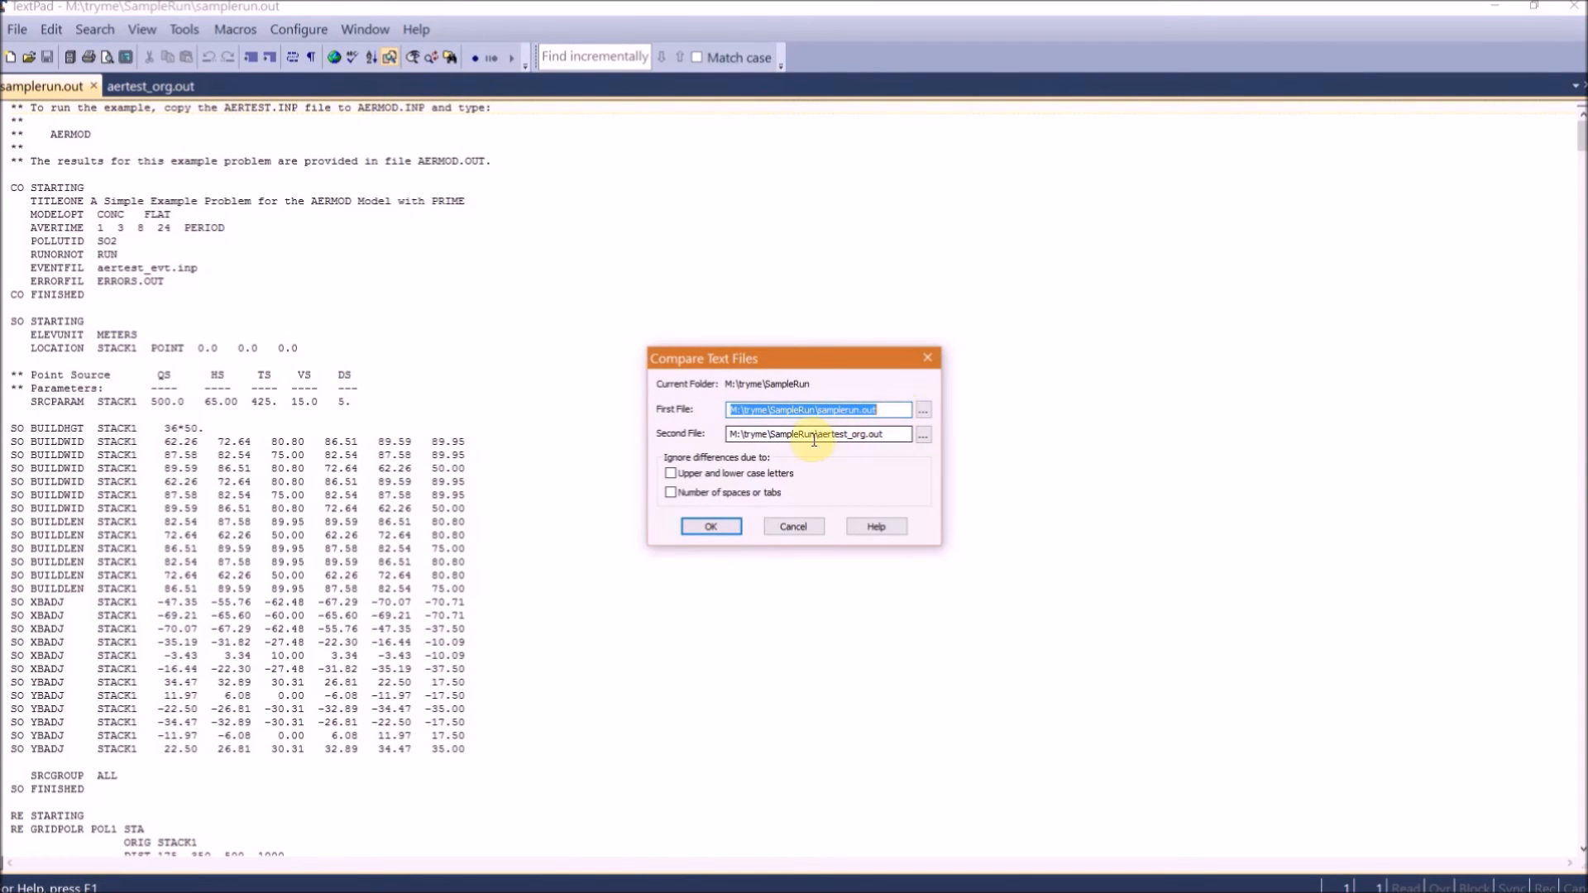
click(710, 526)
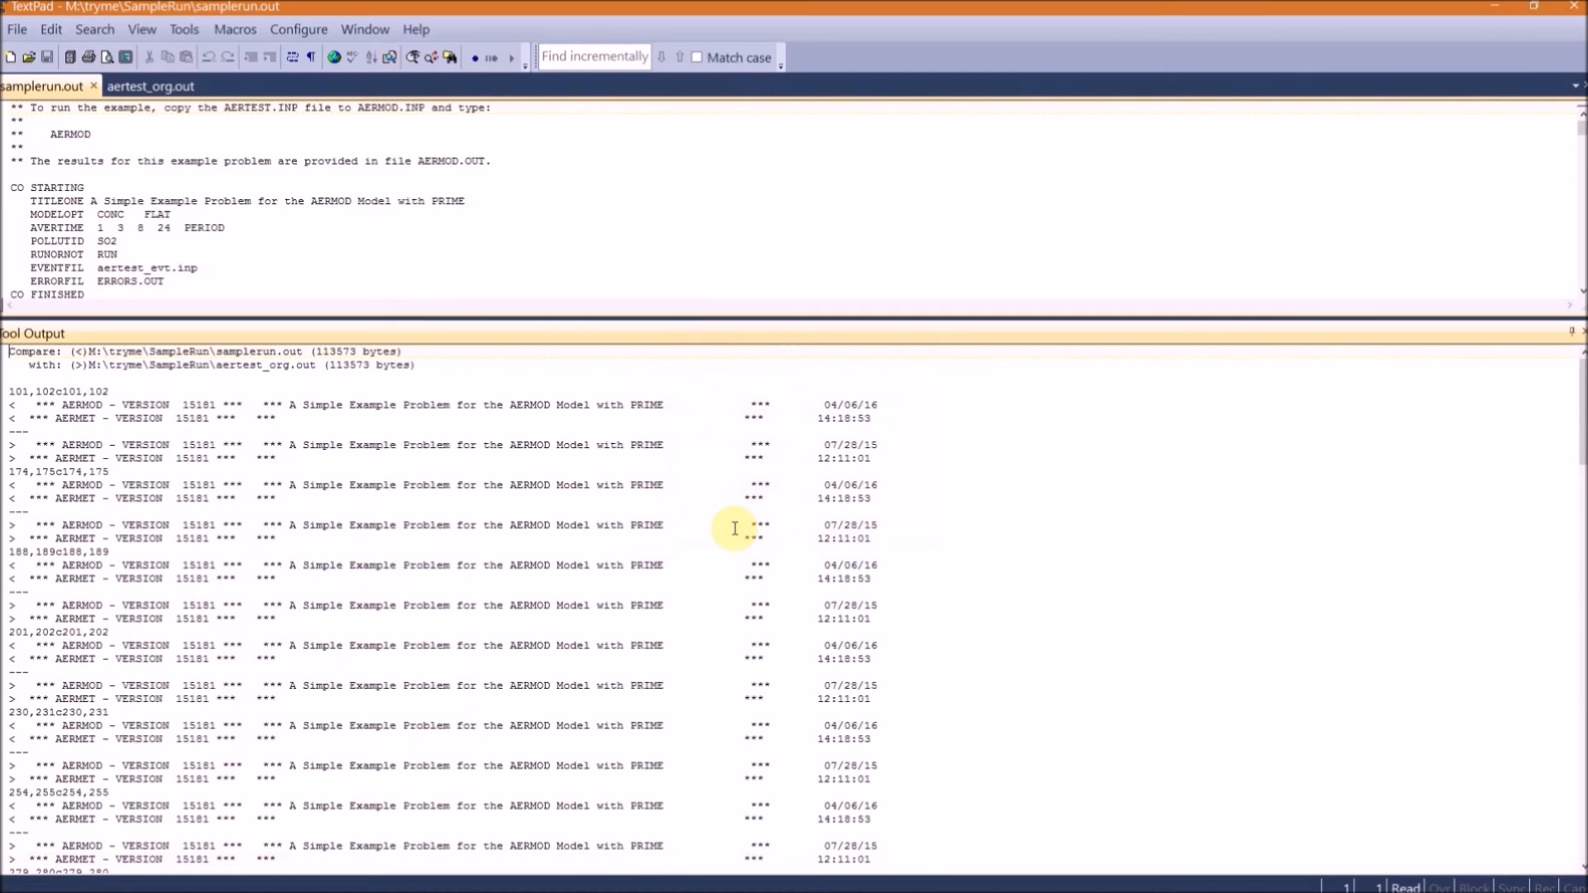
mouse_move(683, 168)
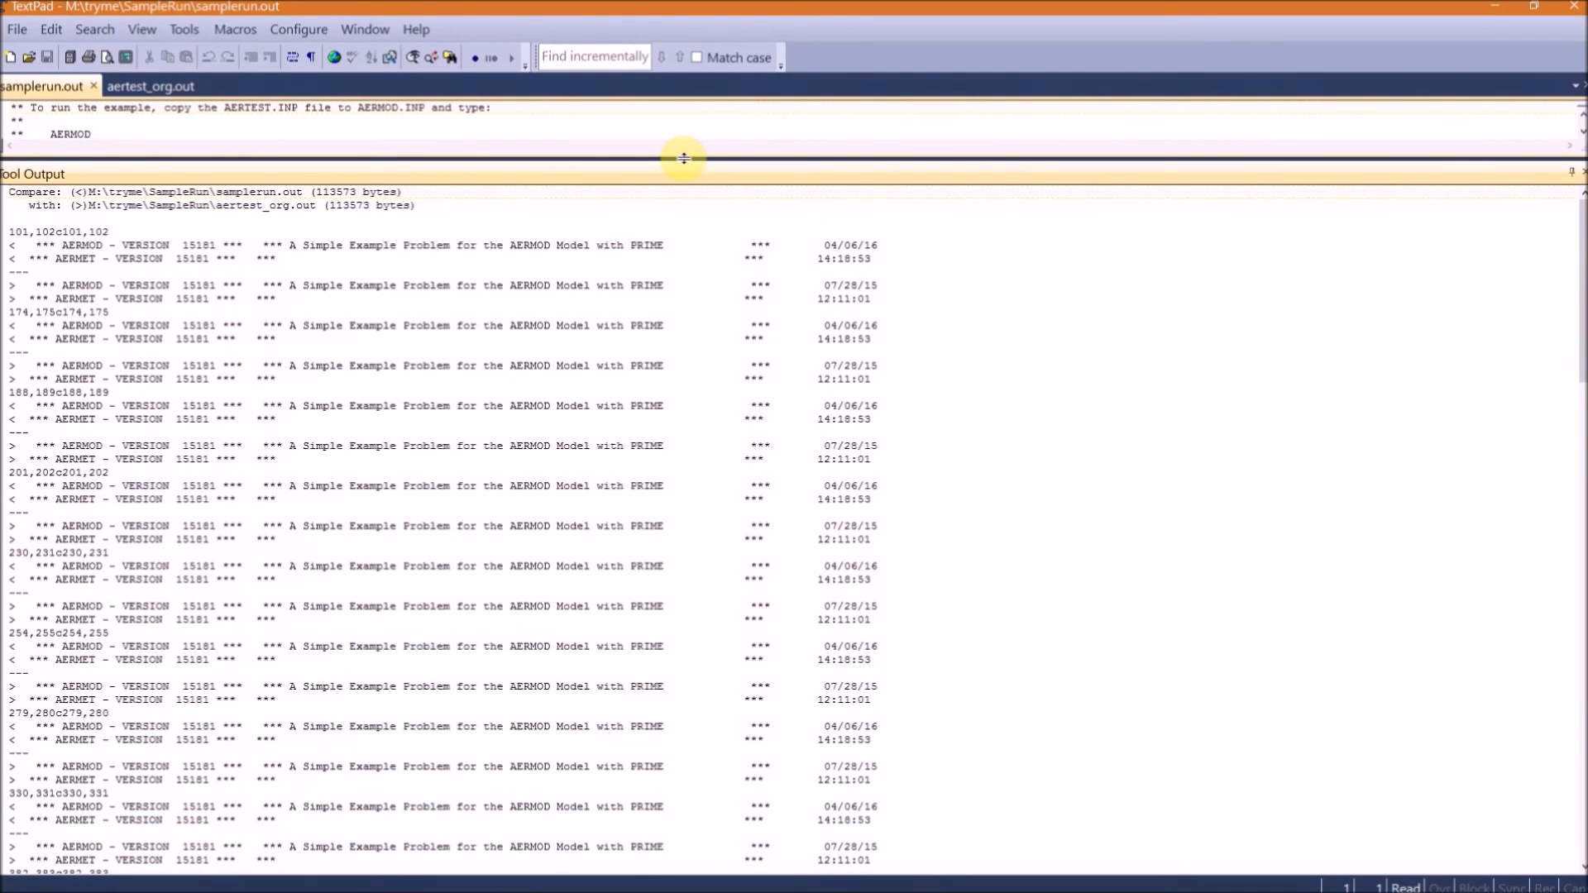
mouse_move(860, 264)
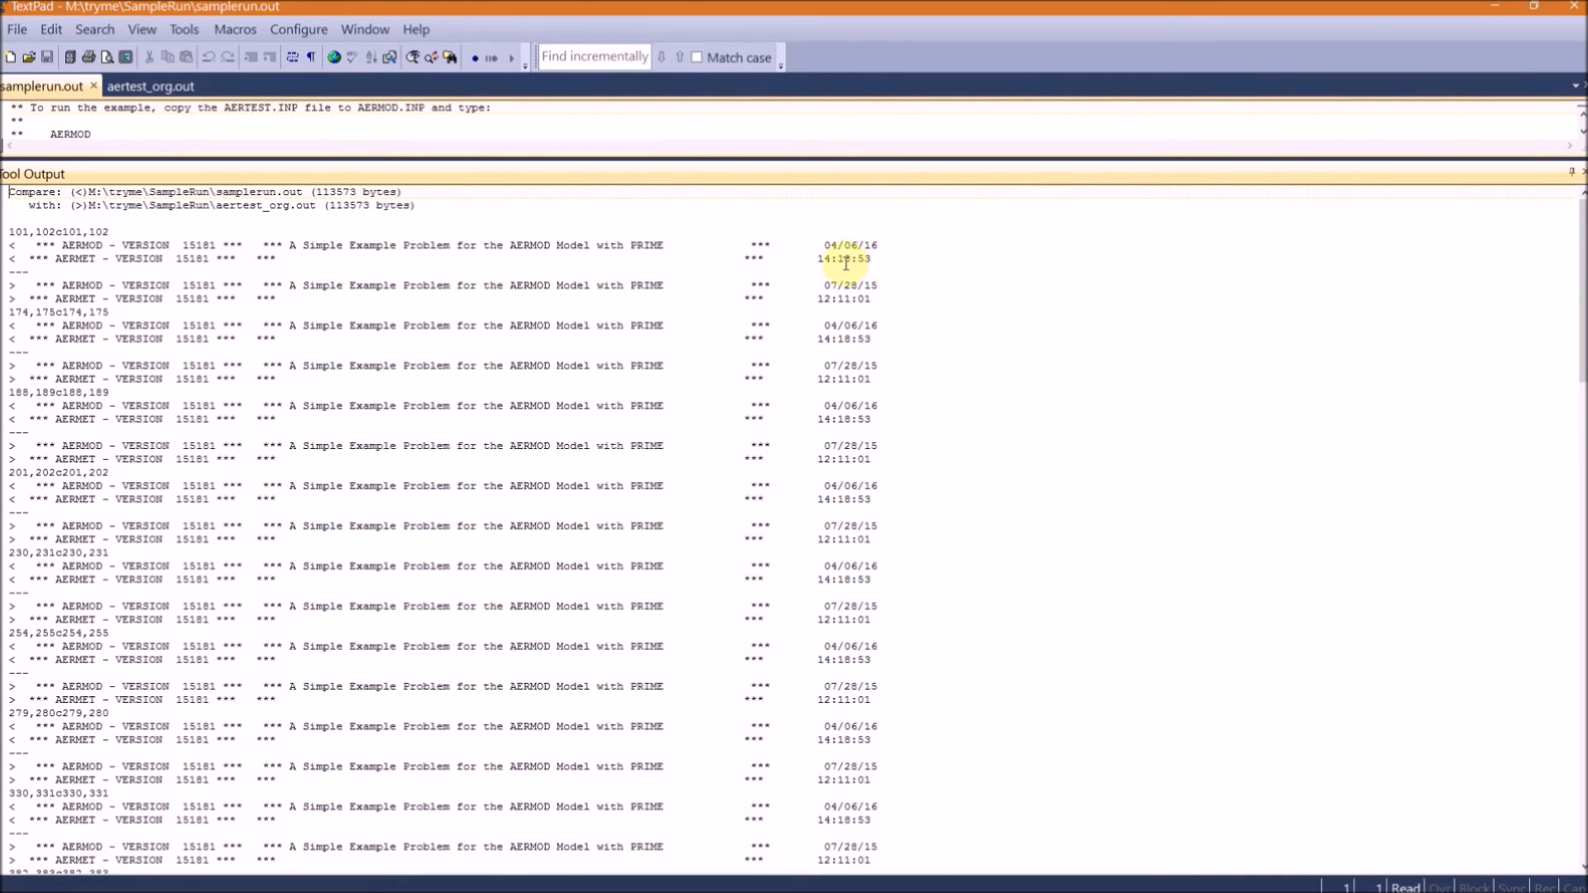
scroll(down, 3)
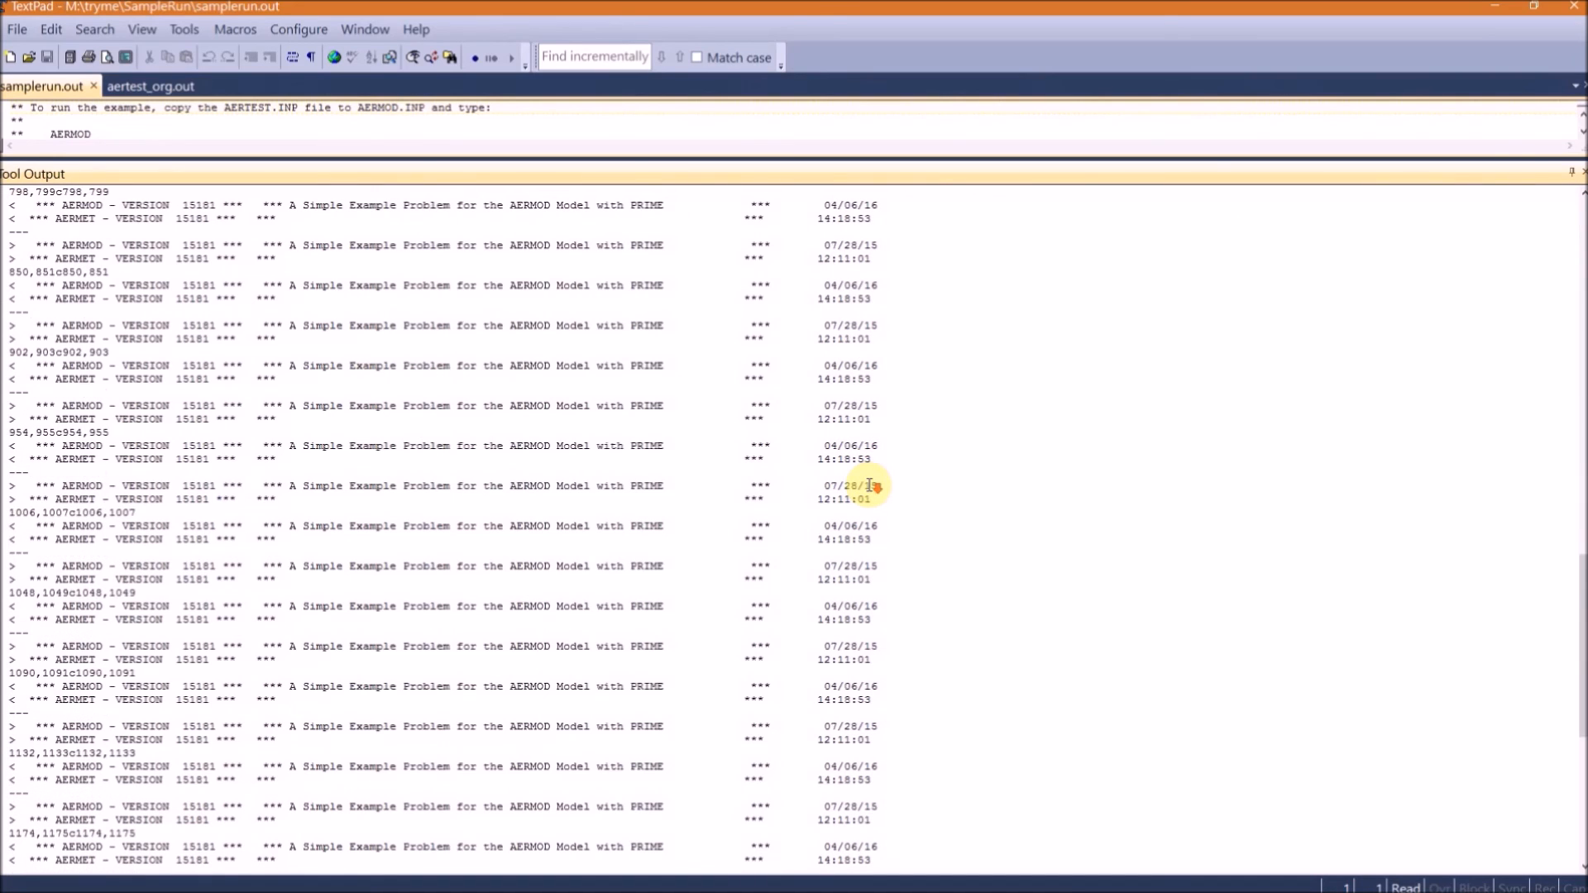
scroll(down, 3)
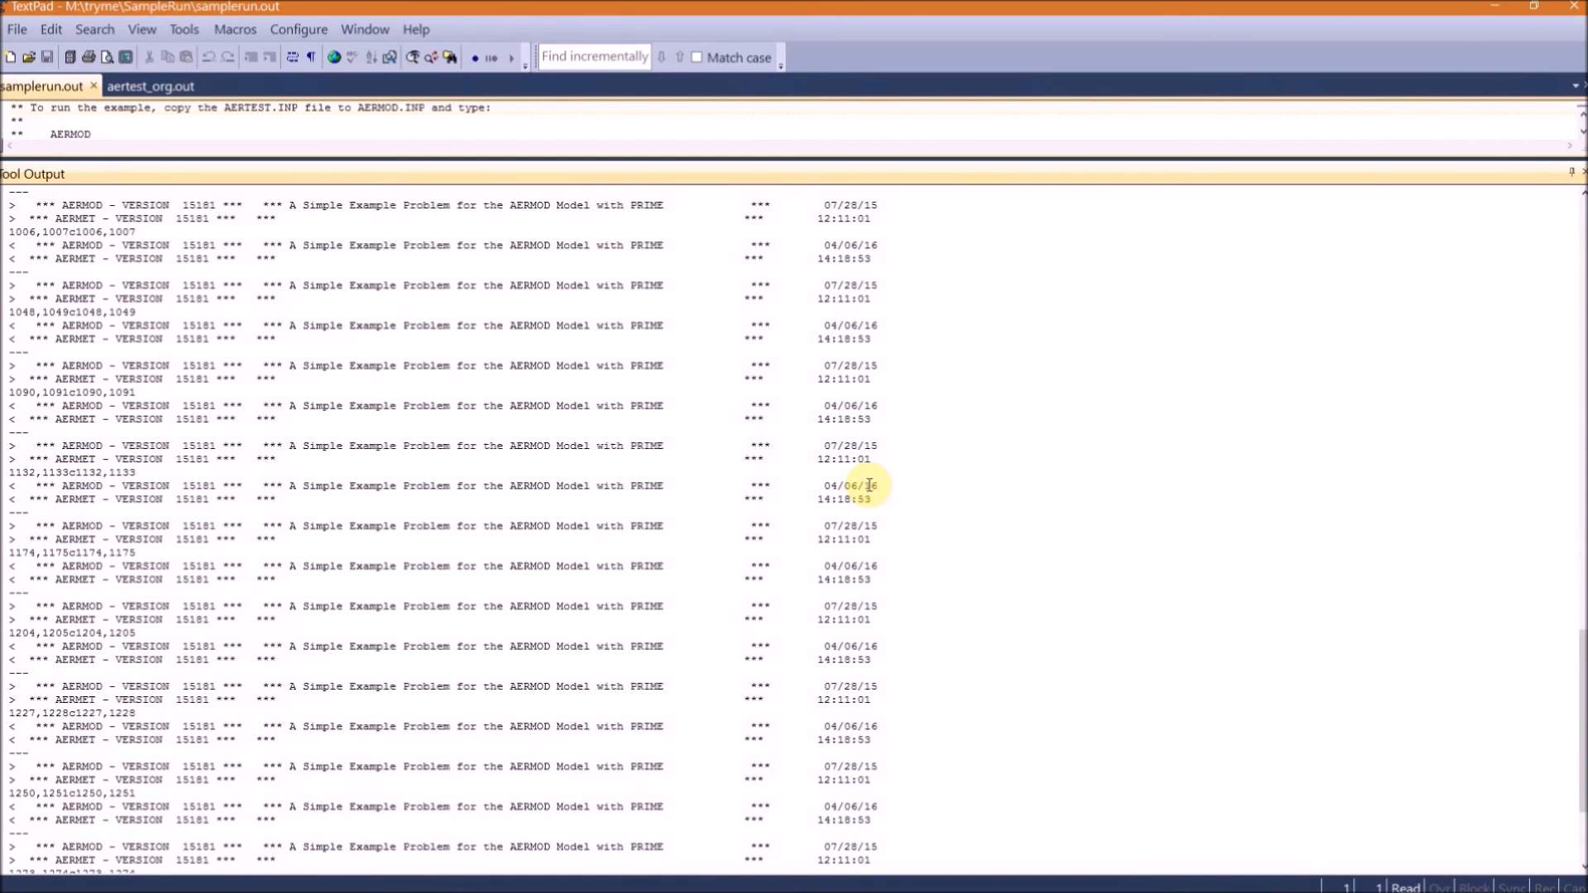
scroll(down, 3)
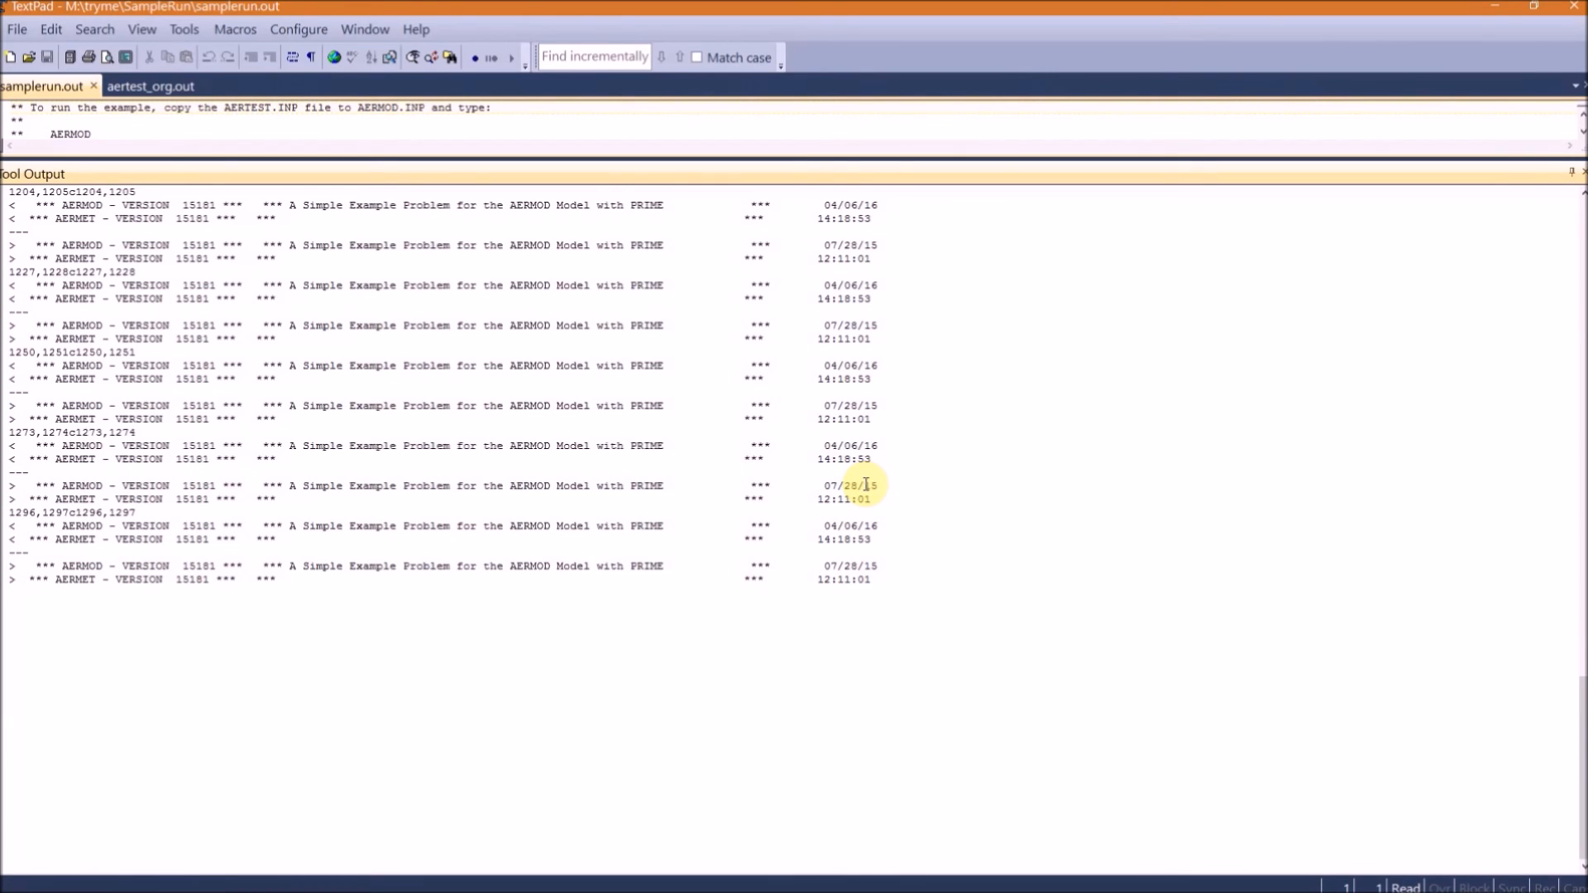
mouse_move(1356, 187)
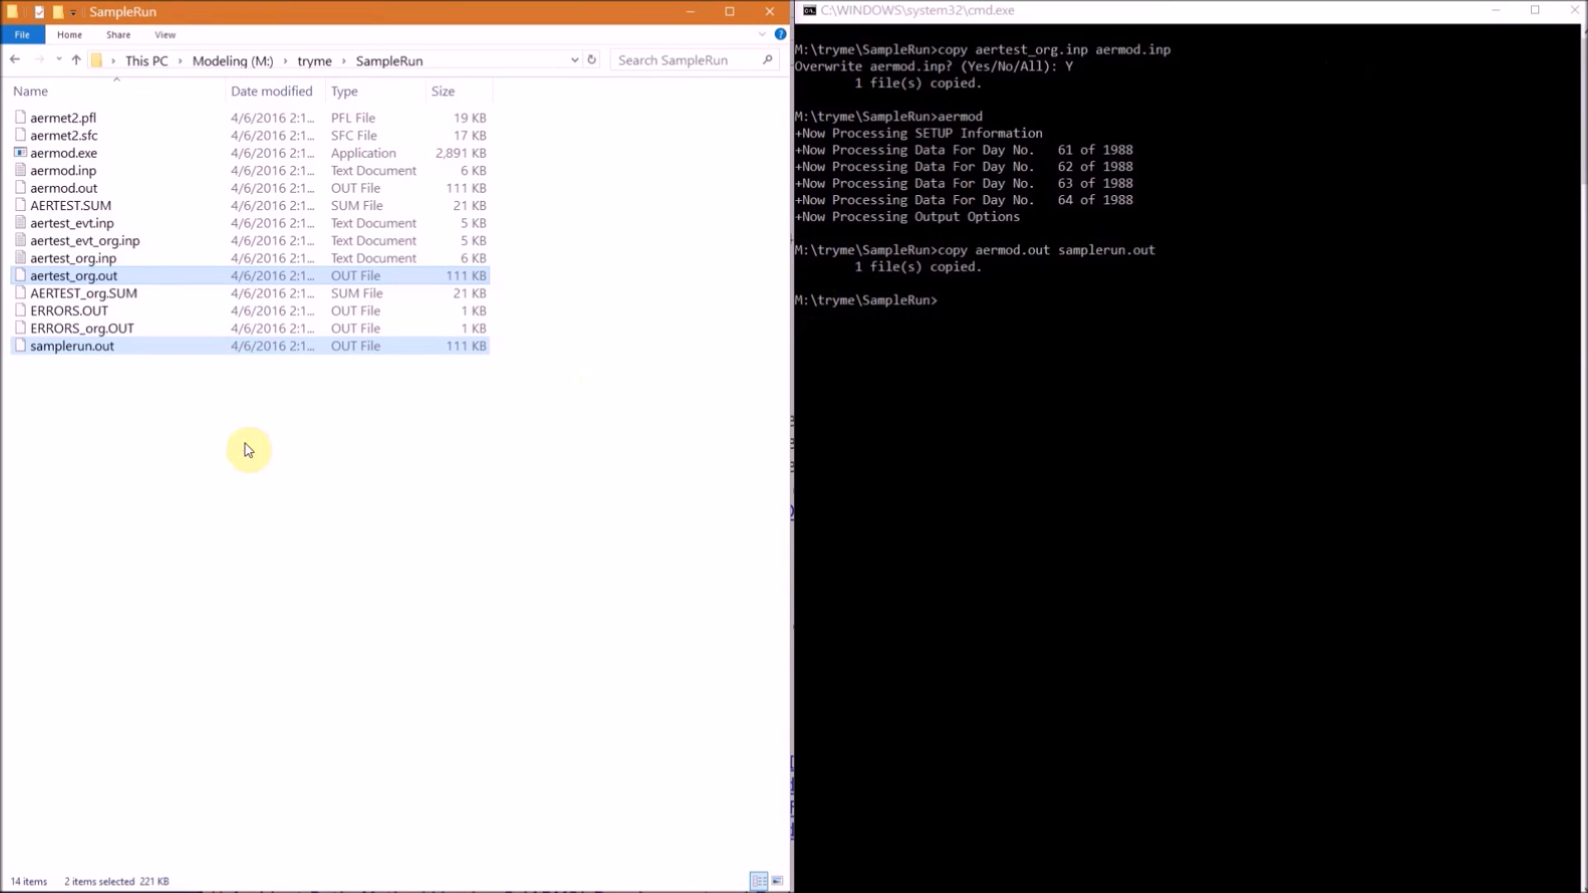
- Rename aermod.exe to aermod_old.exe in the SampleRun folder
click(63, 153)
text(_old)
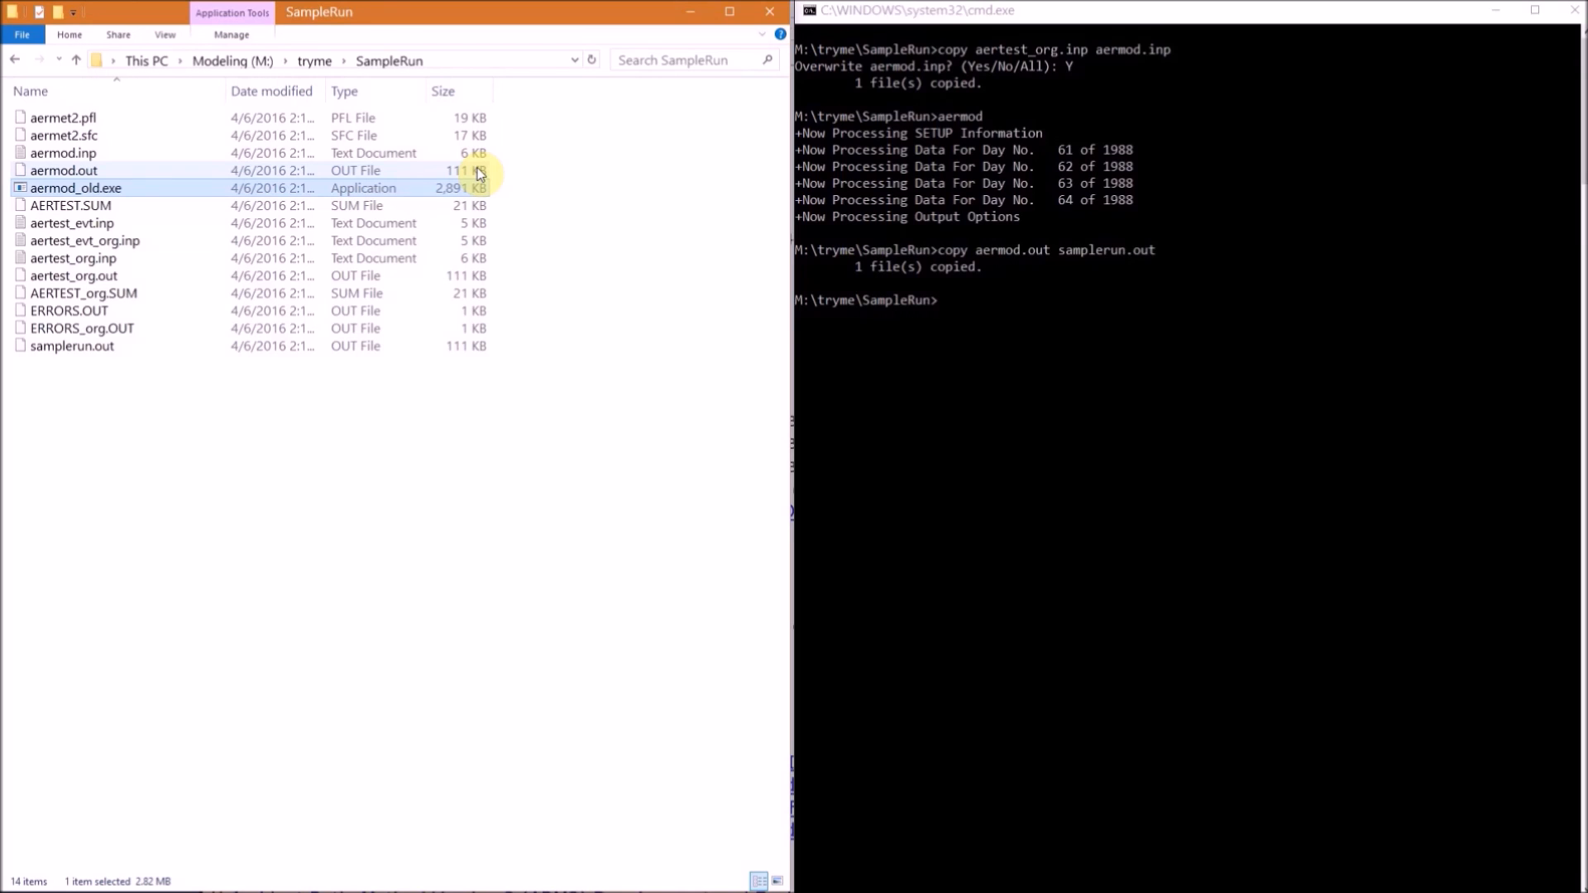
mouse_move(511, 187)
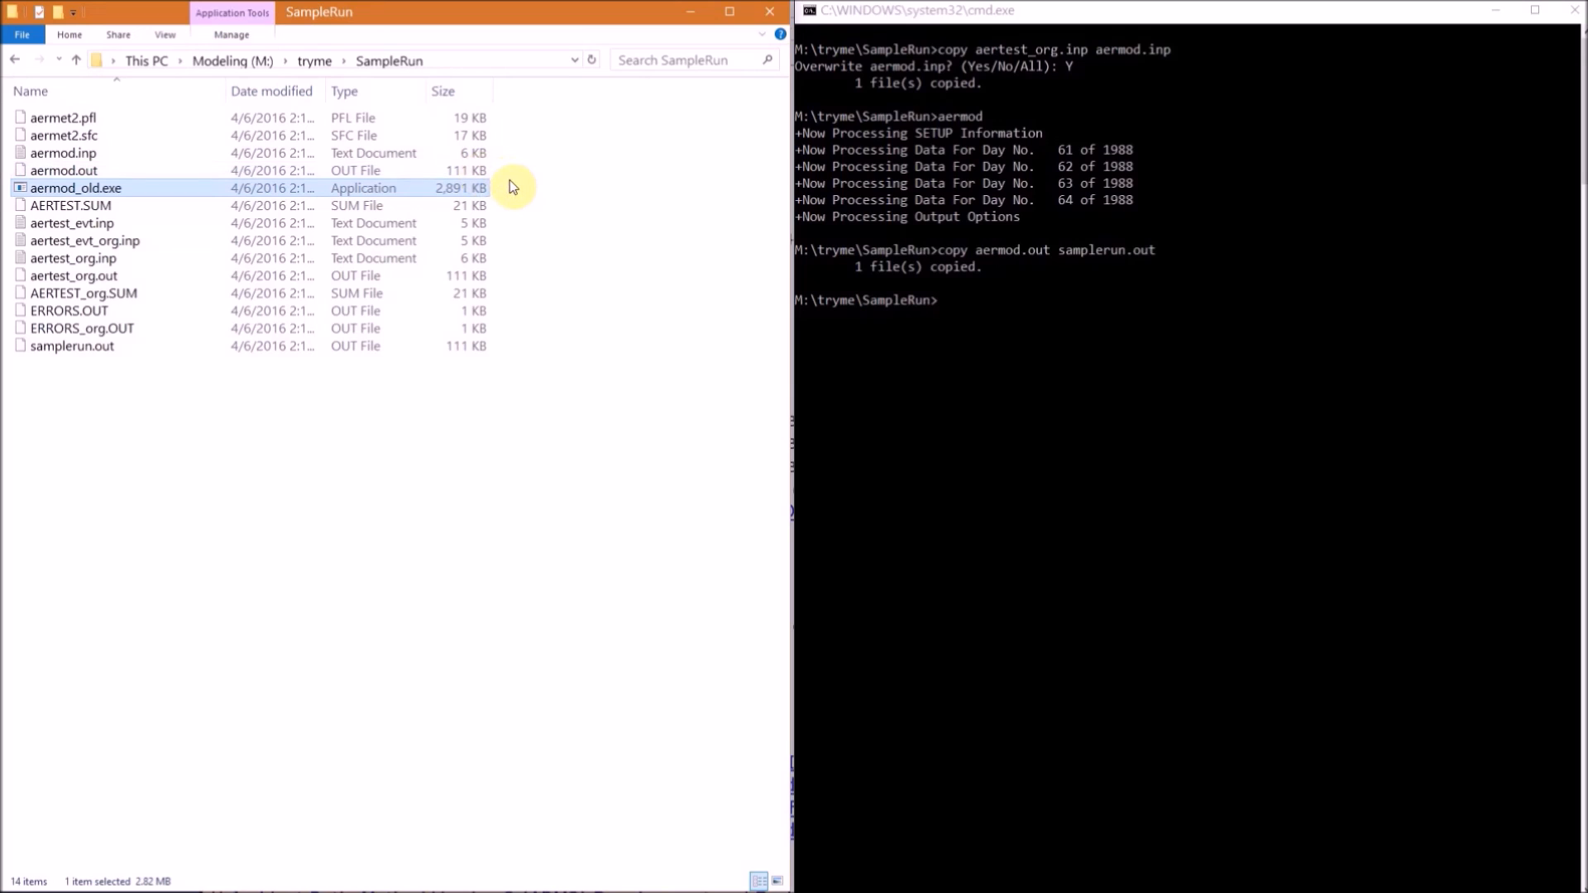